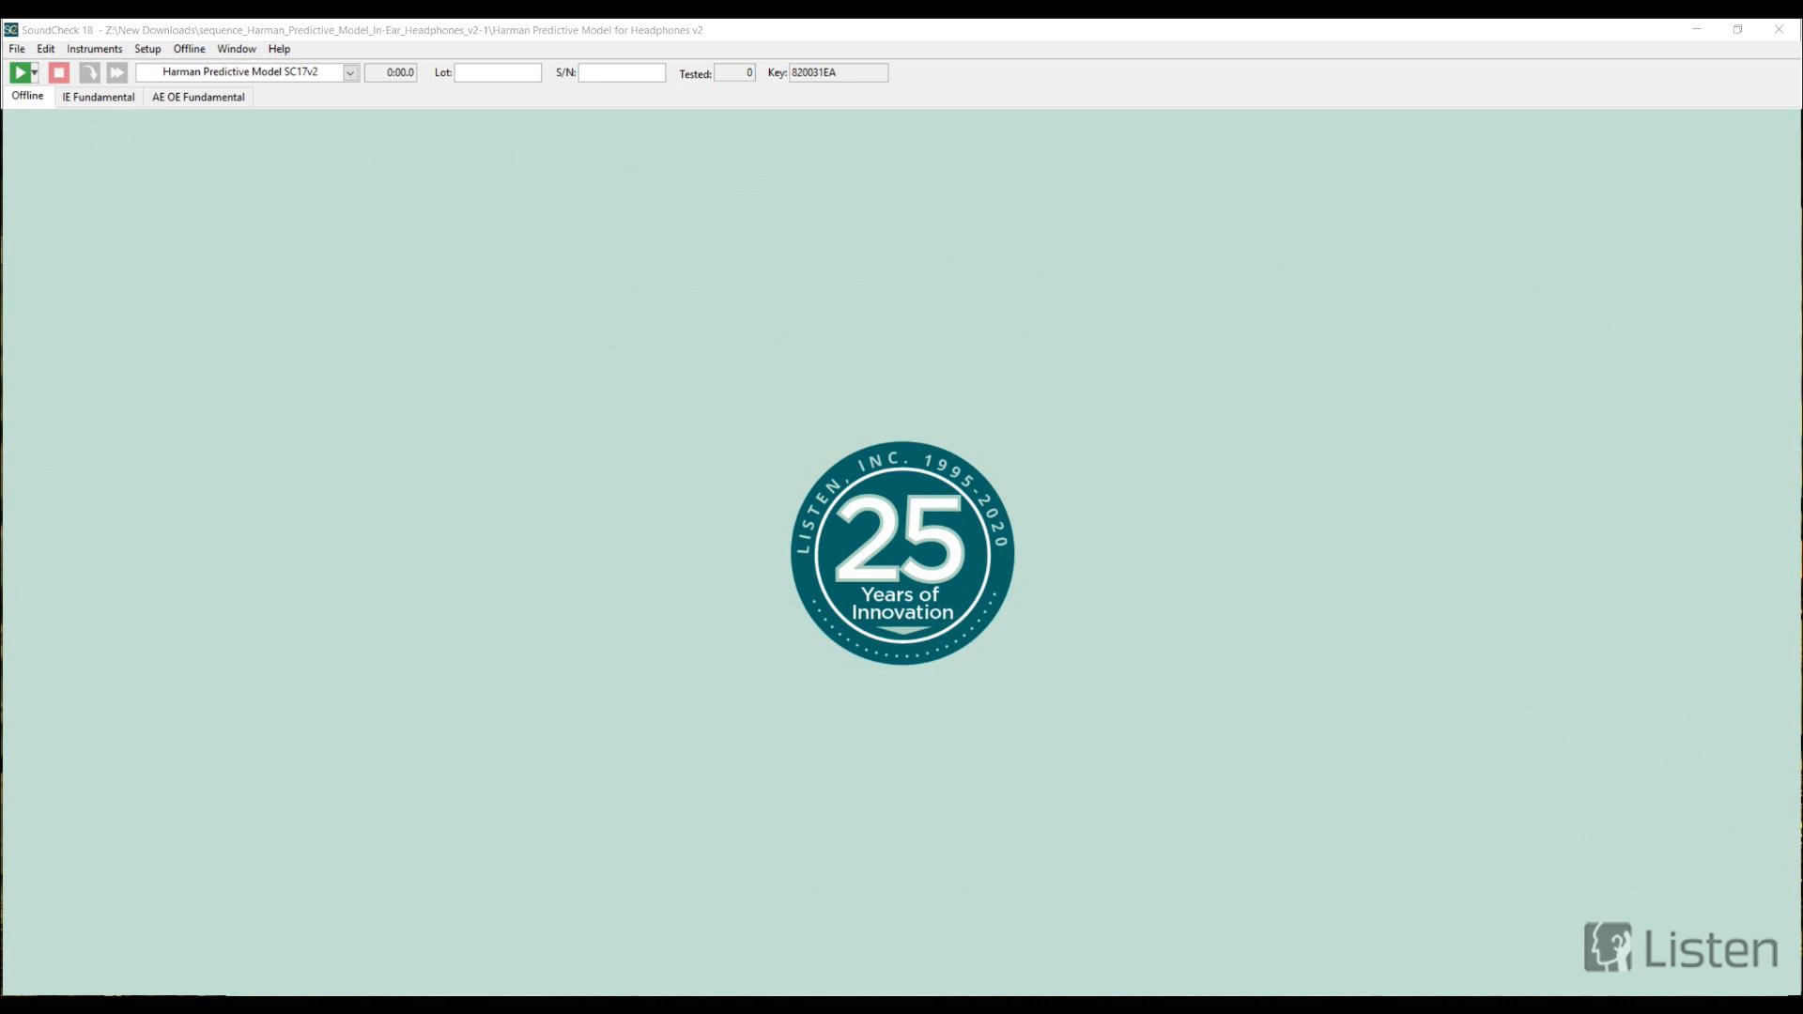
mouse_move(660, 471)
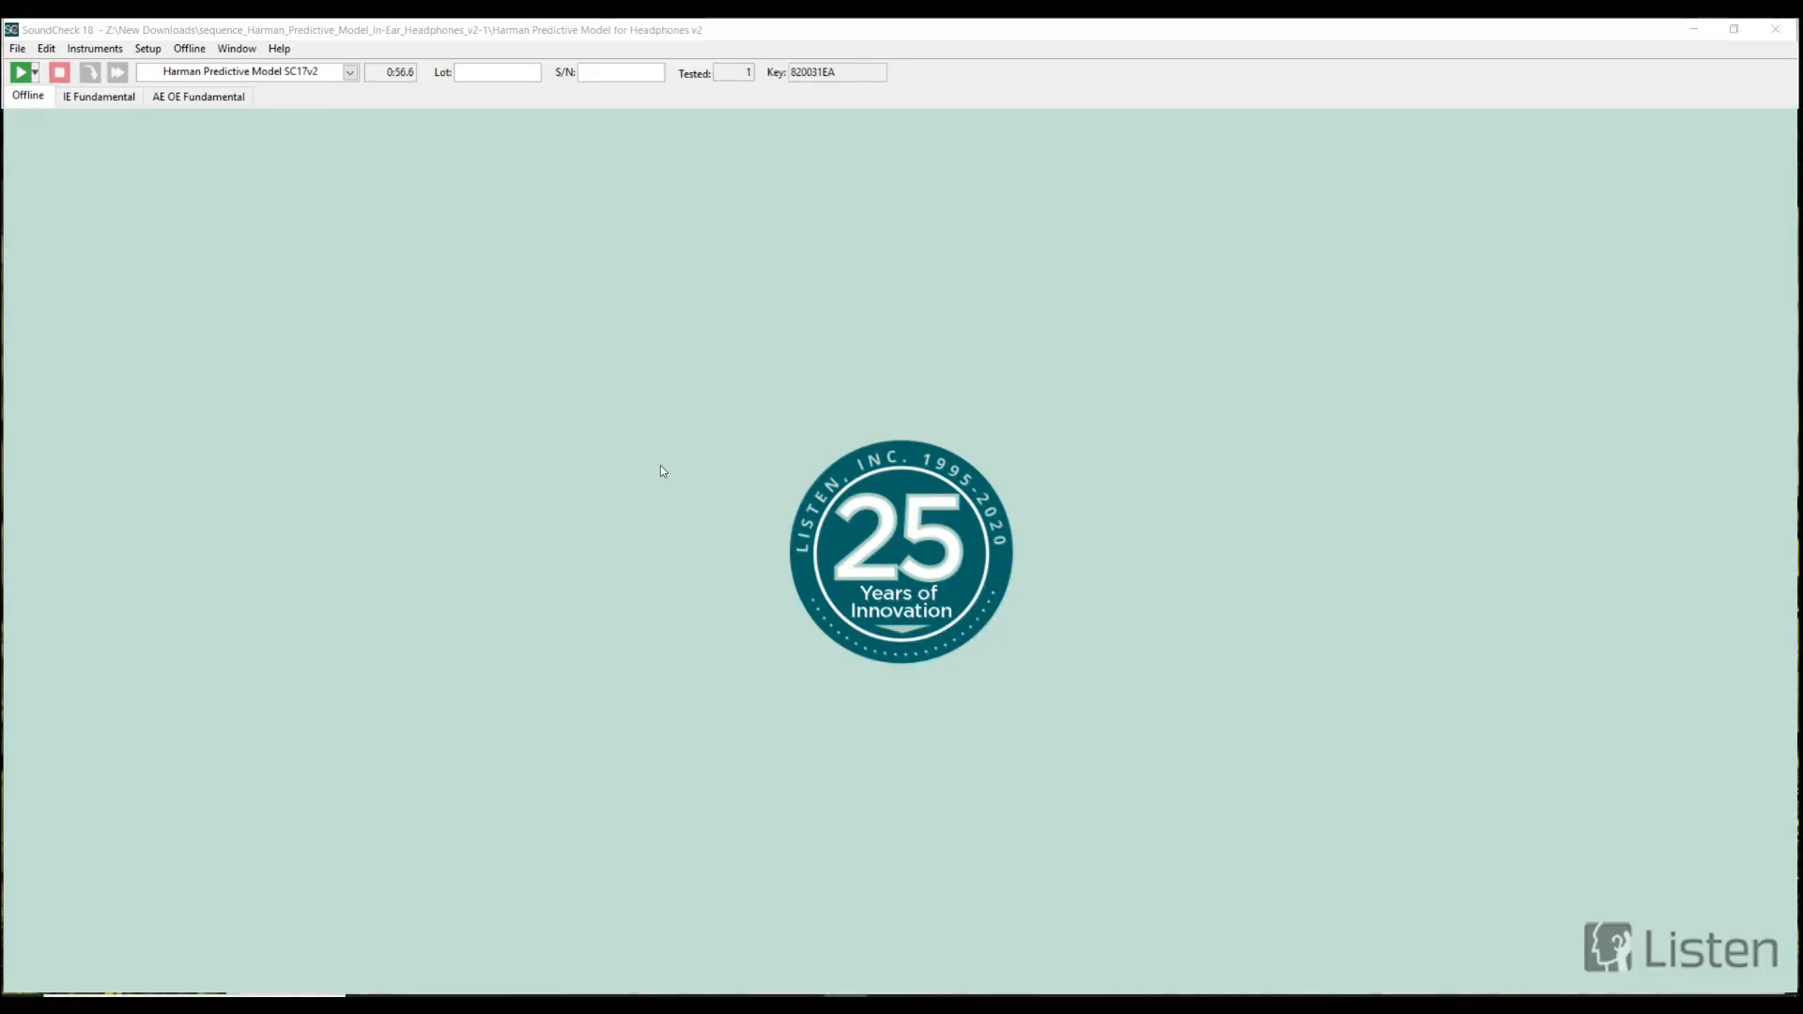
mouse_move(666, 477)
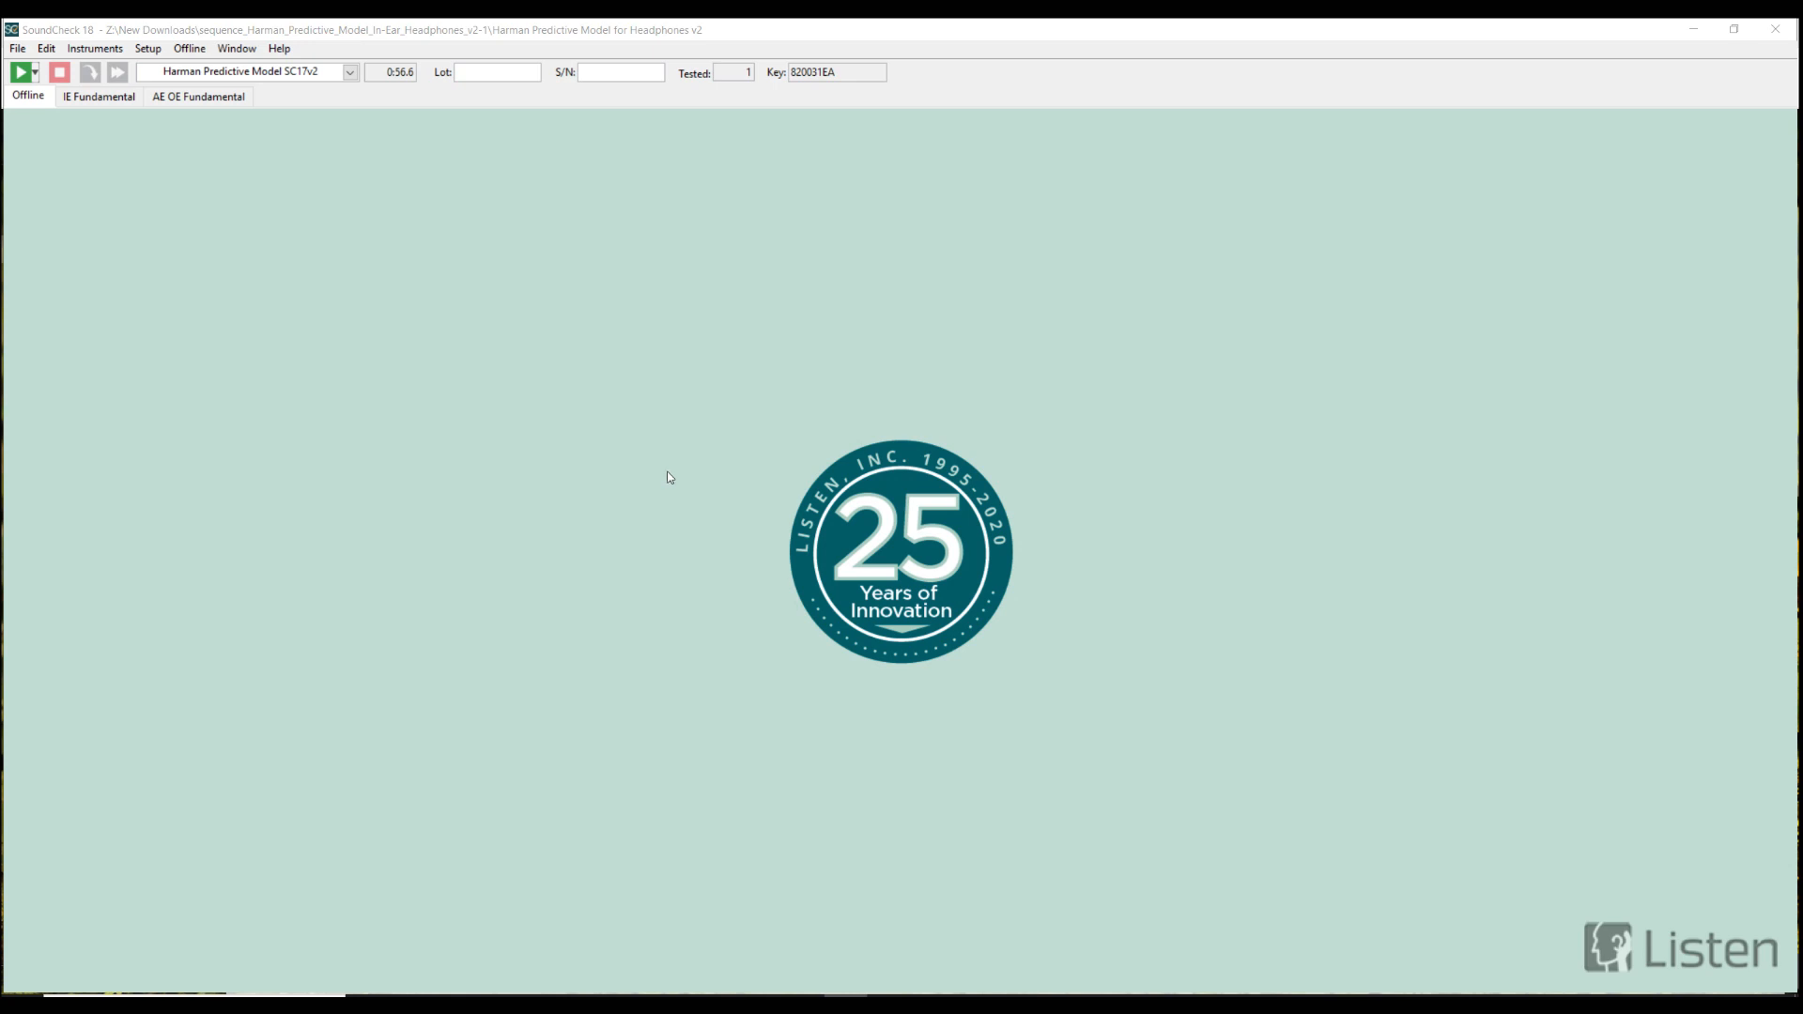
mouse_move(560, 513)
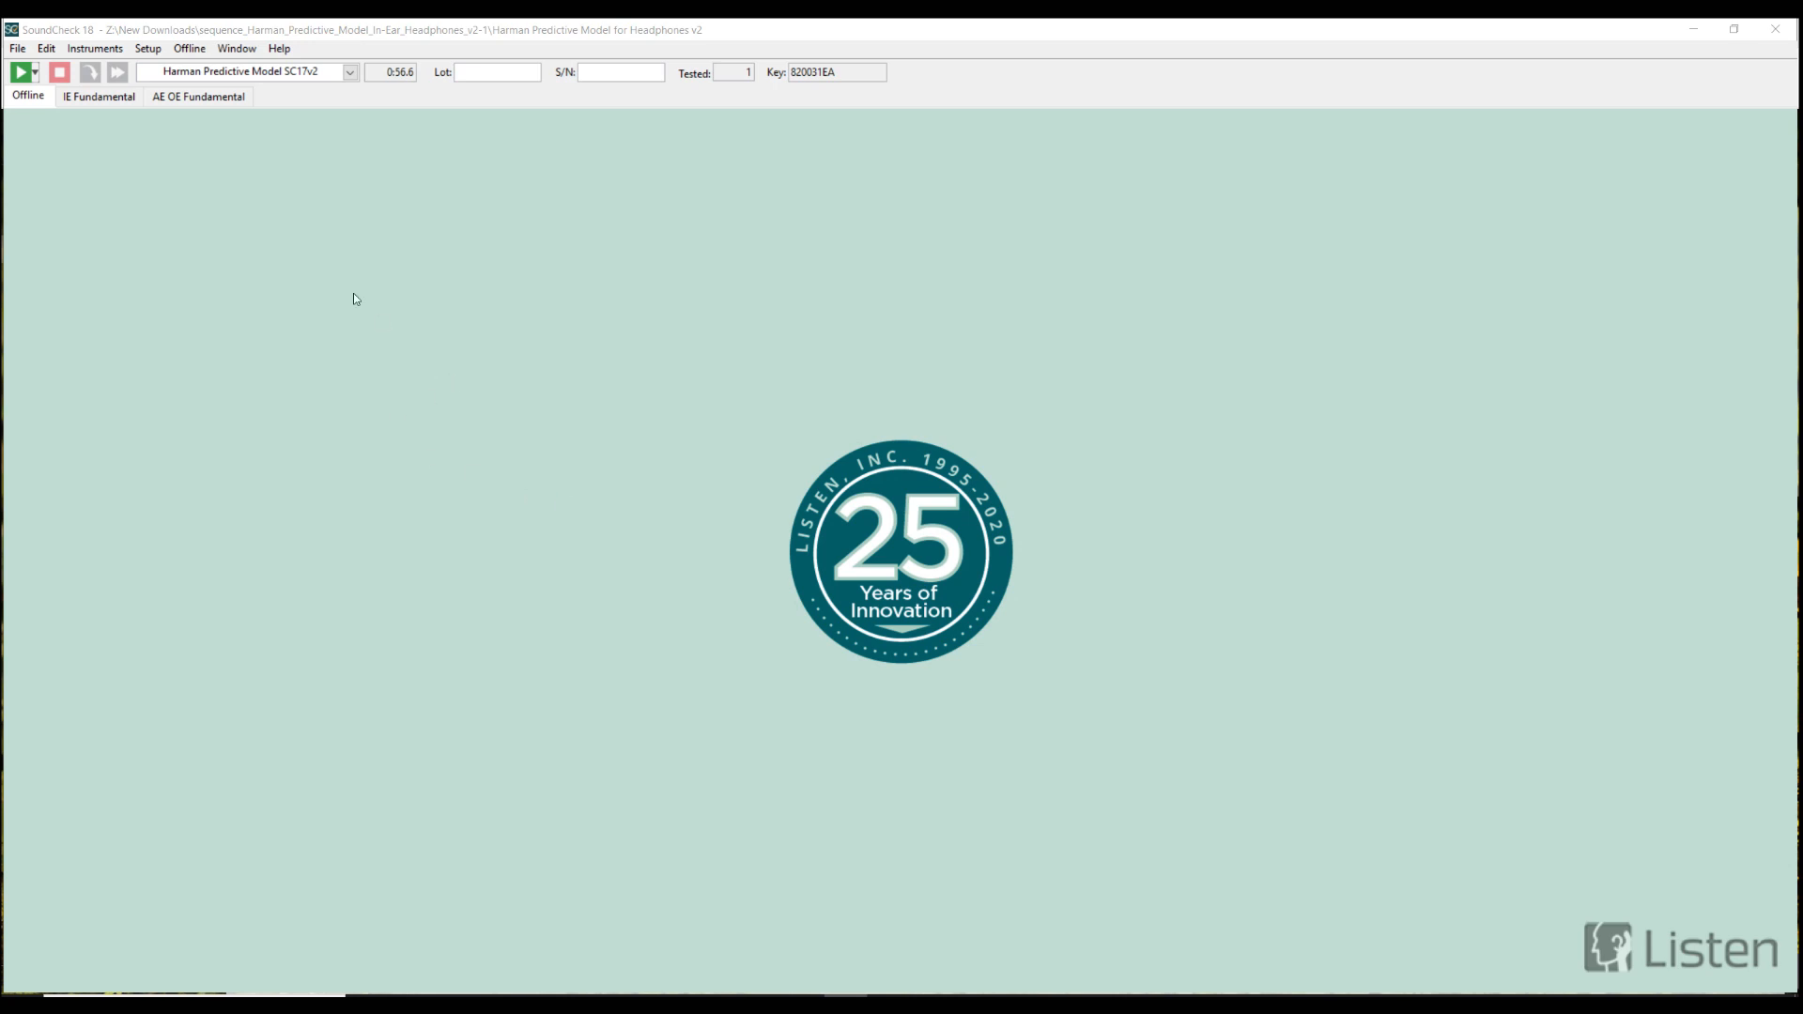
Run the Harman Predictive Model SC17v2 sequence.
left_click(16, 72)
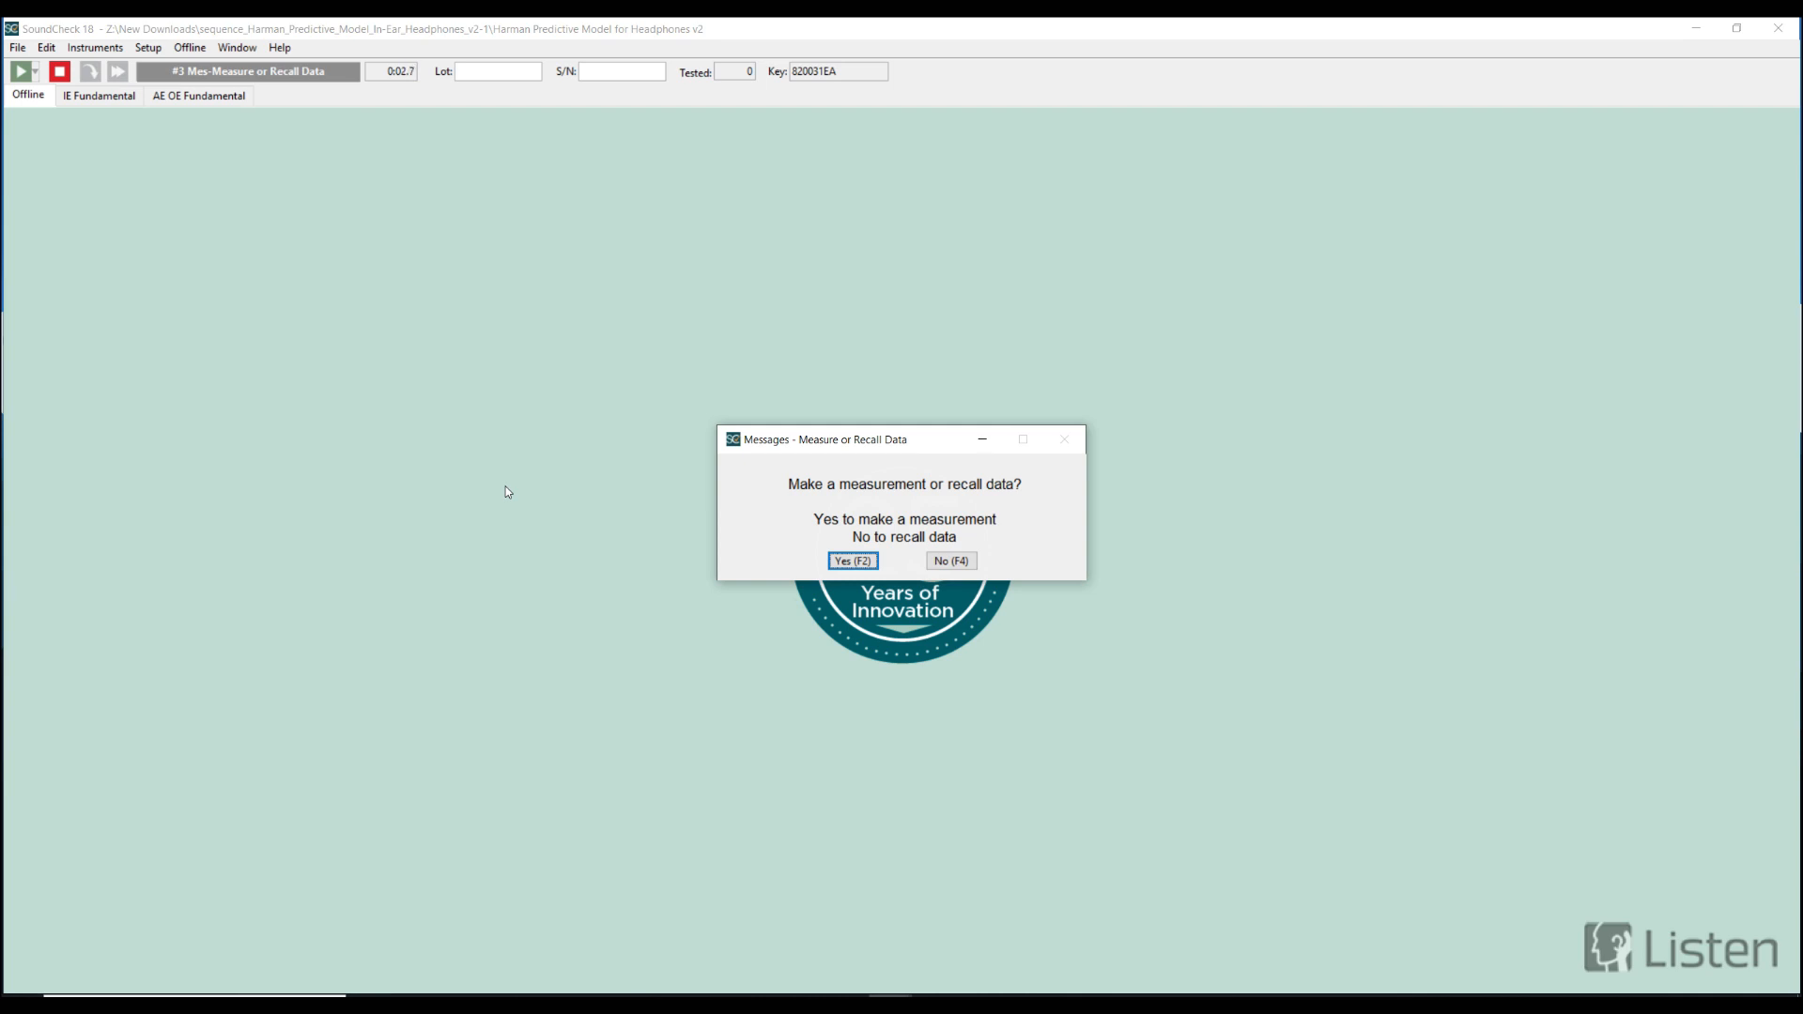
mouse_move(516, 502)
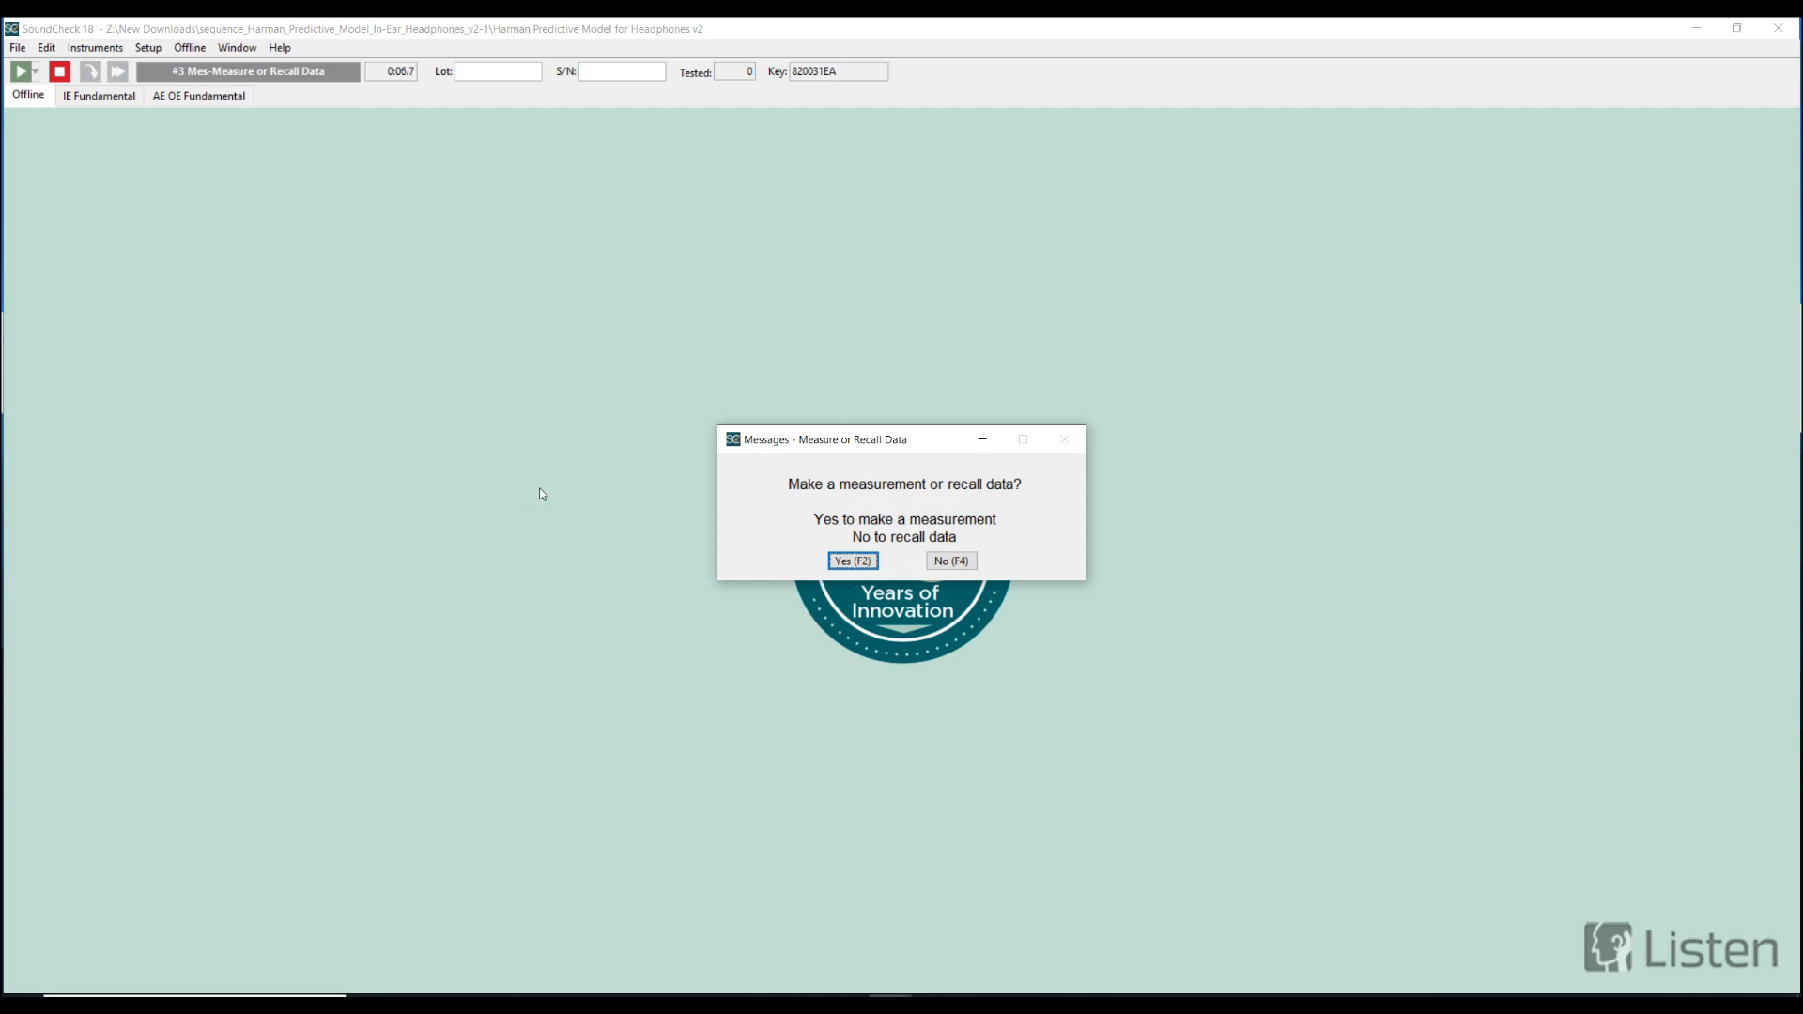
mouse_move(595, 483)
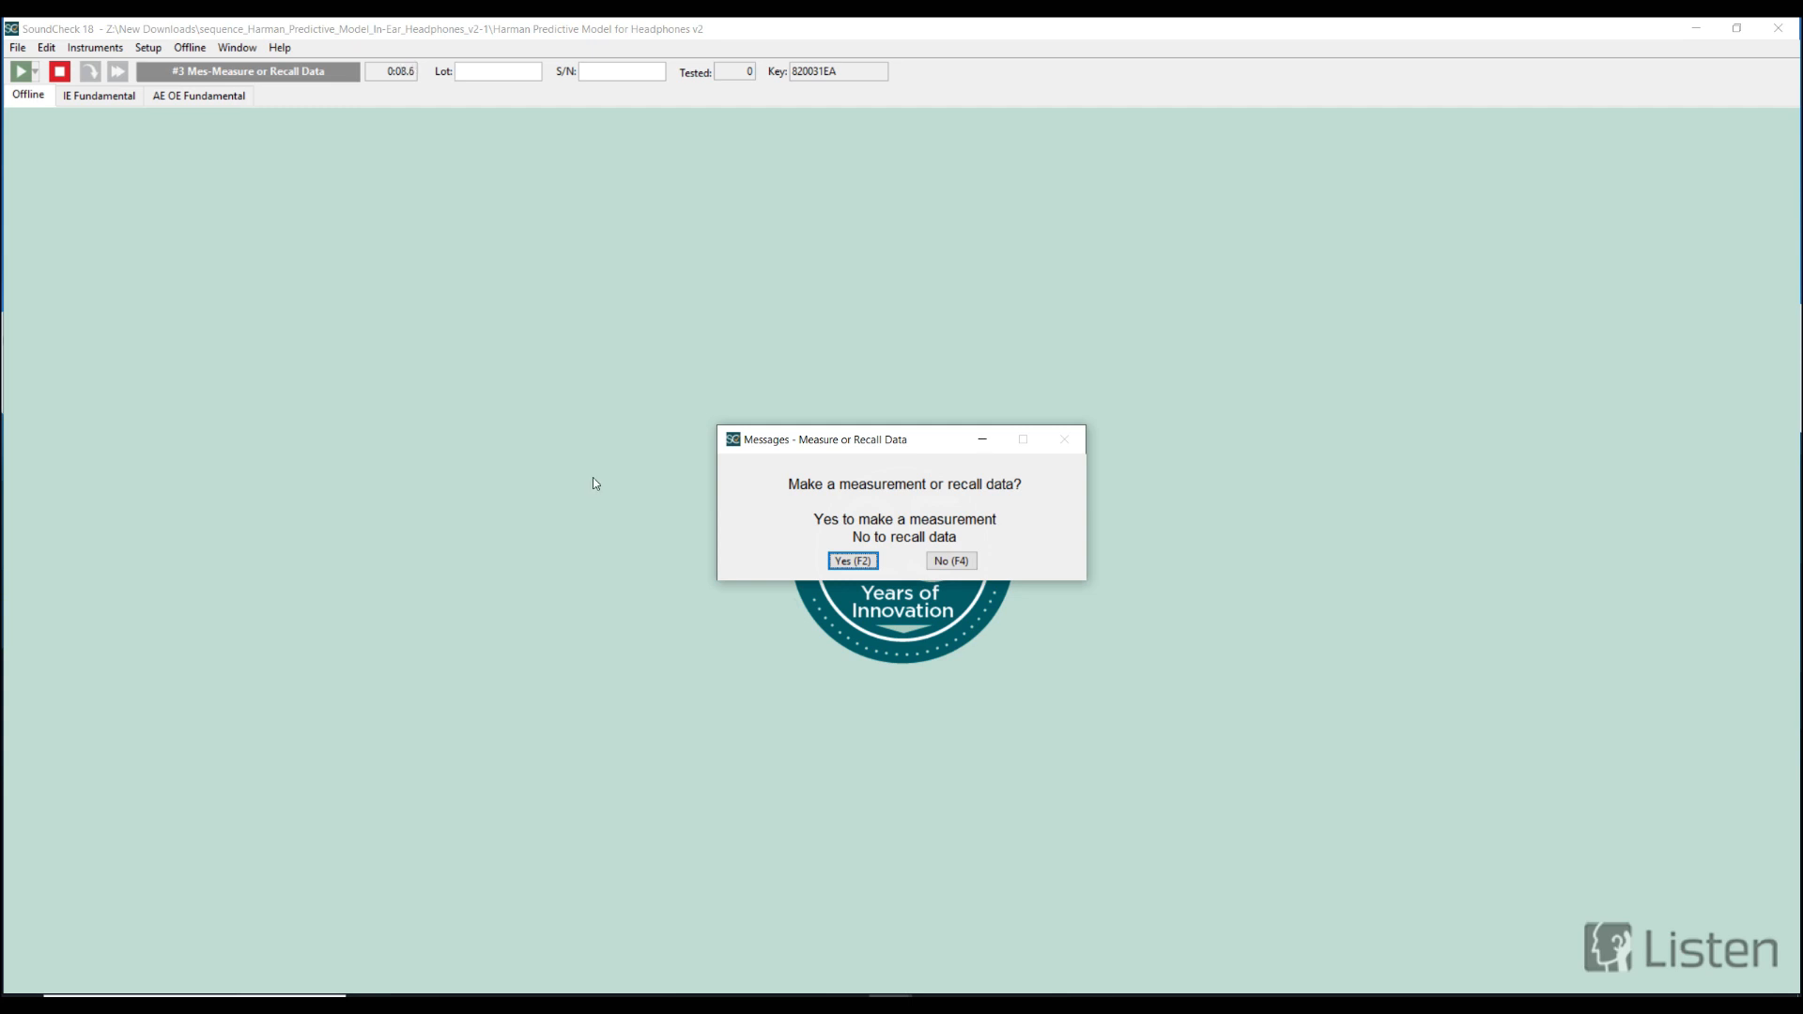
mouse_move(555, 518)
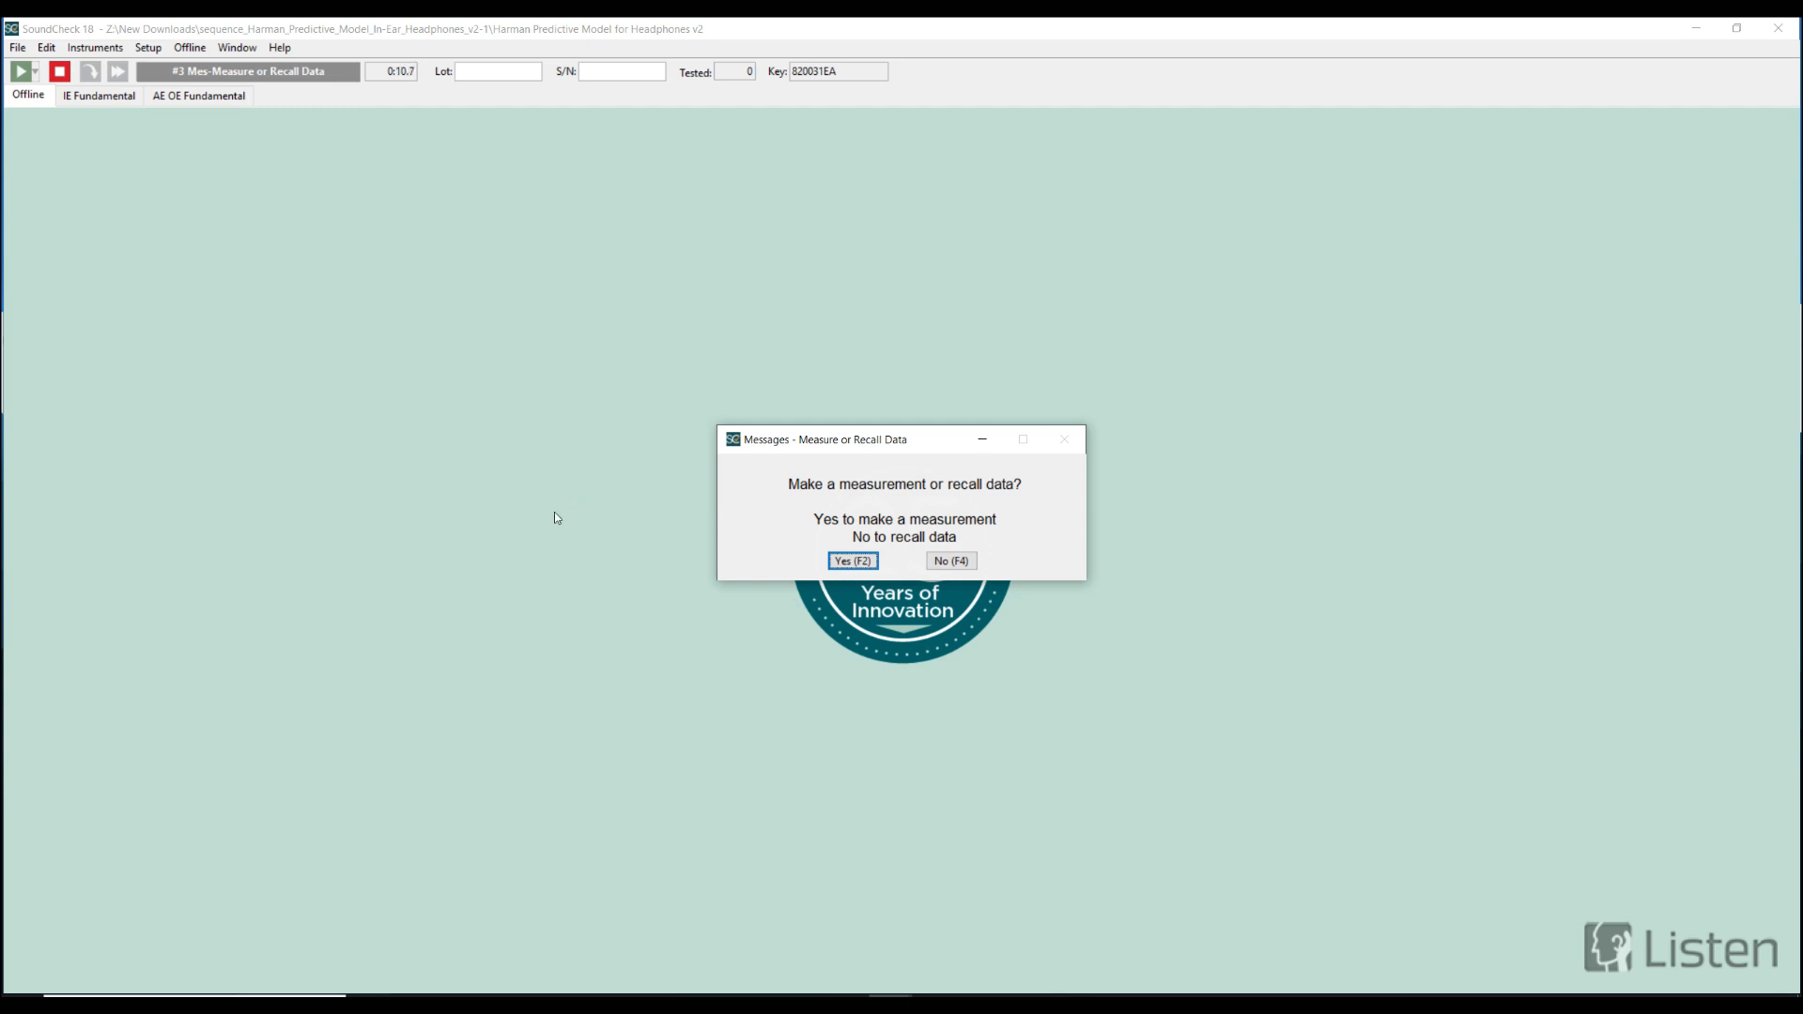
mouse_move(549, 527)
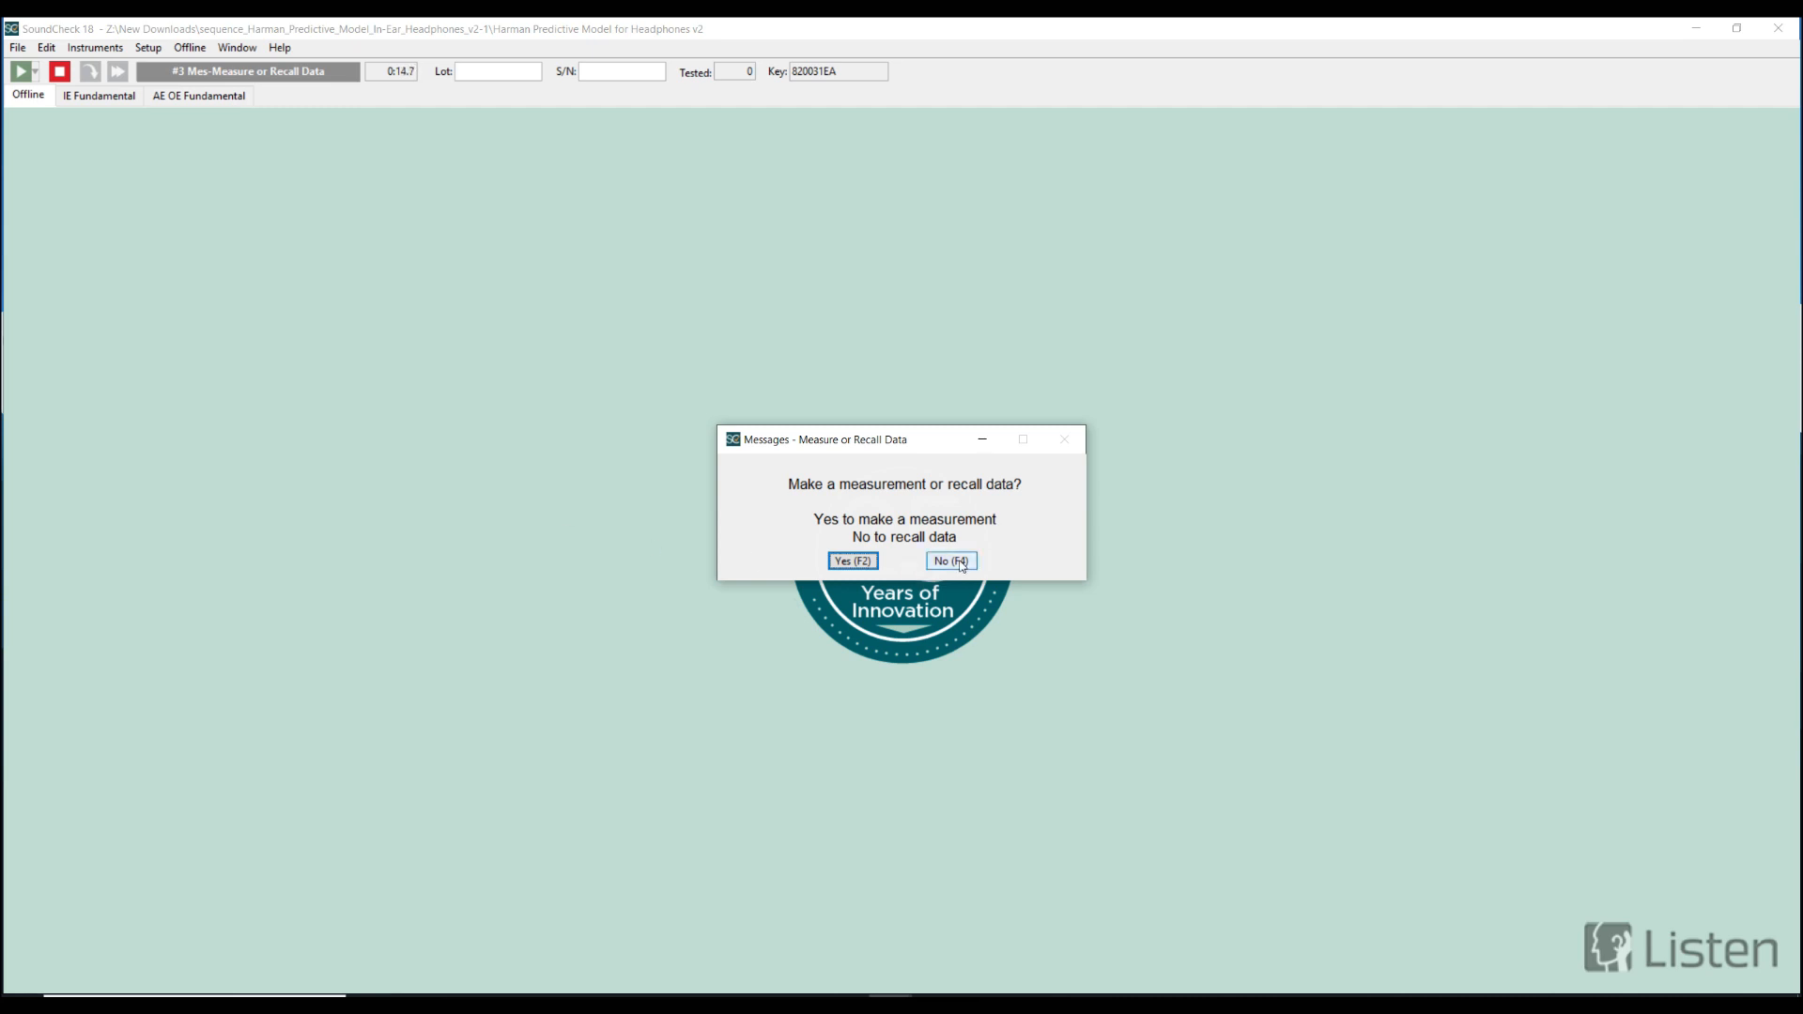
Choose to recall data and select recall type 1 (On Ear/Over Ear).
left_click(949, 561)
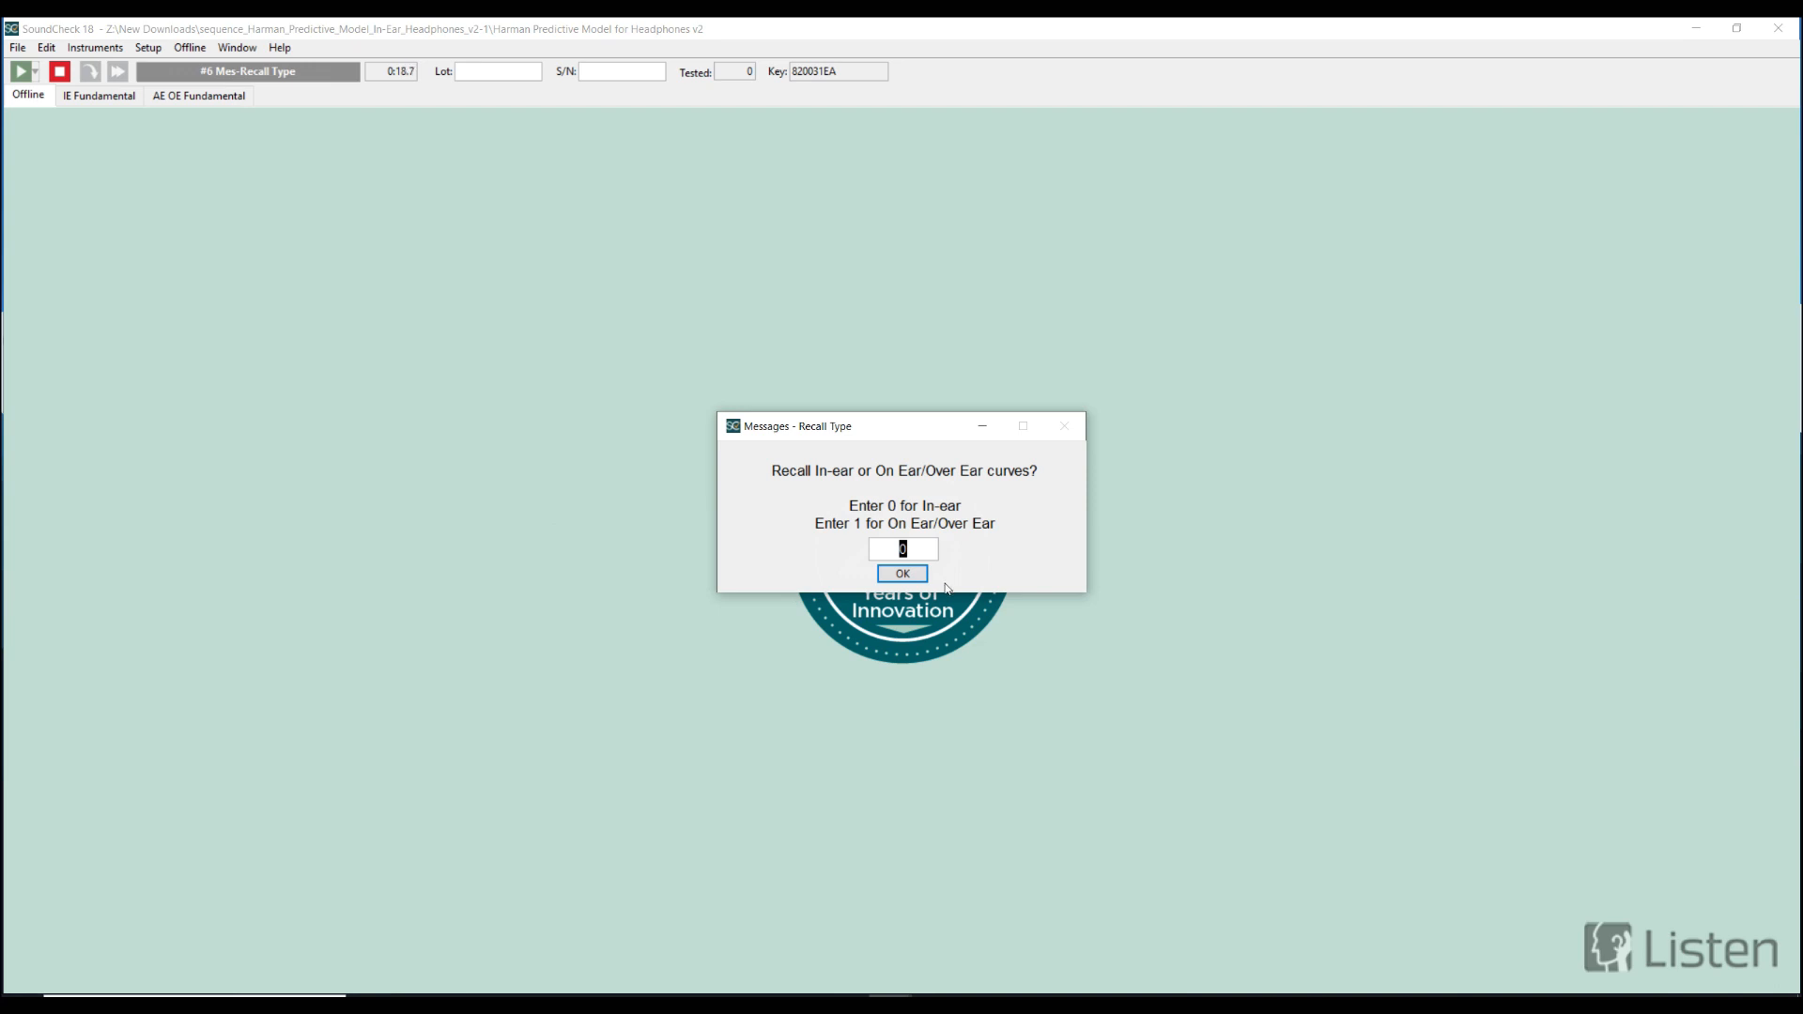
mouse_move(941, 598)
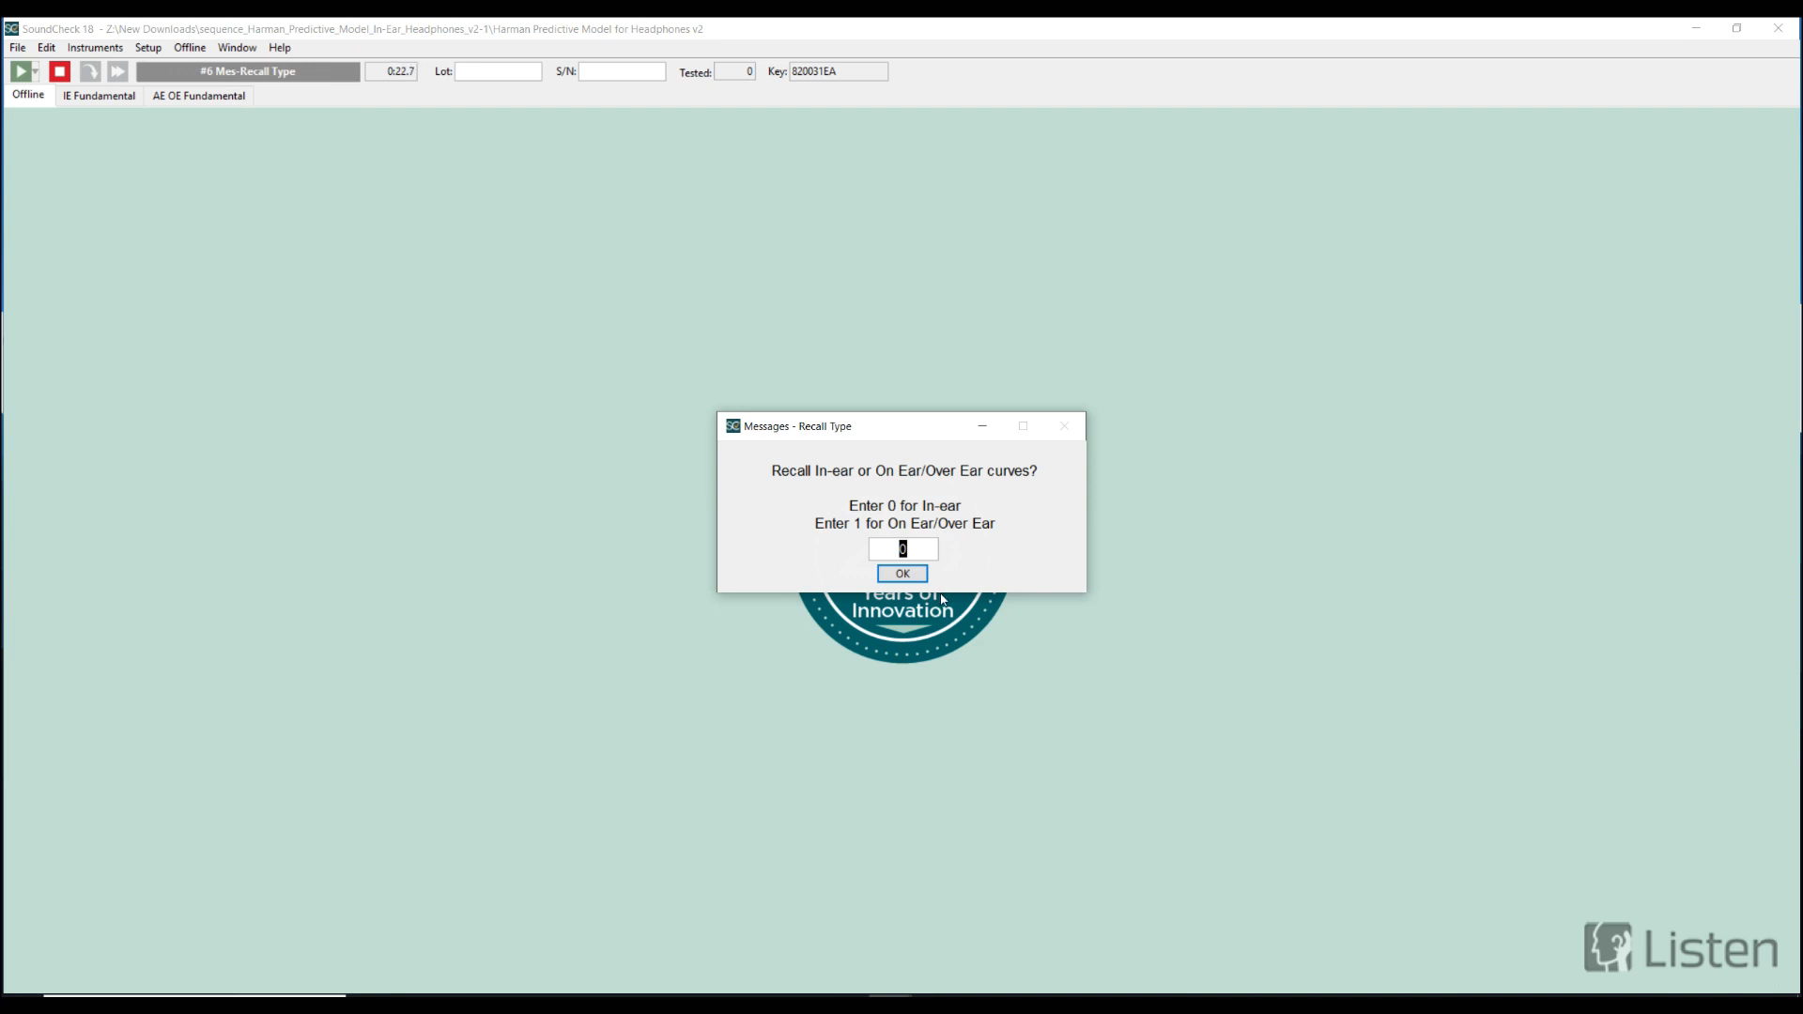
type("1")
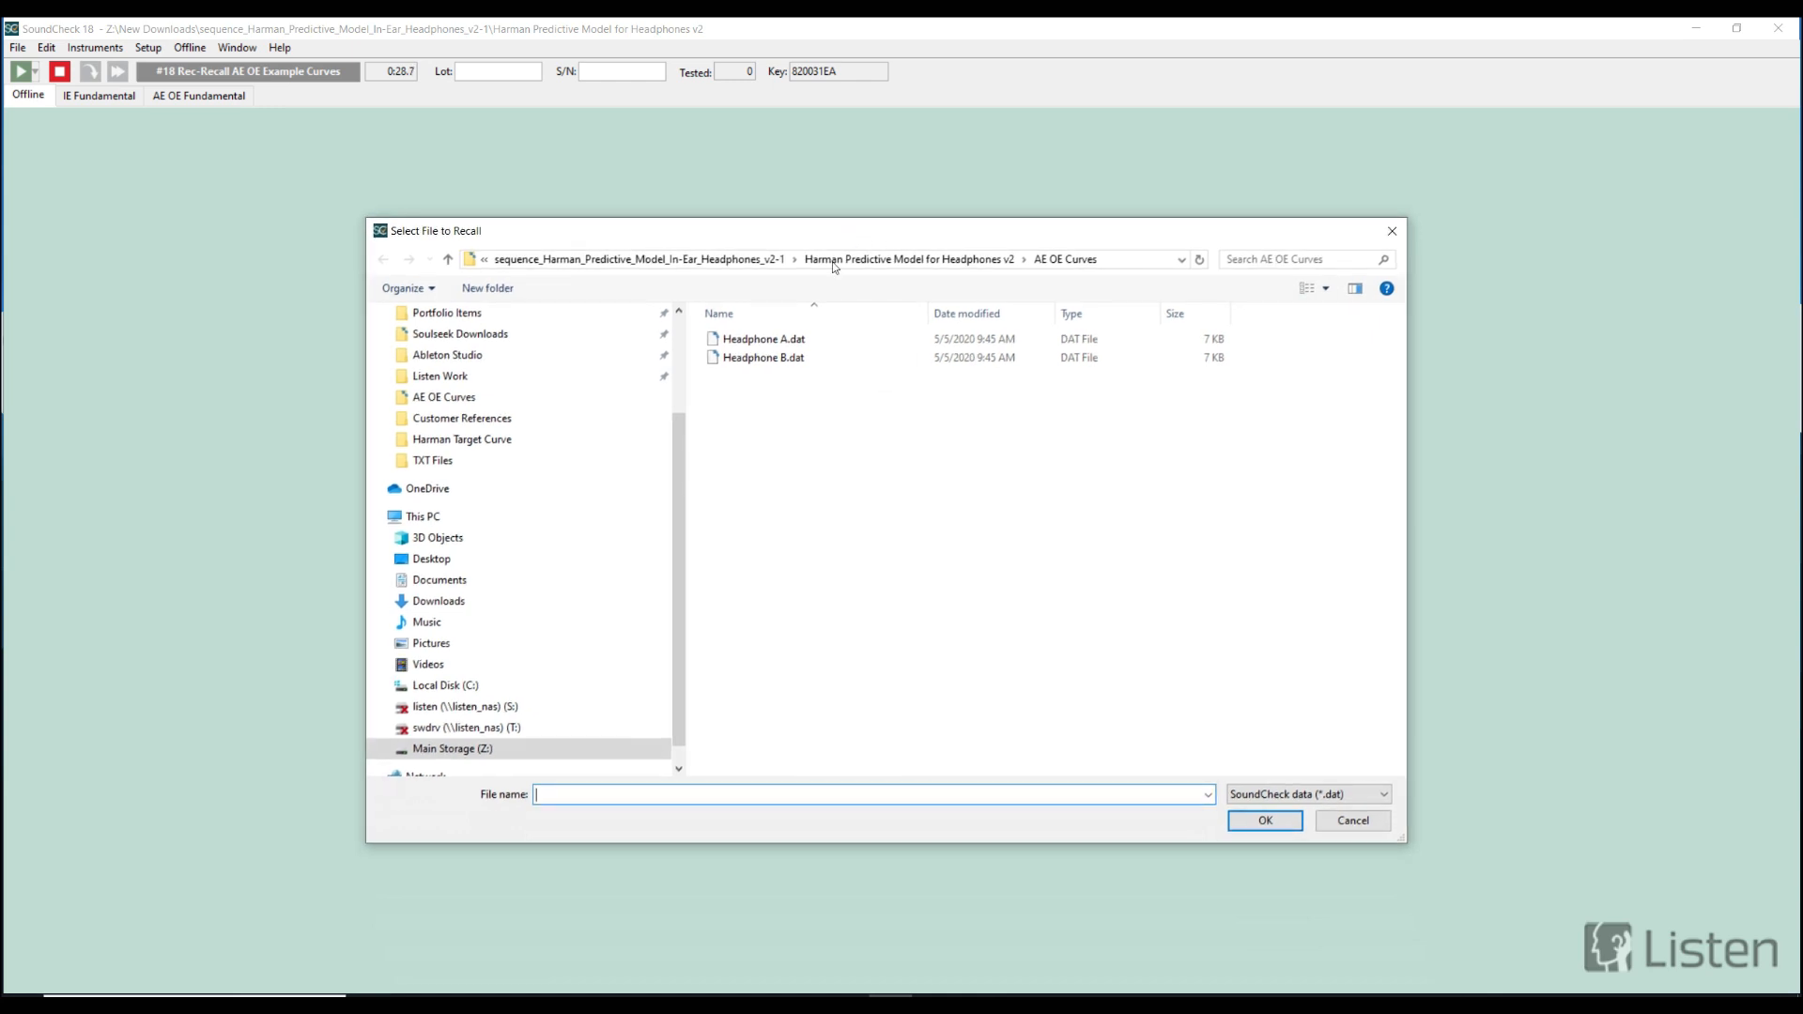
Recall Headphone A.dat from the AE OE Curves folder.
left_click(763, 339)
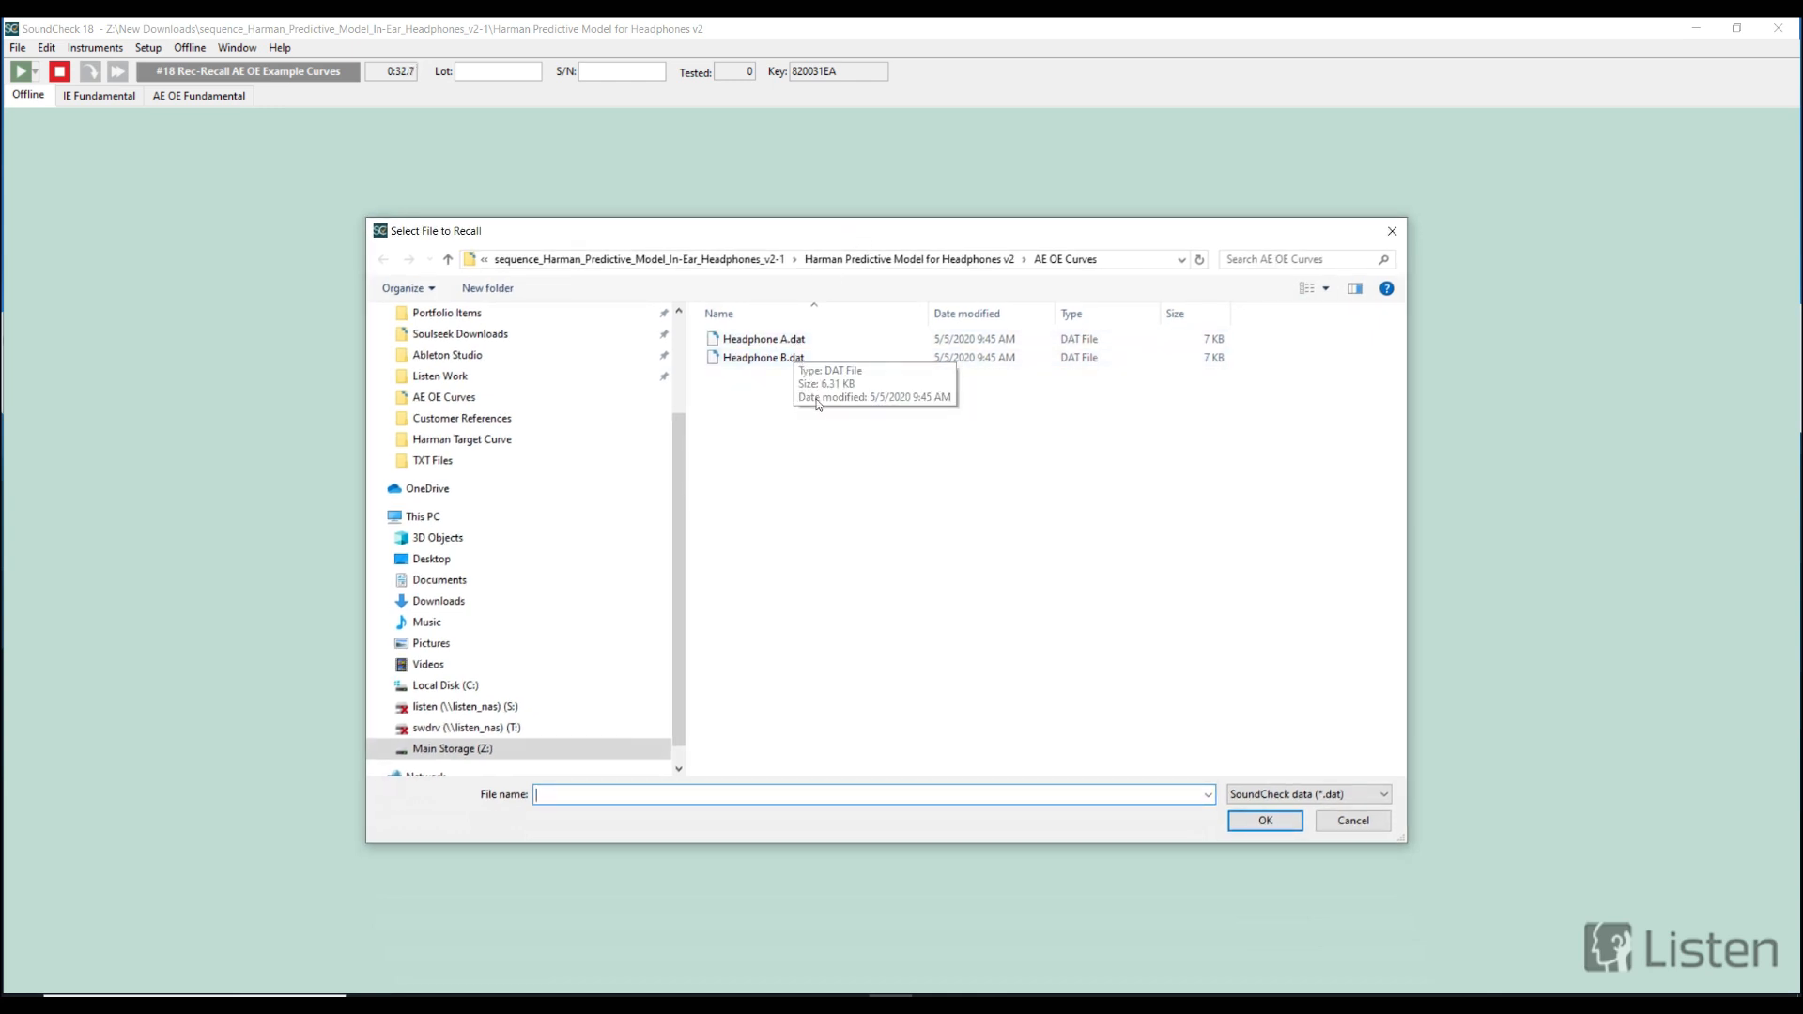
left_click(762, 357)
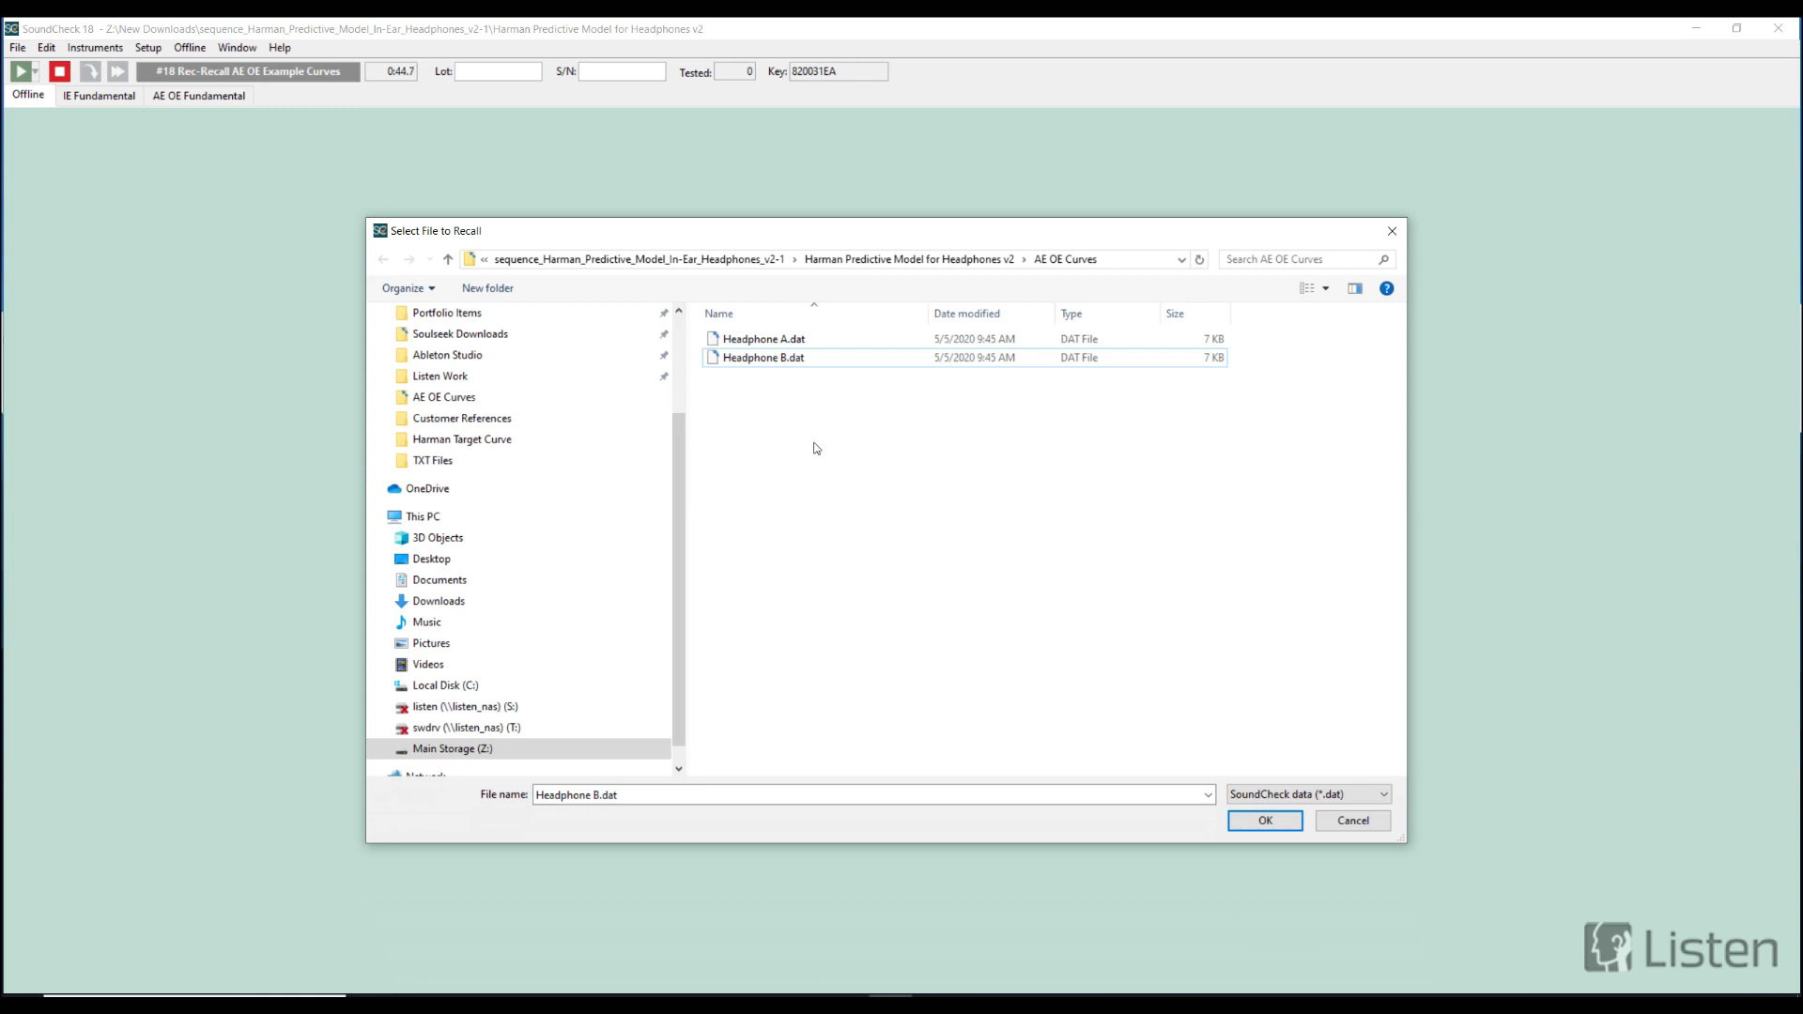
mouse_move(827, 466)
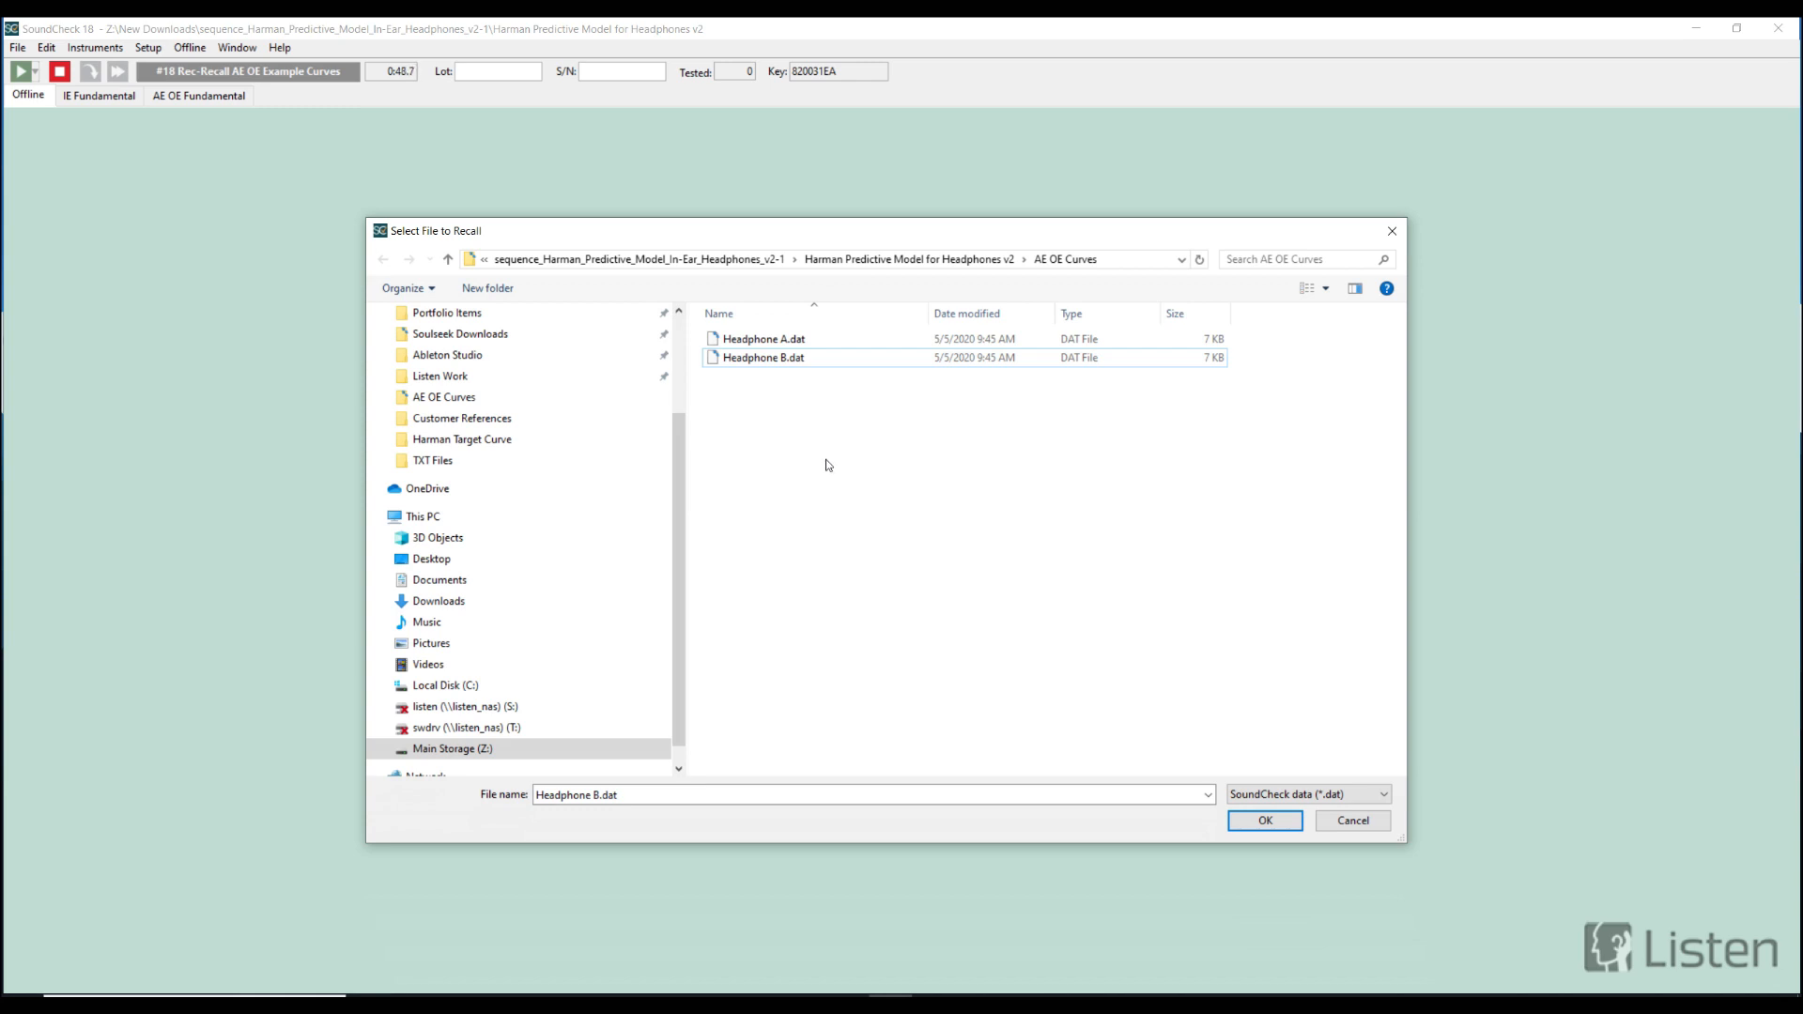
left_click(764, 338)
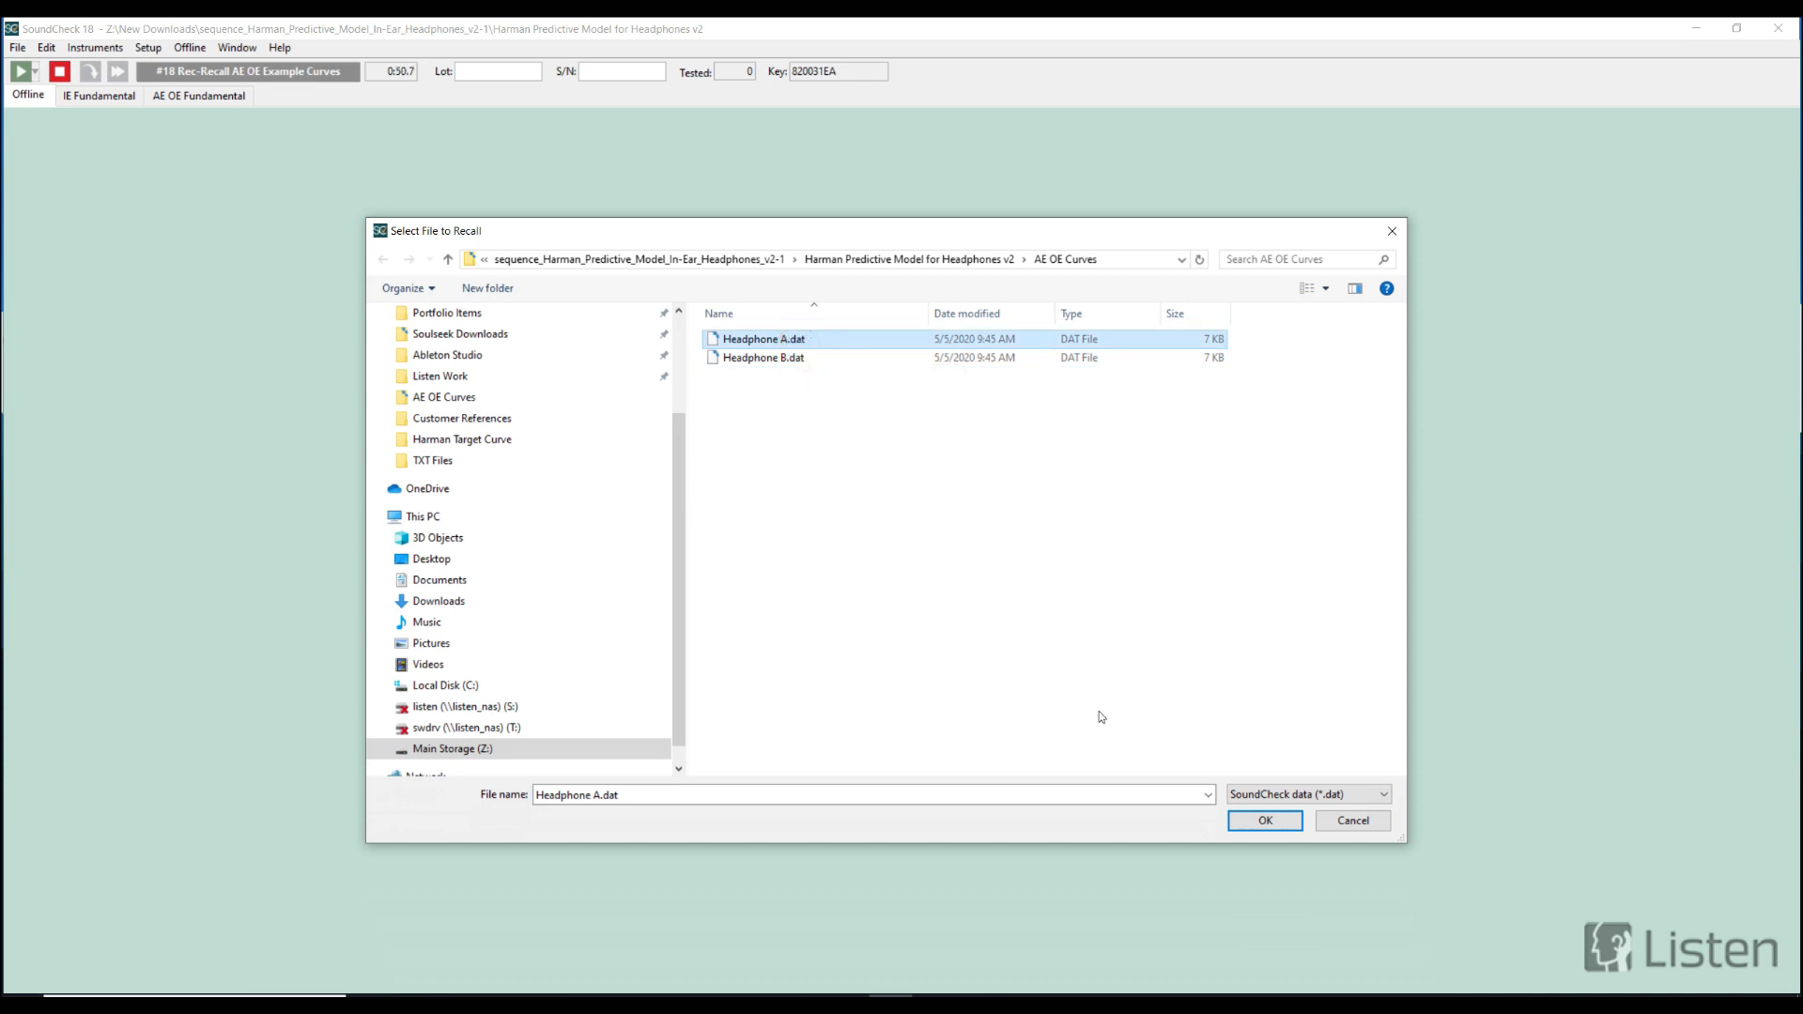
left_click(1264, 820)
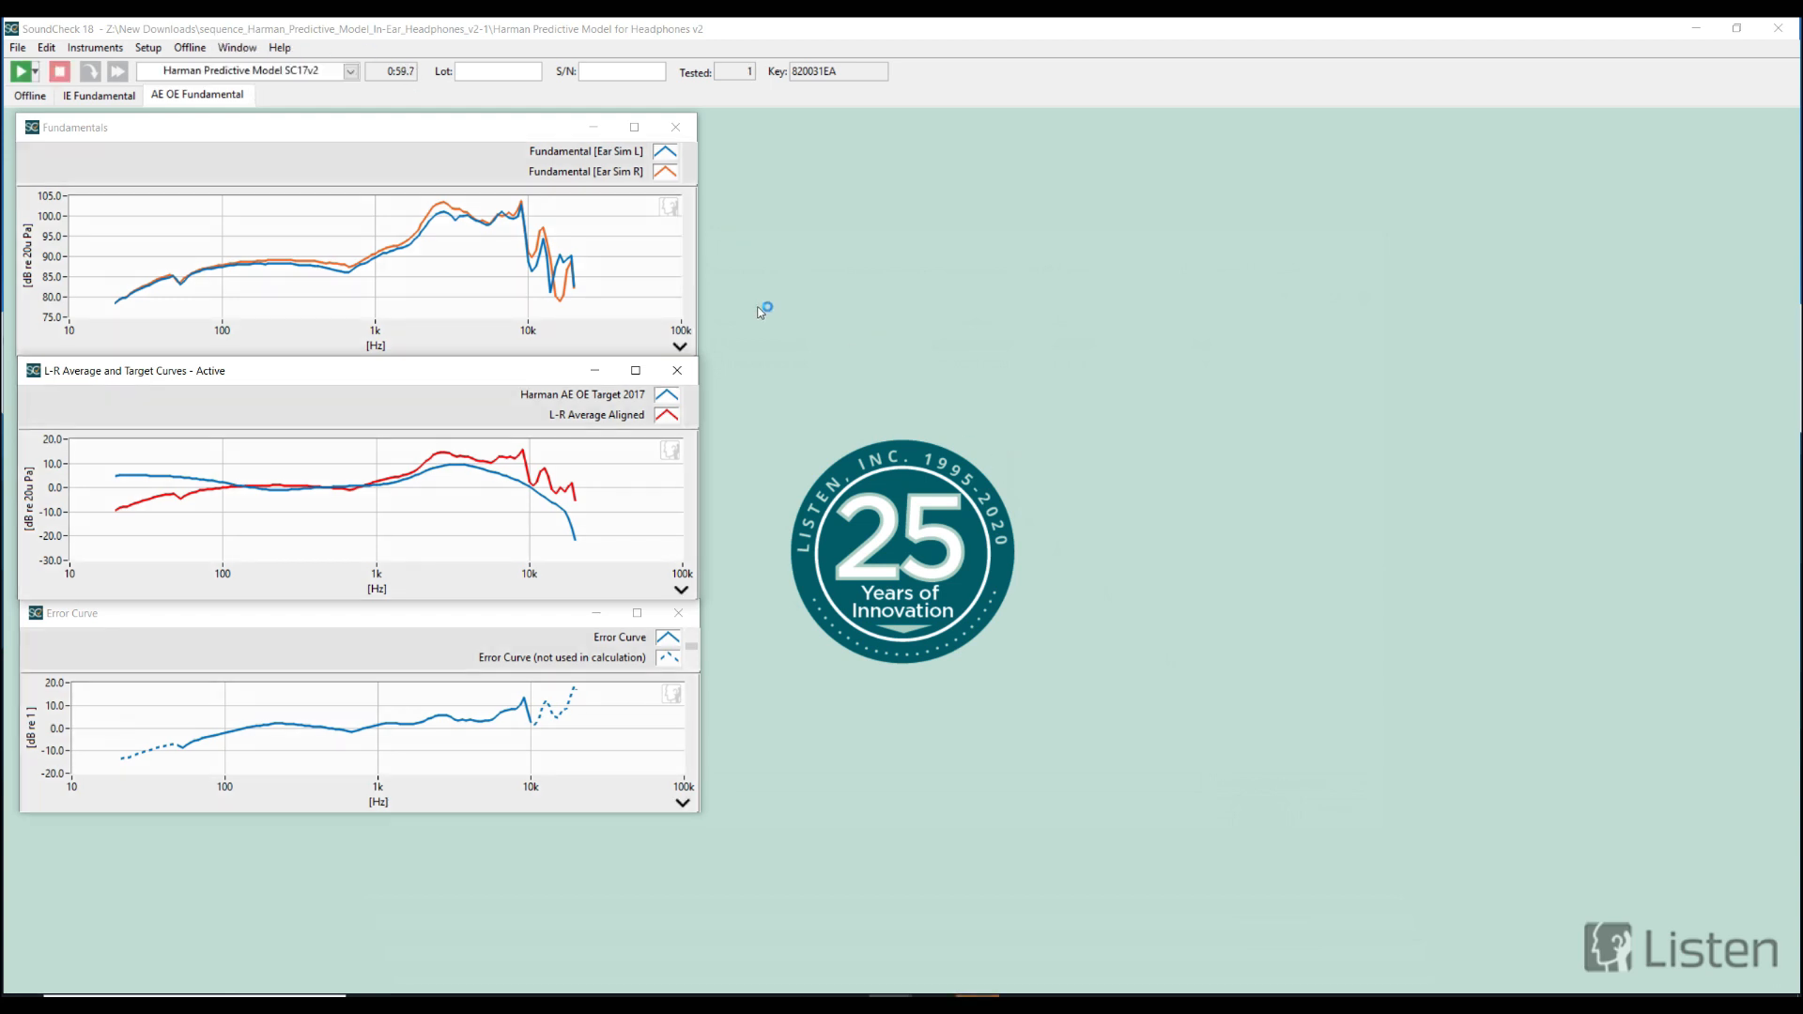
mouse_move(980, 373)
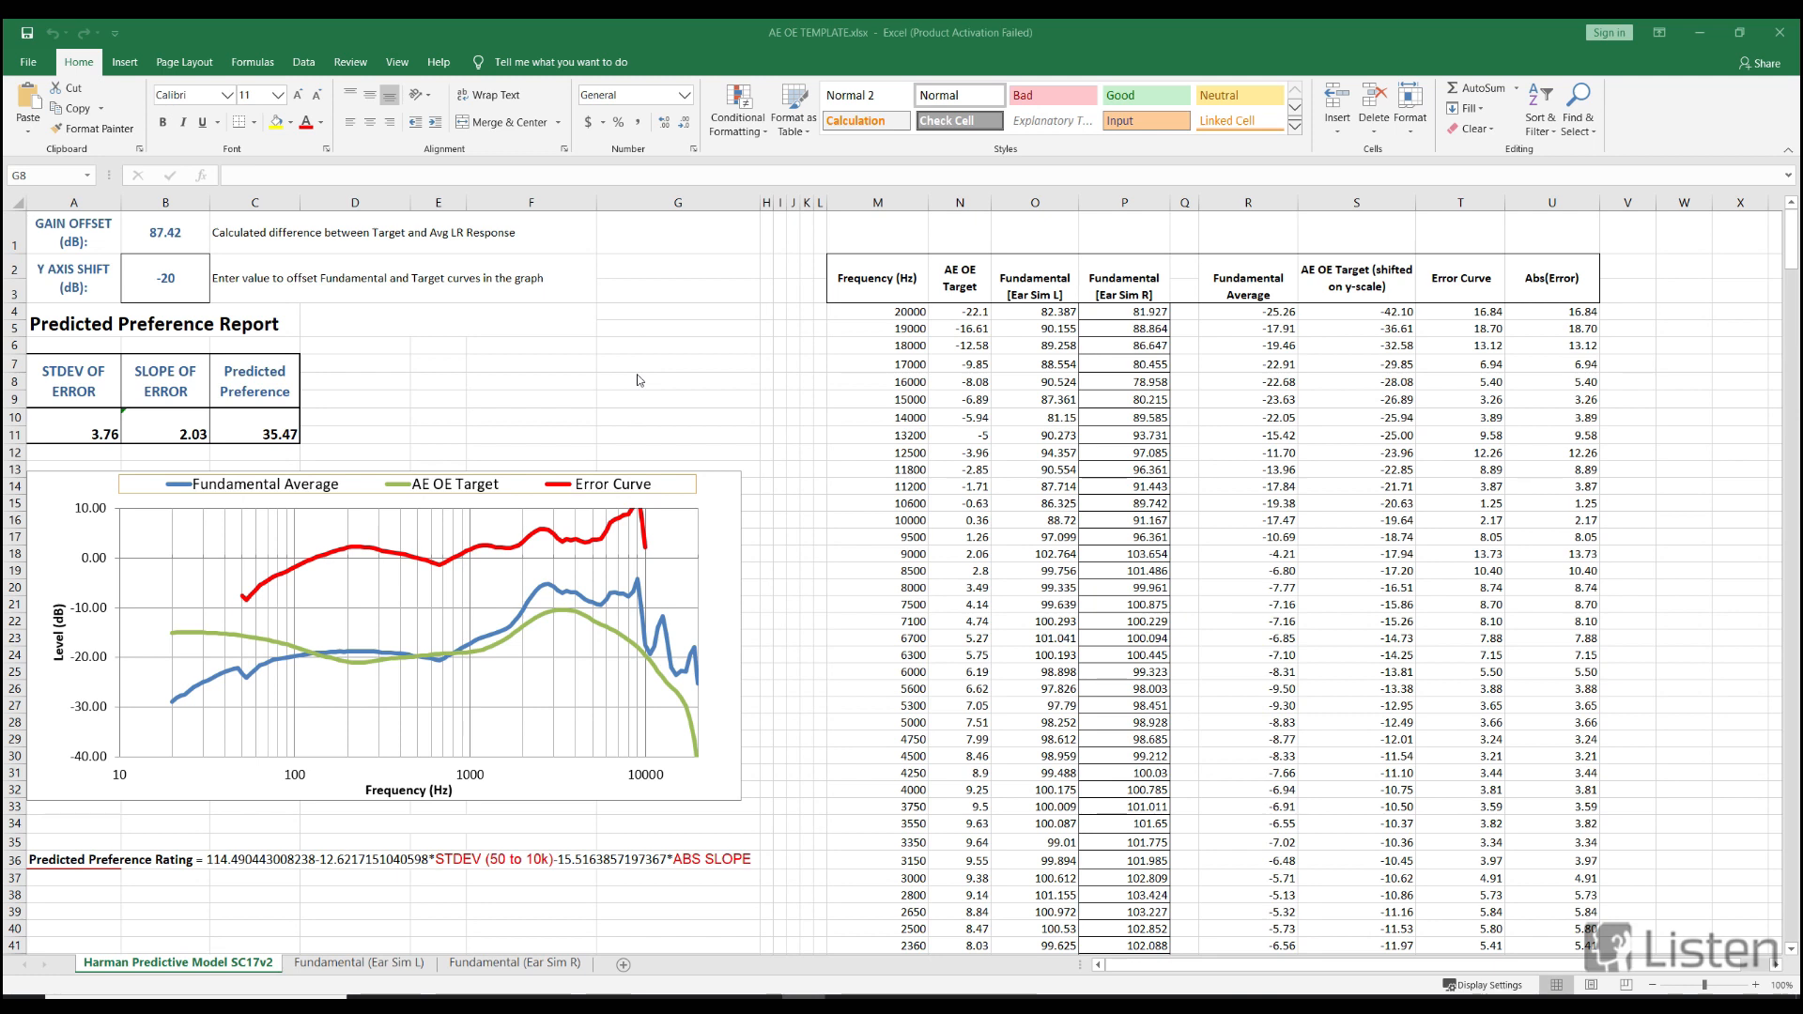
mouse_move(1193, 307)
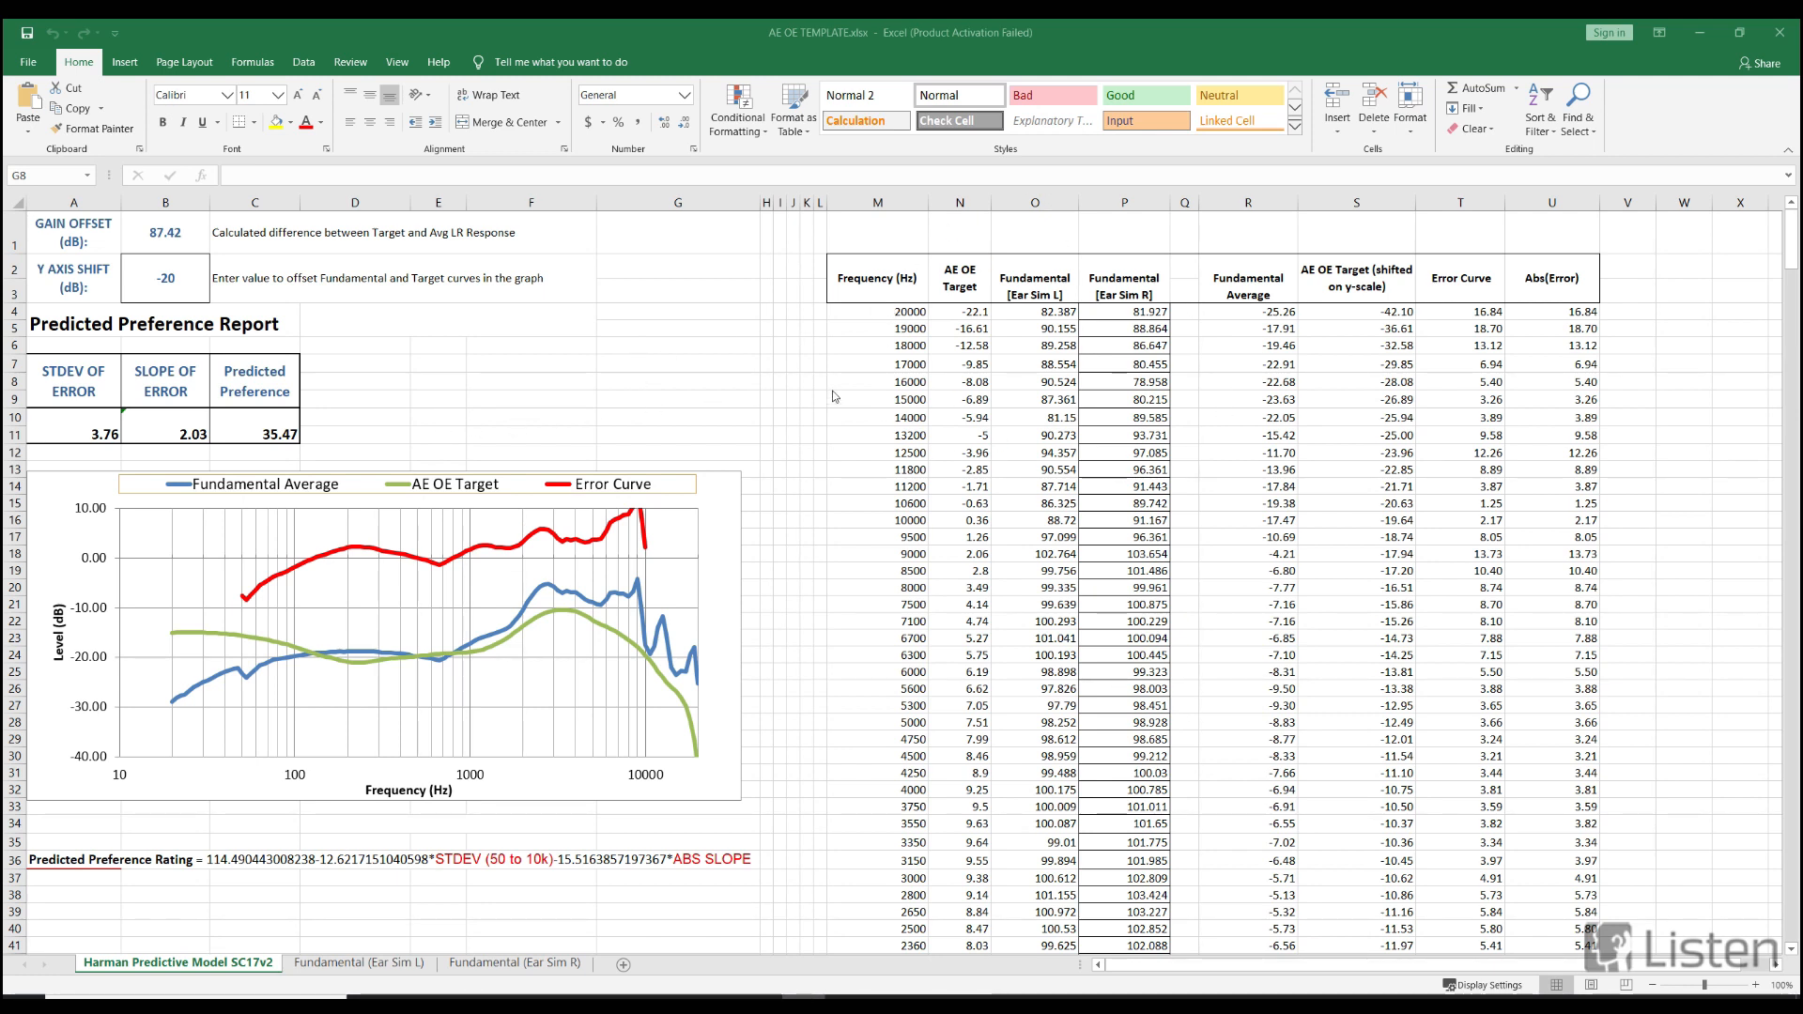
mouse_move(572, 882)
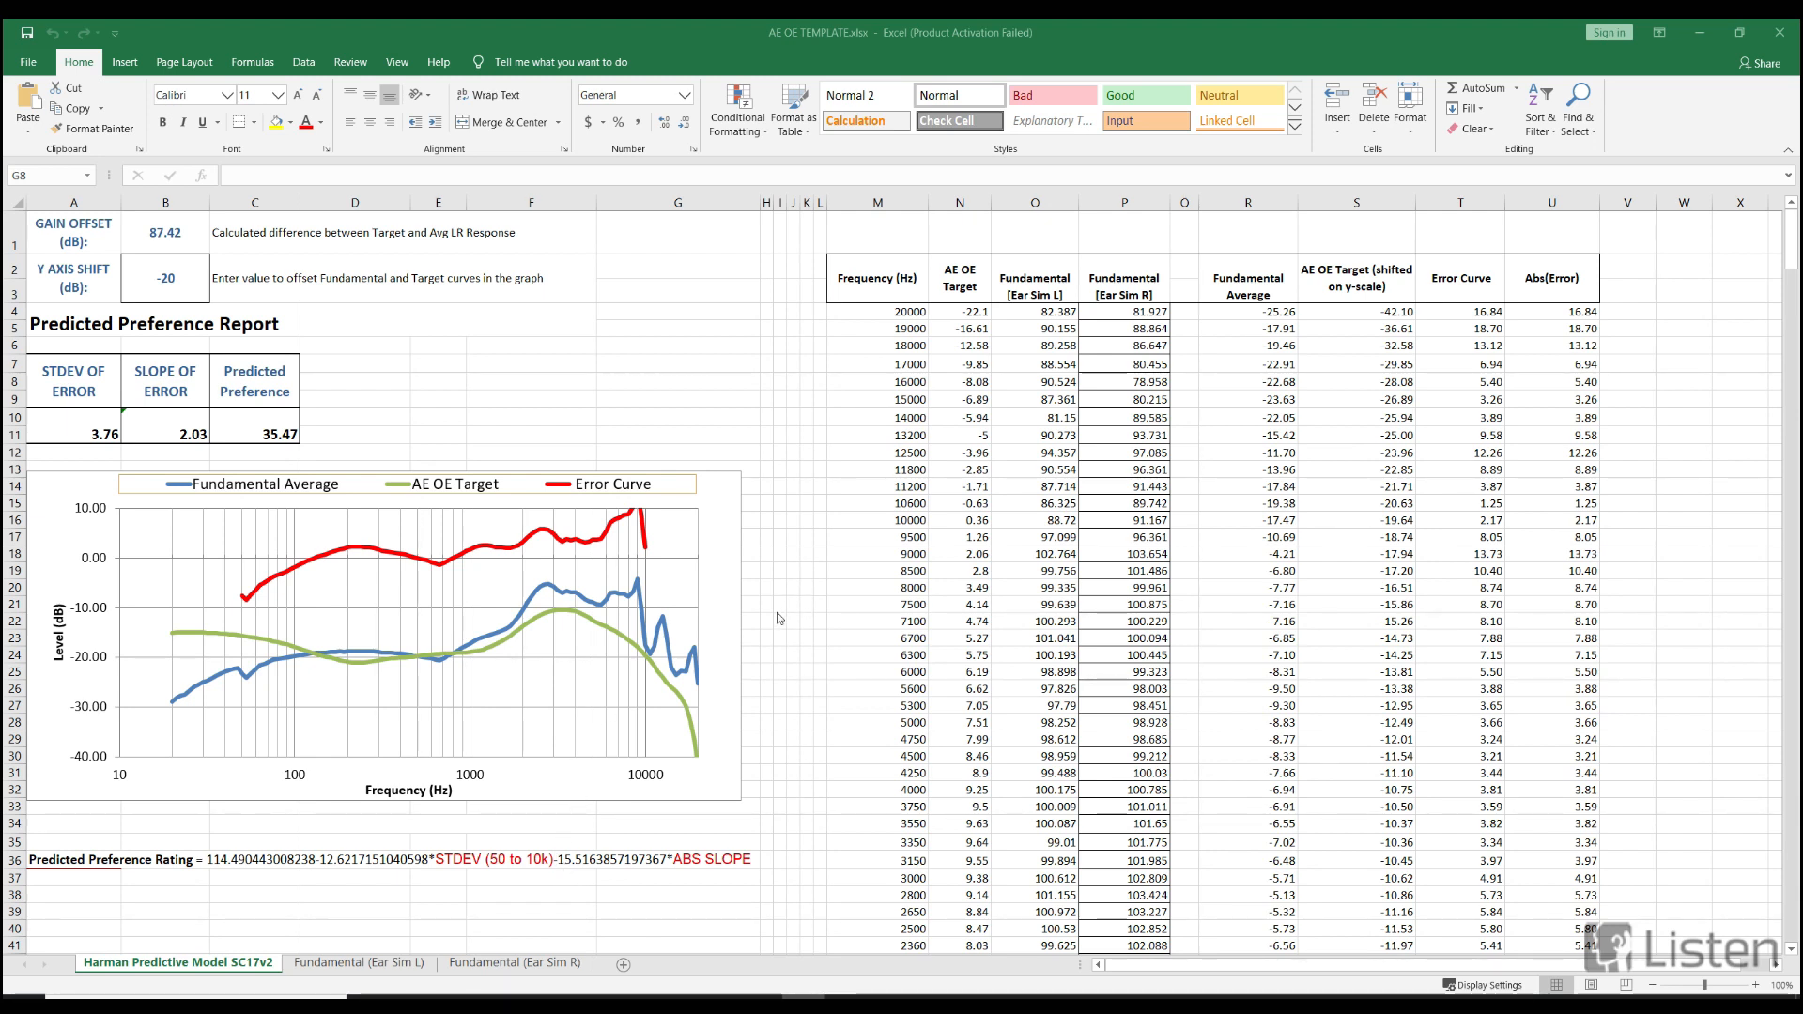
mouse_move(762, 632)
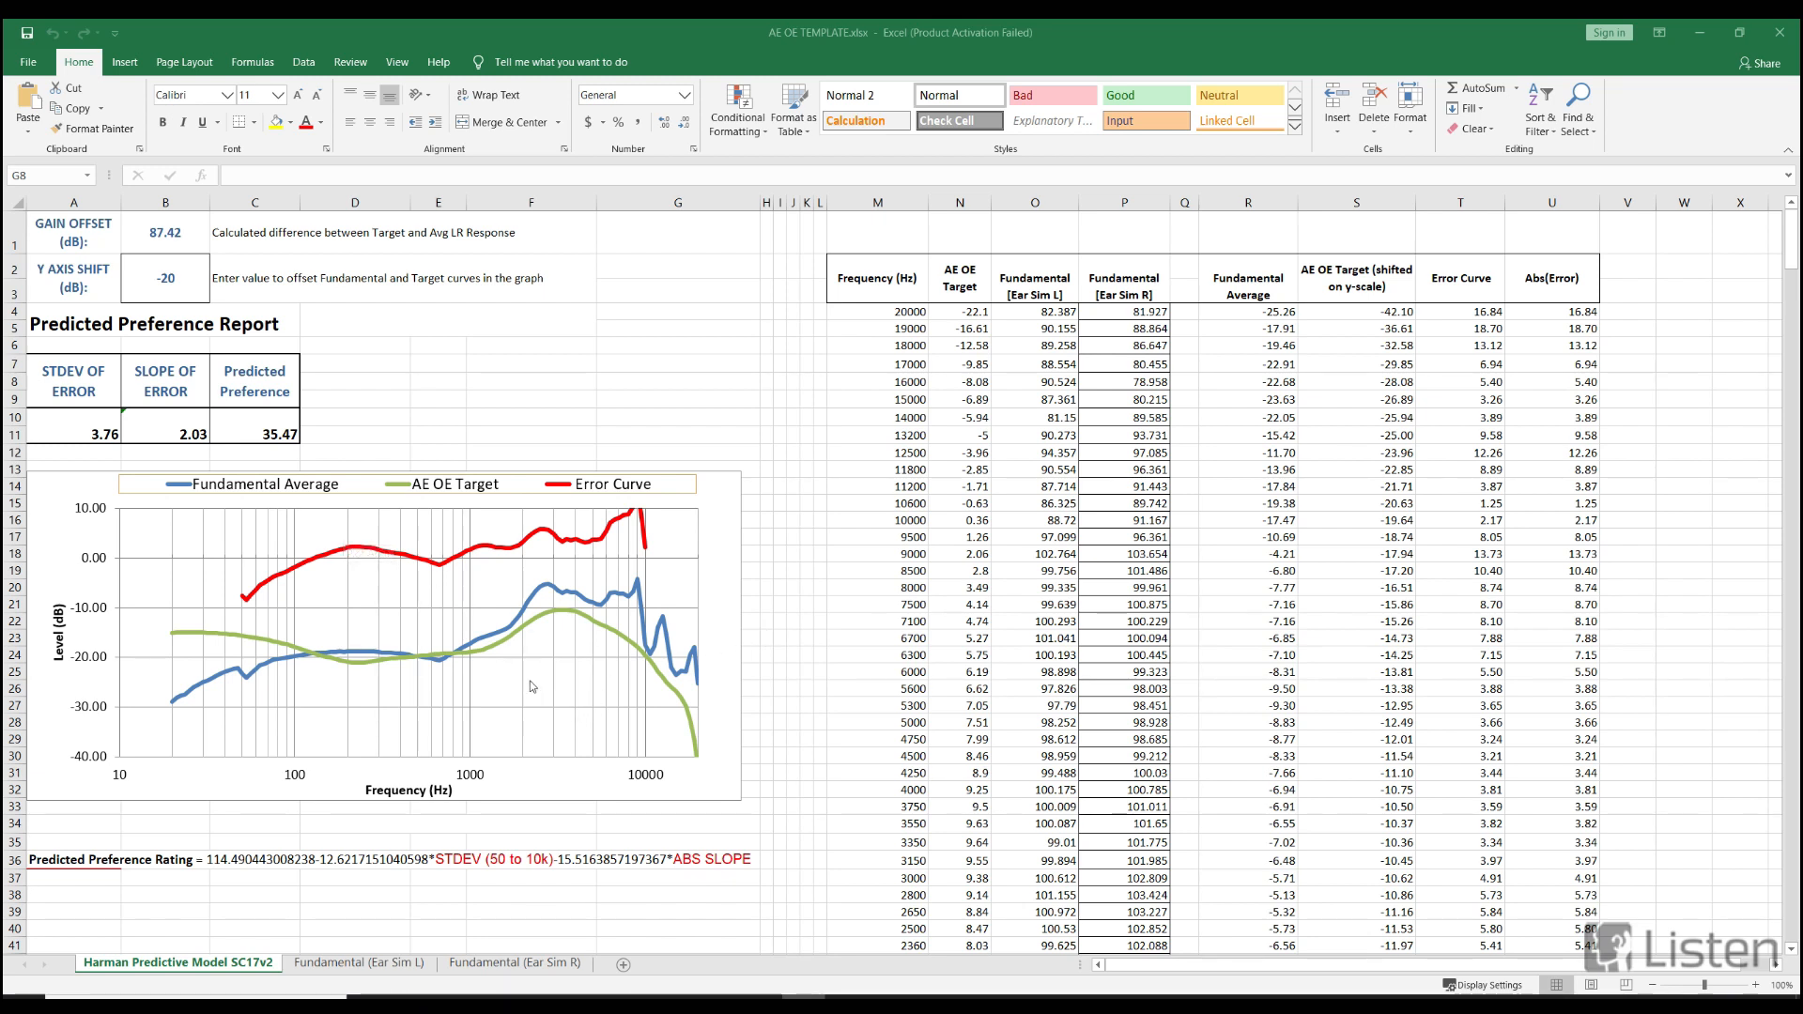
mouse_move(308, 495)
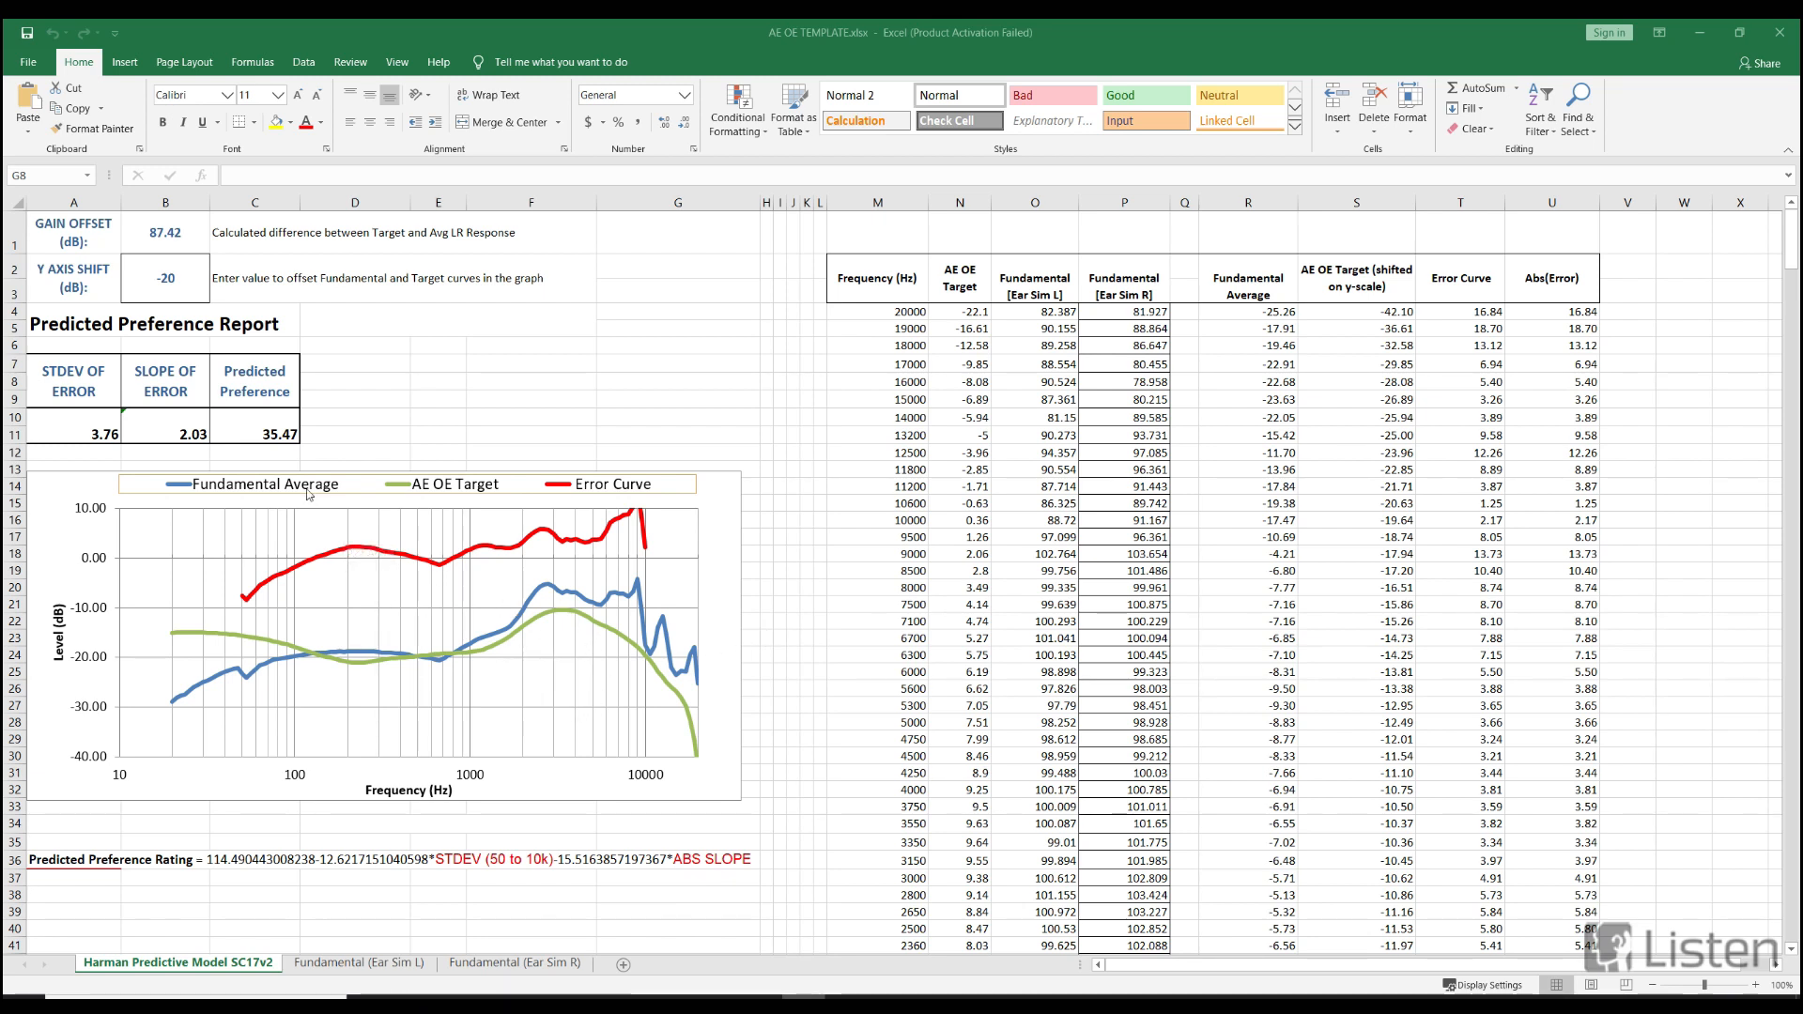
mouse_move(644, 606)
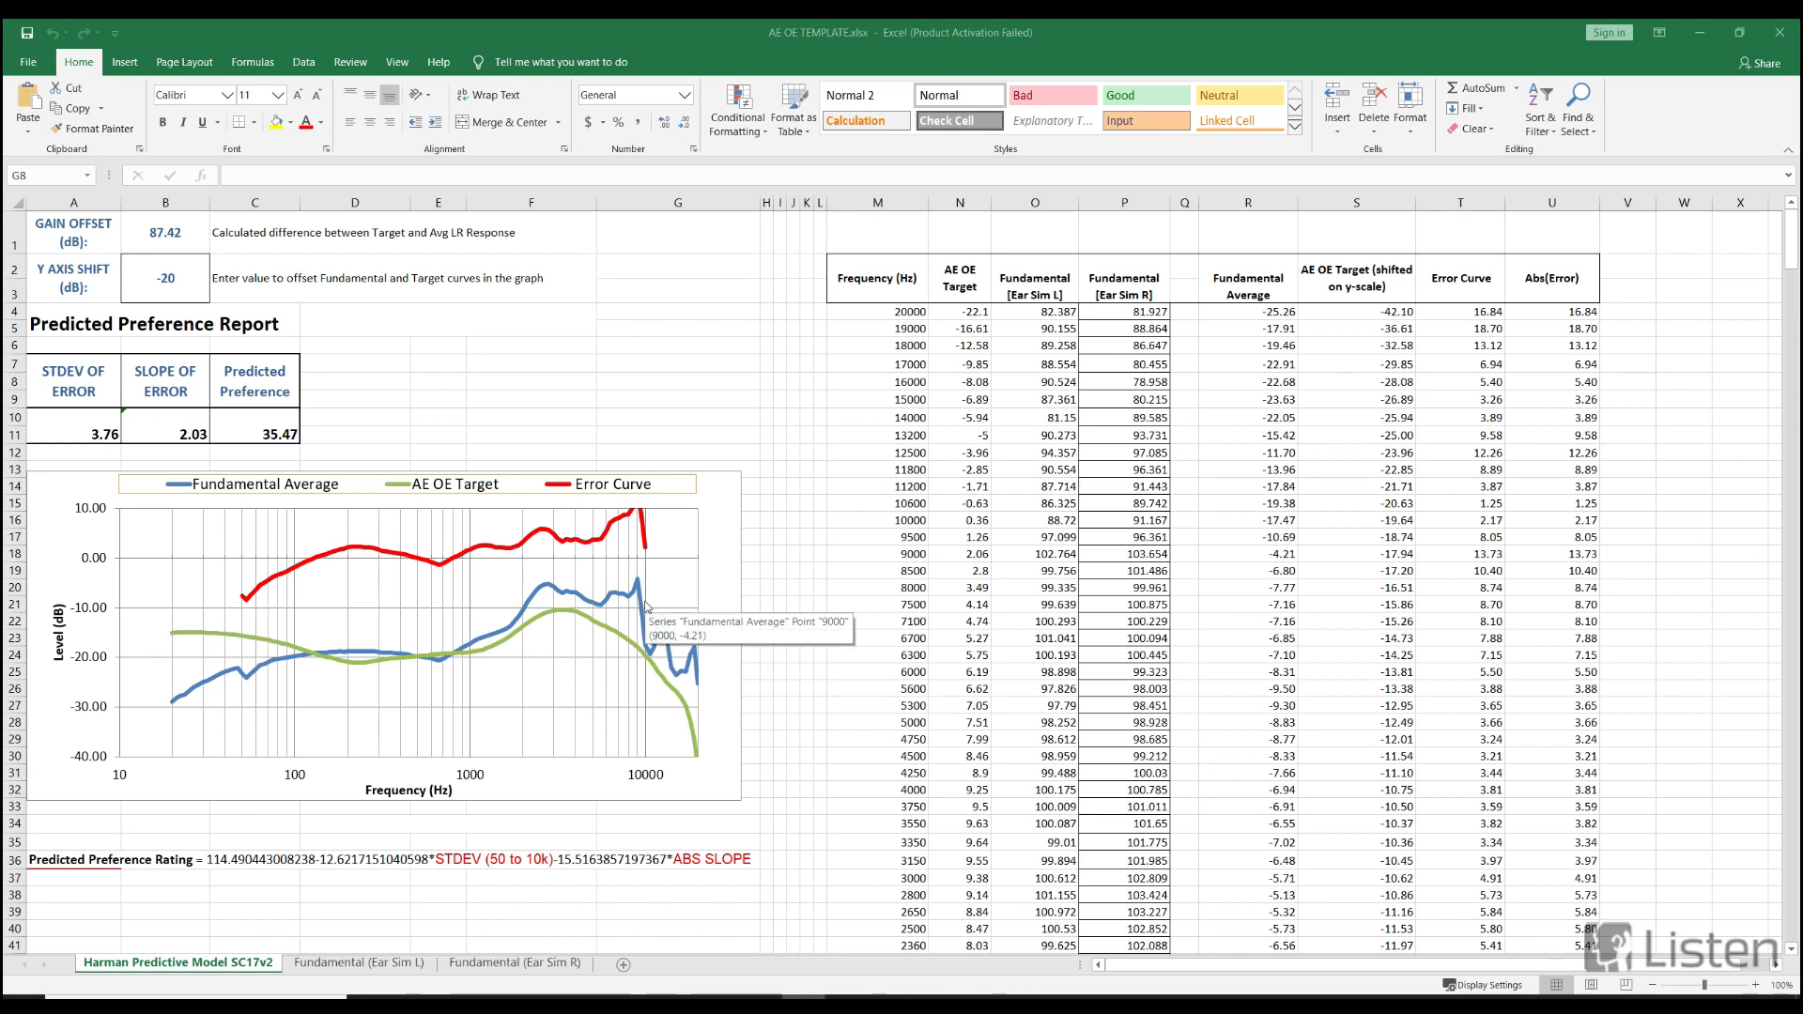
mouse_move(482, 673)
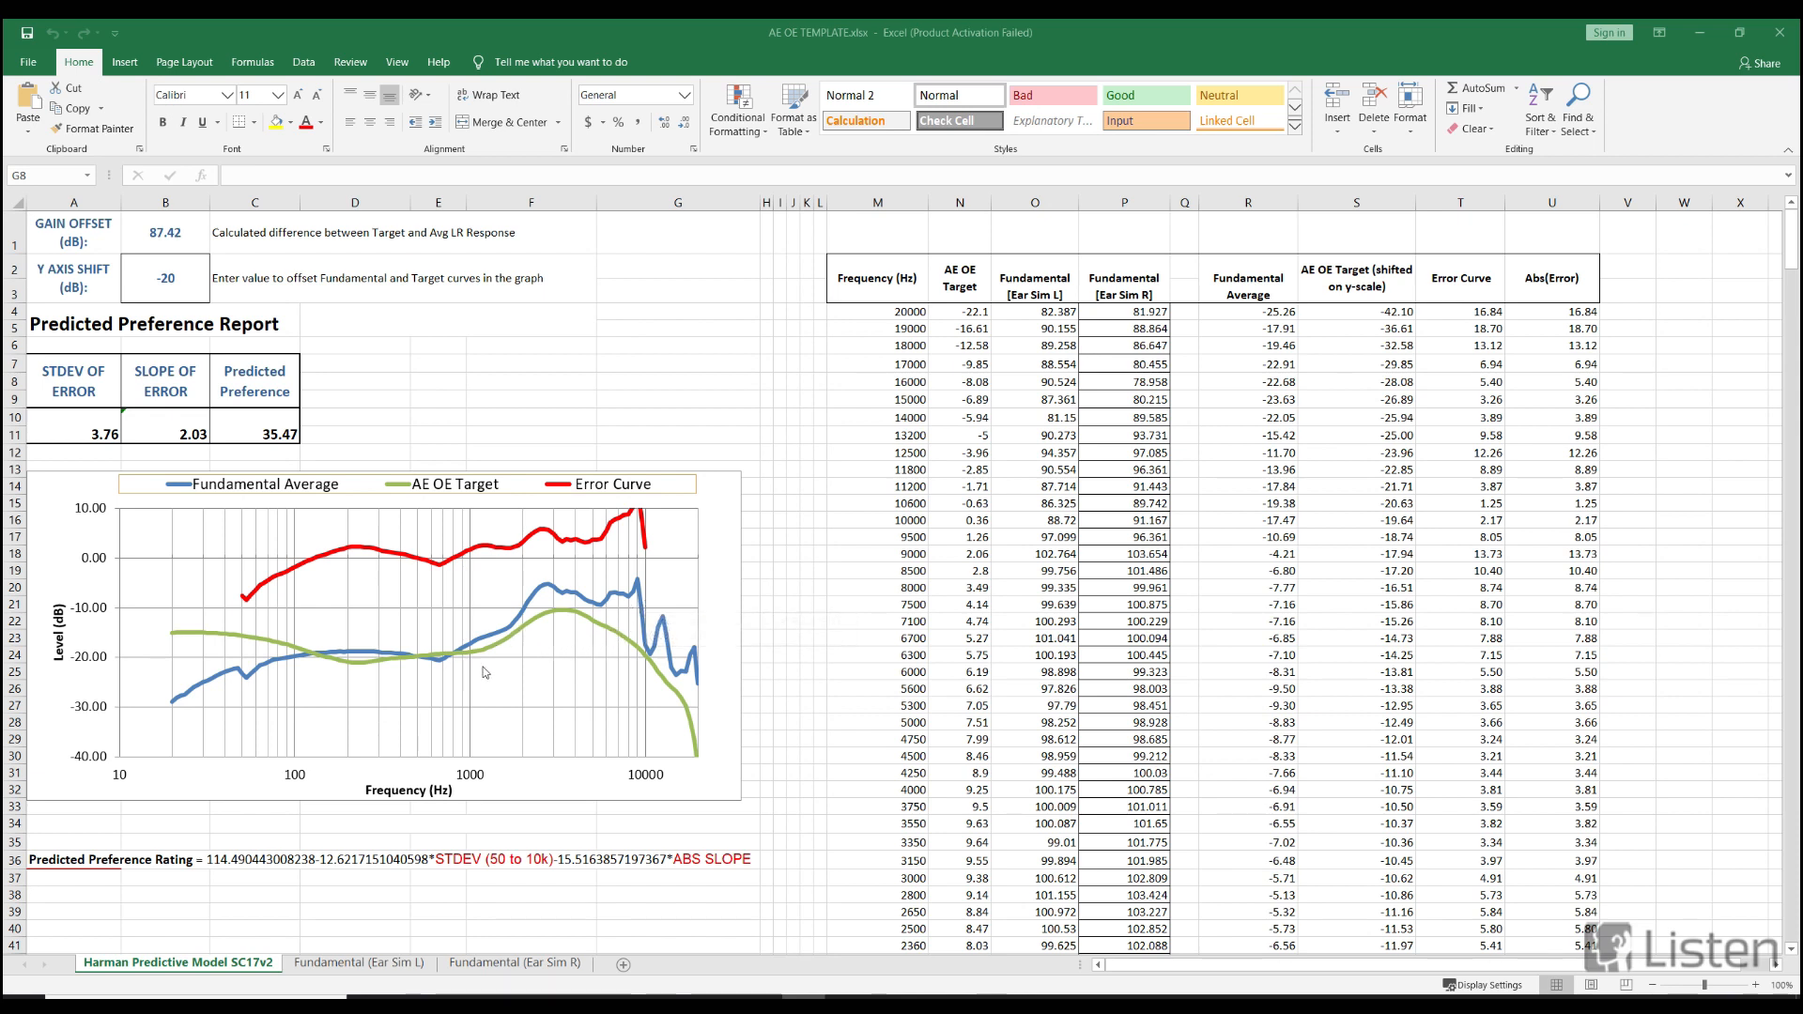
mouse_move(549, 630)
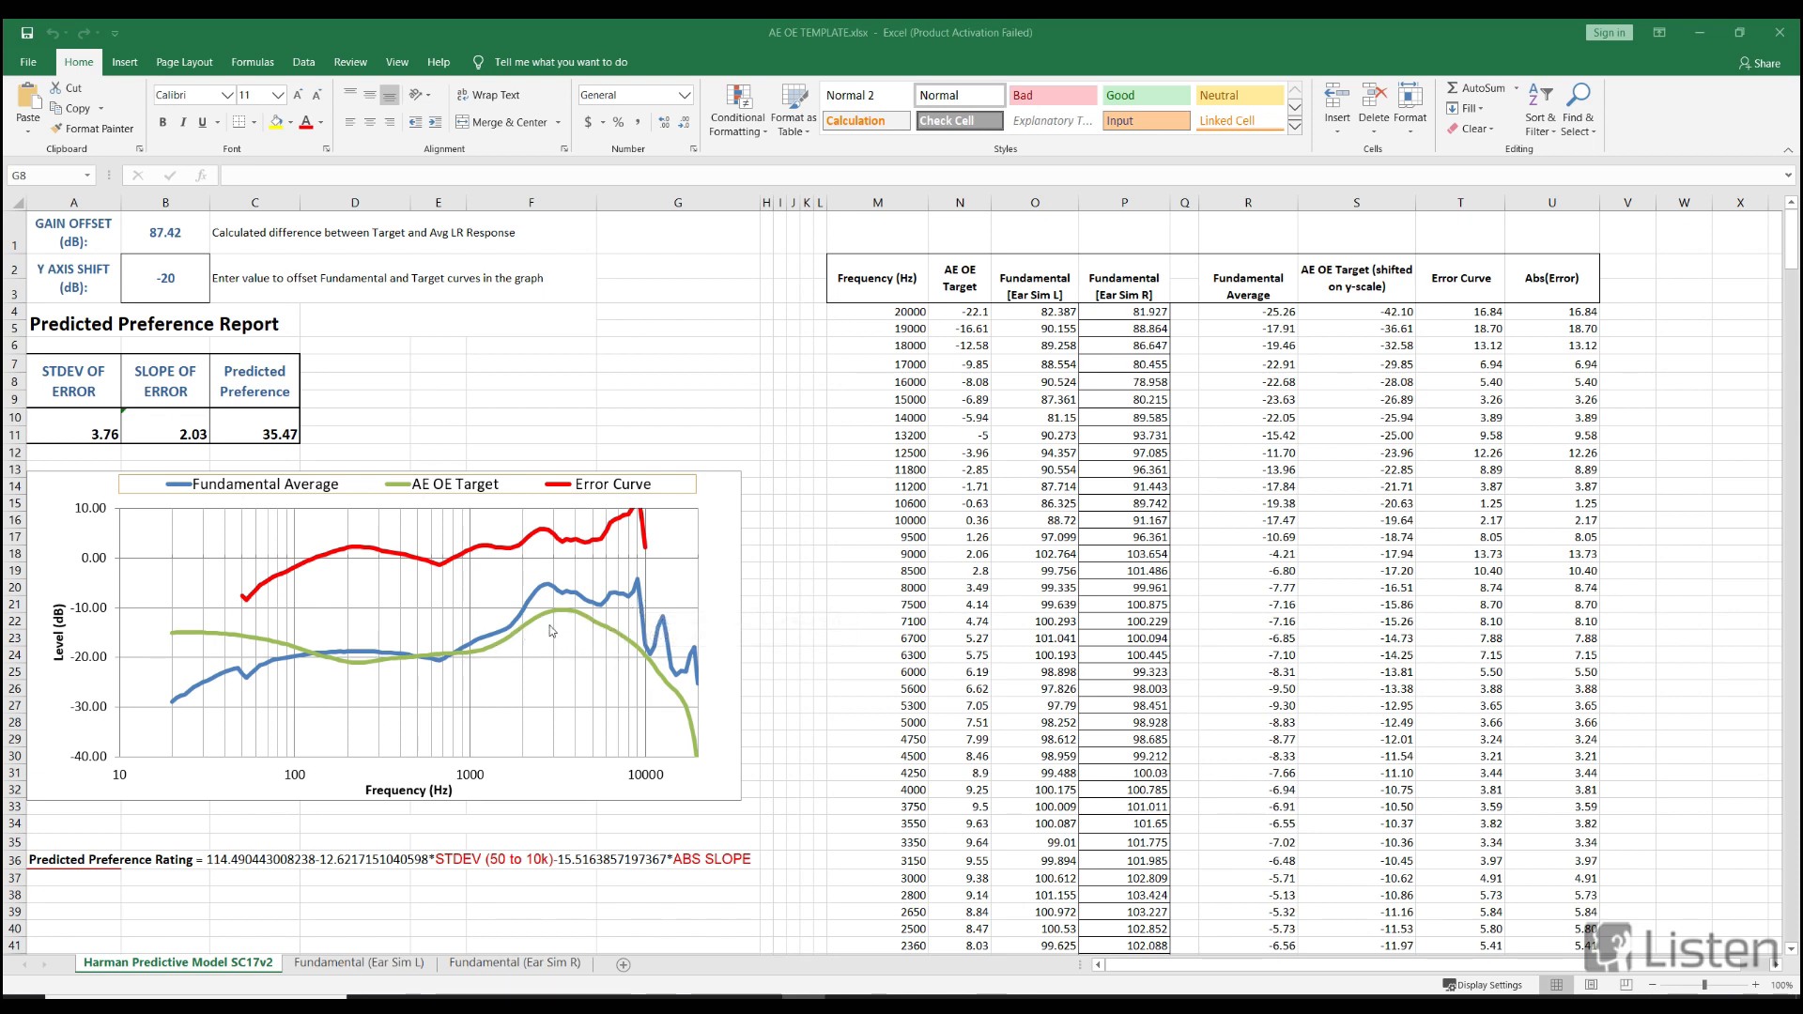
mouse_move(406, 682)
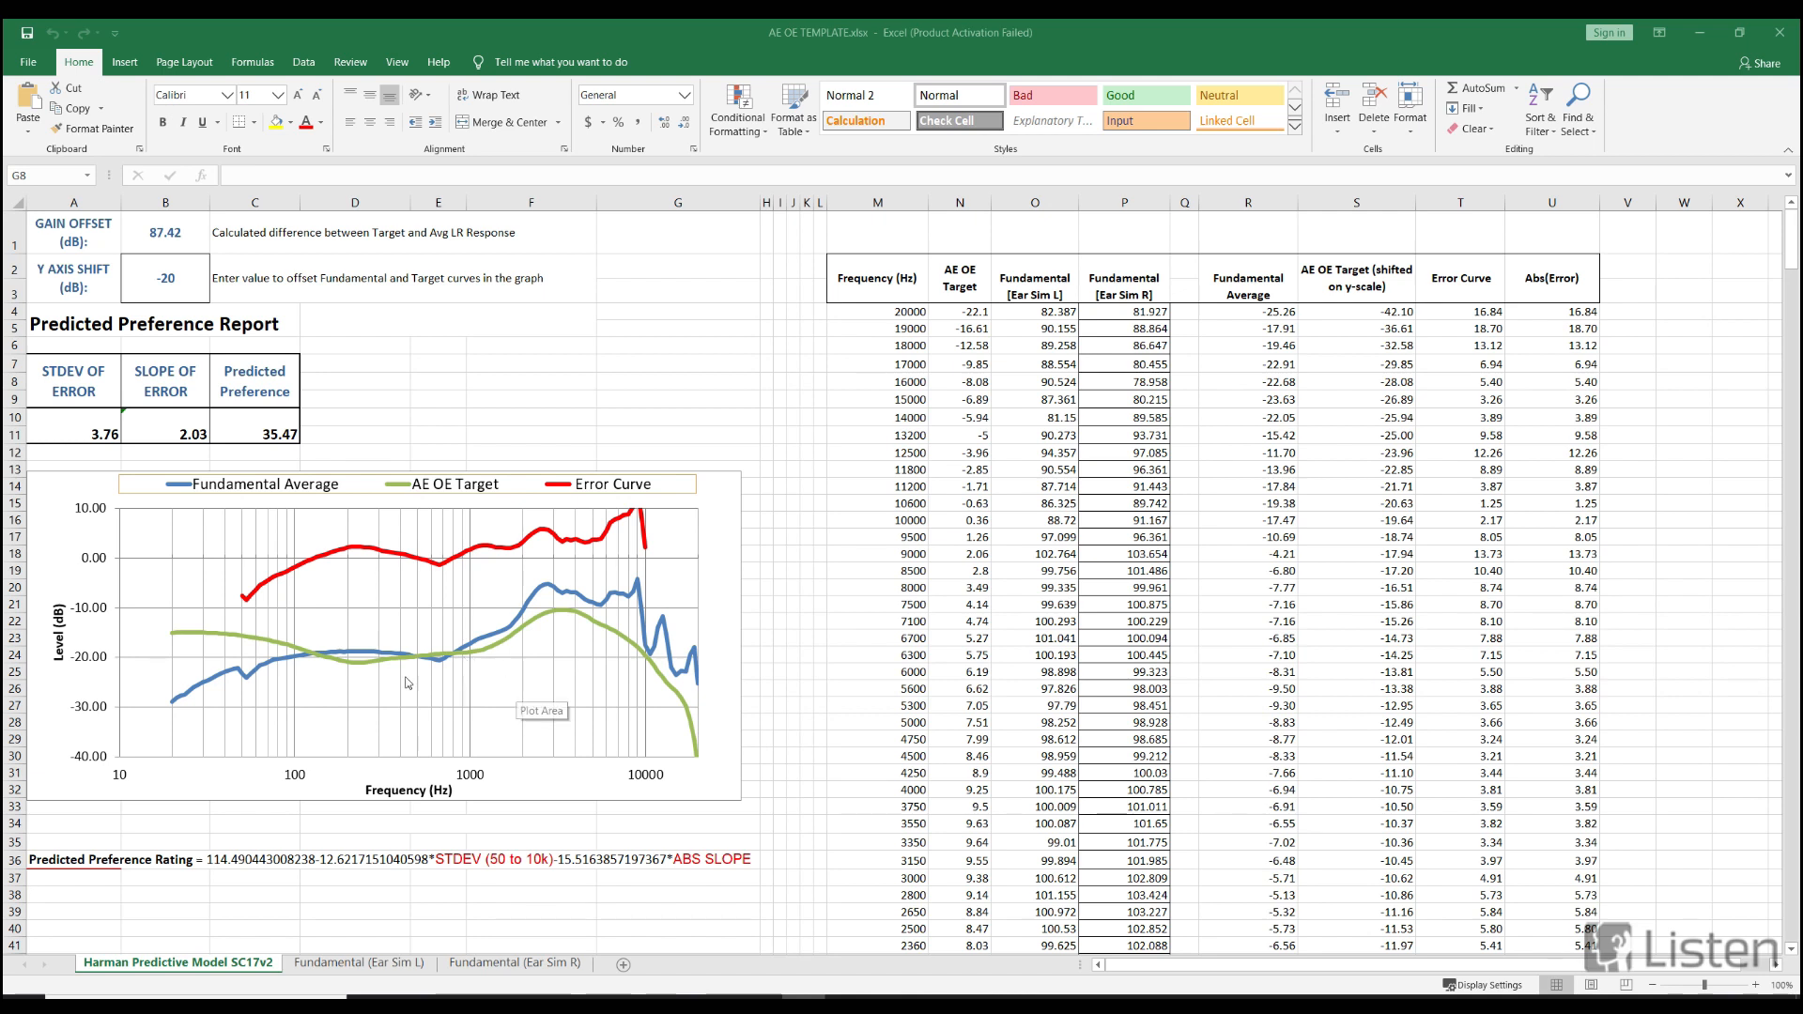
mouse_move(456, 754)
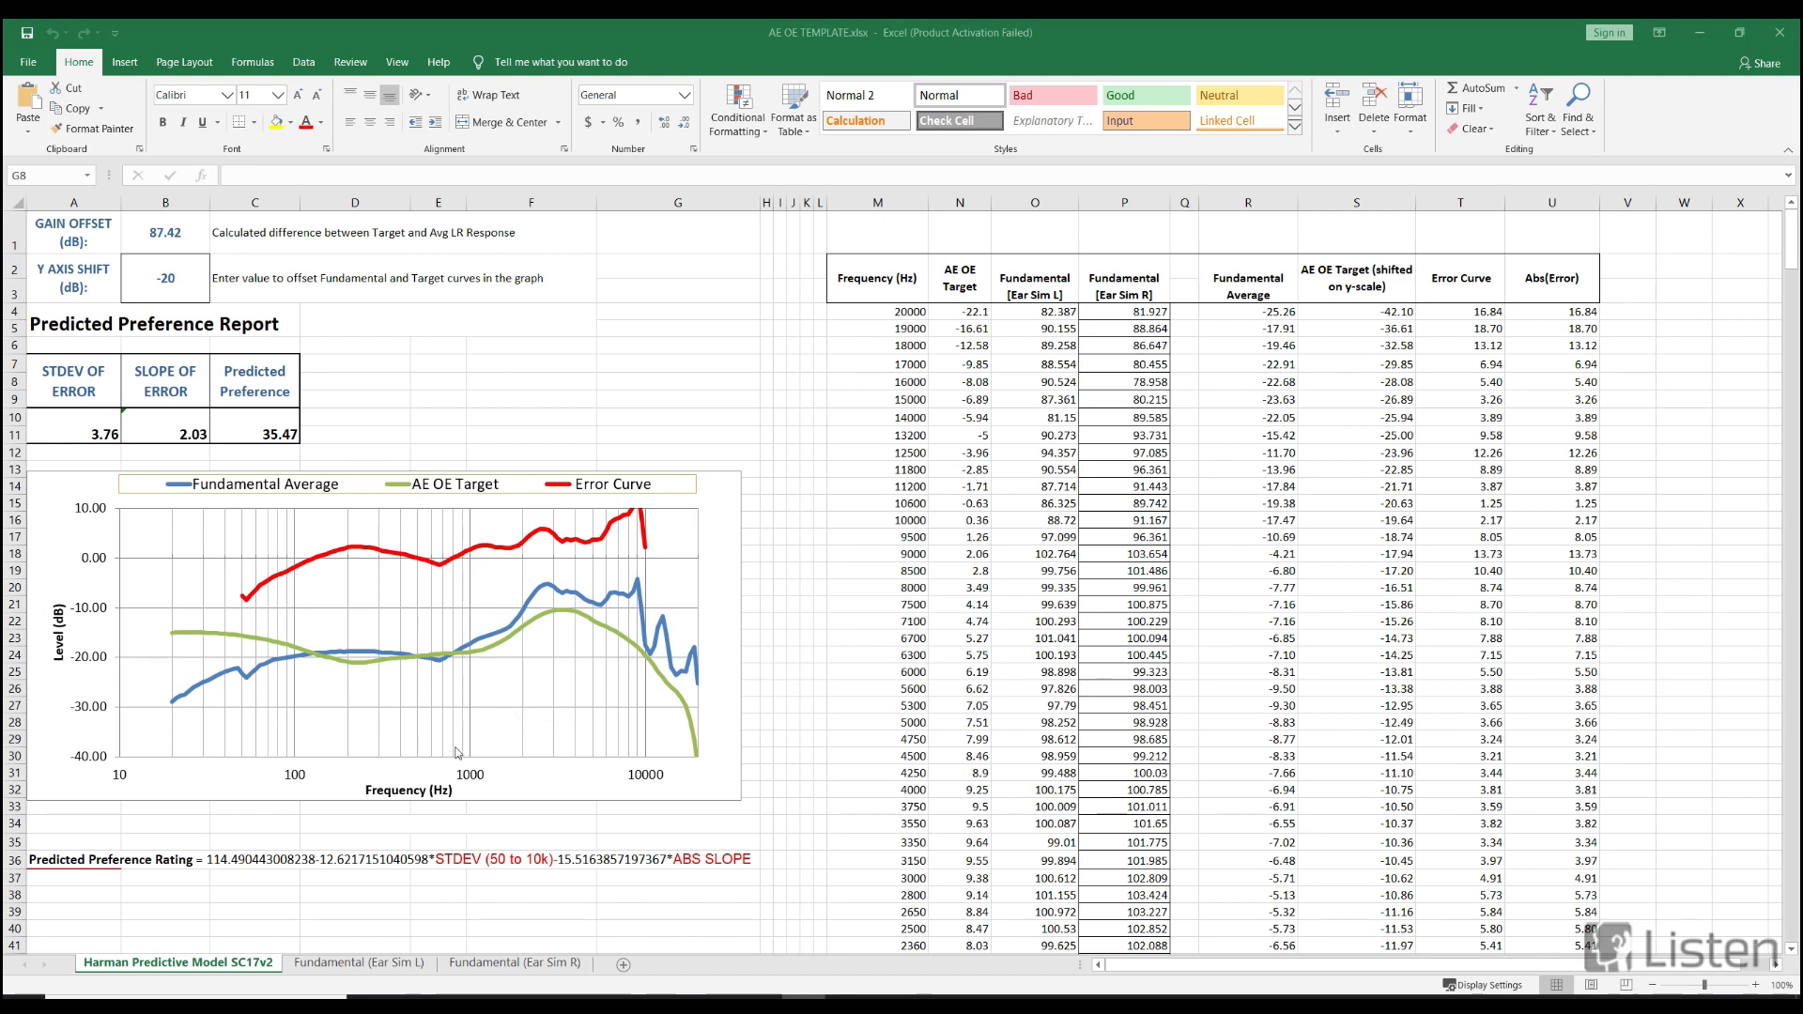
mouse_move(347, 831)
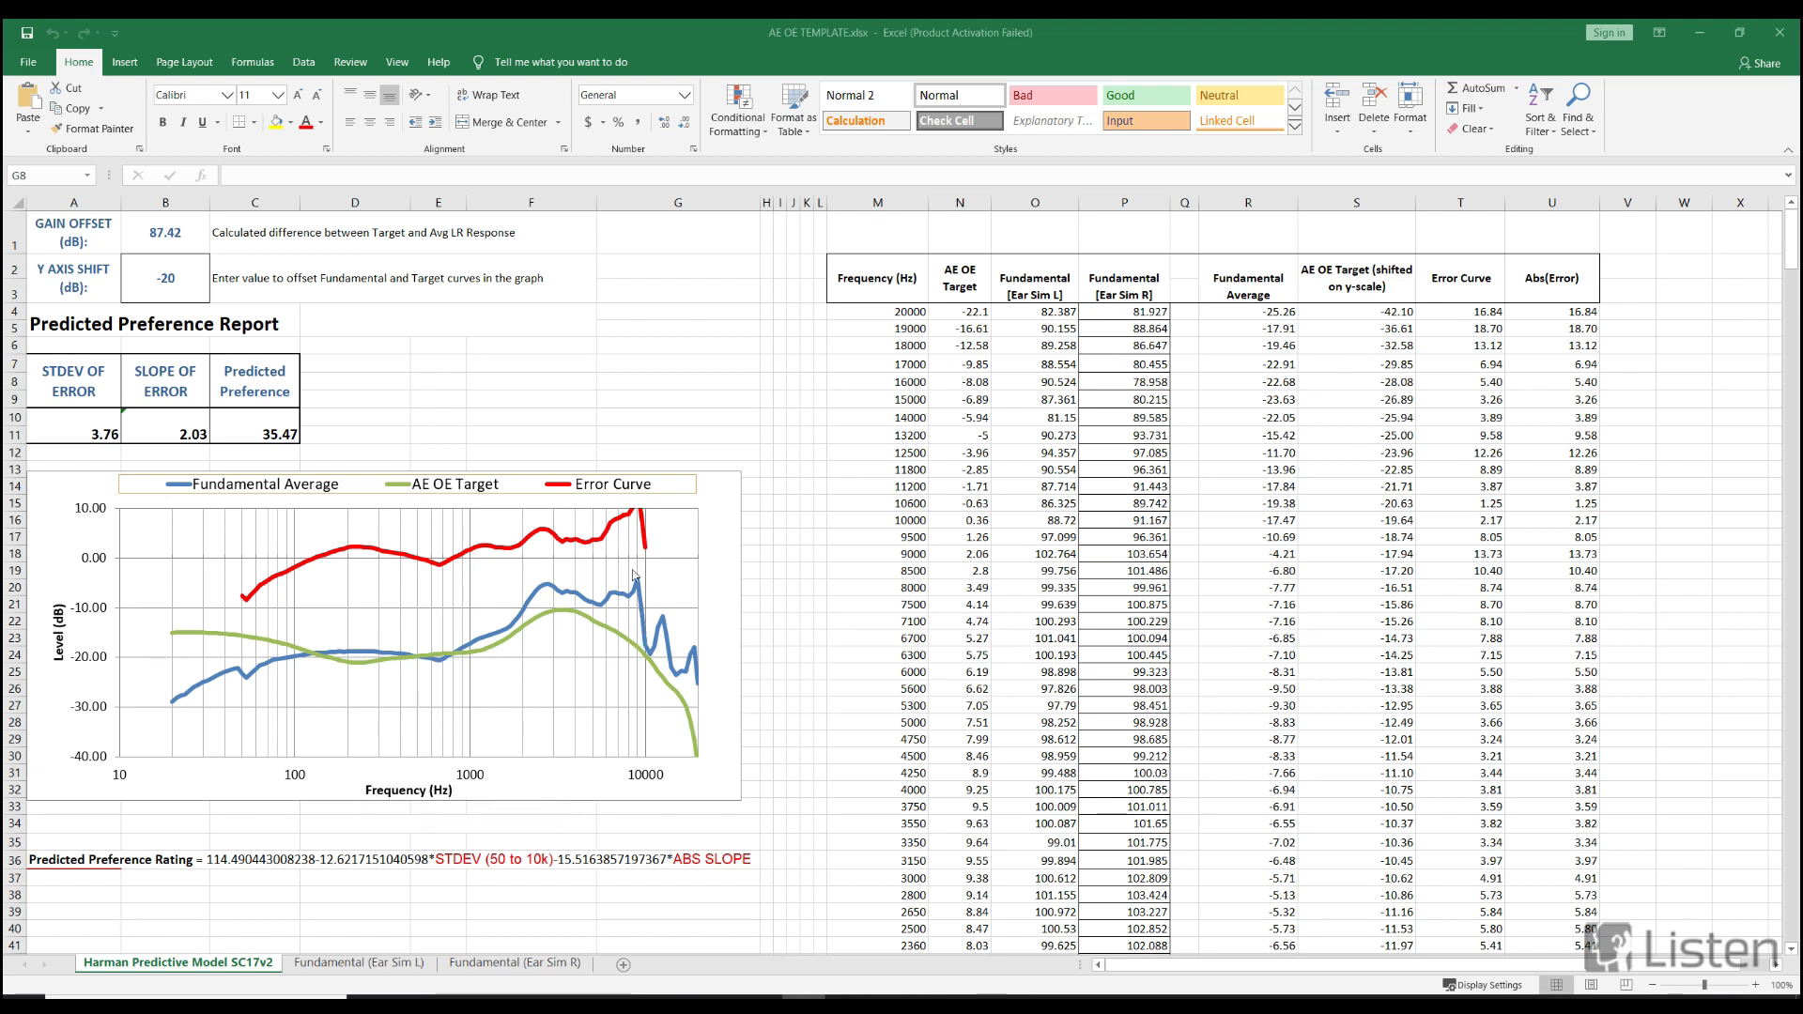
mouse_move(647, 548)
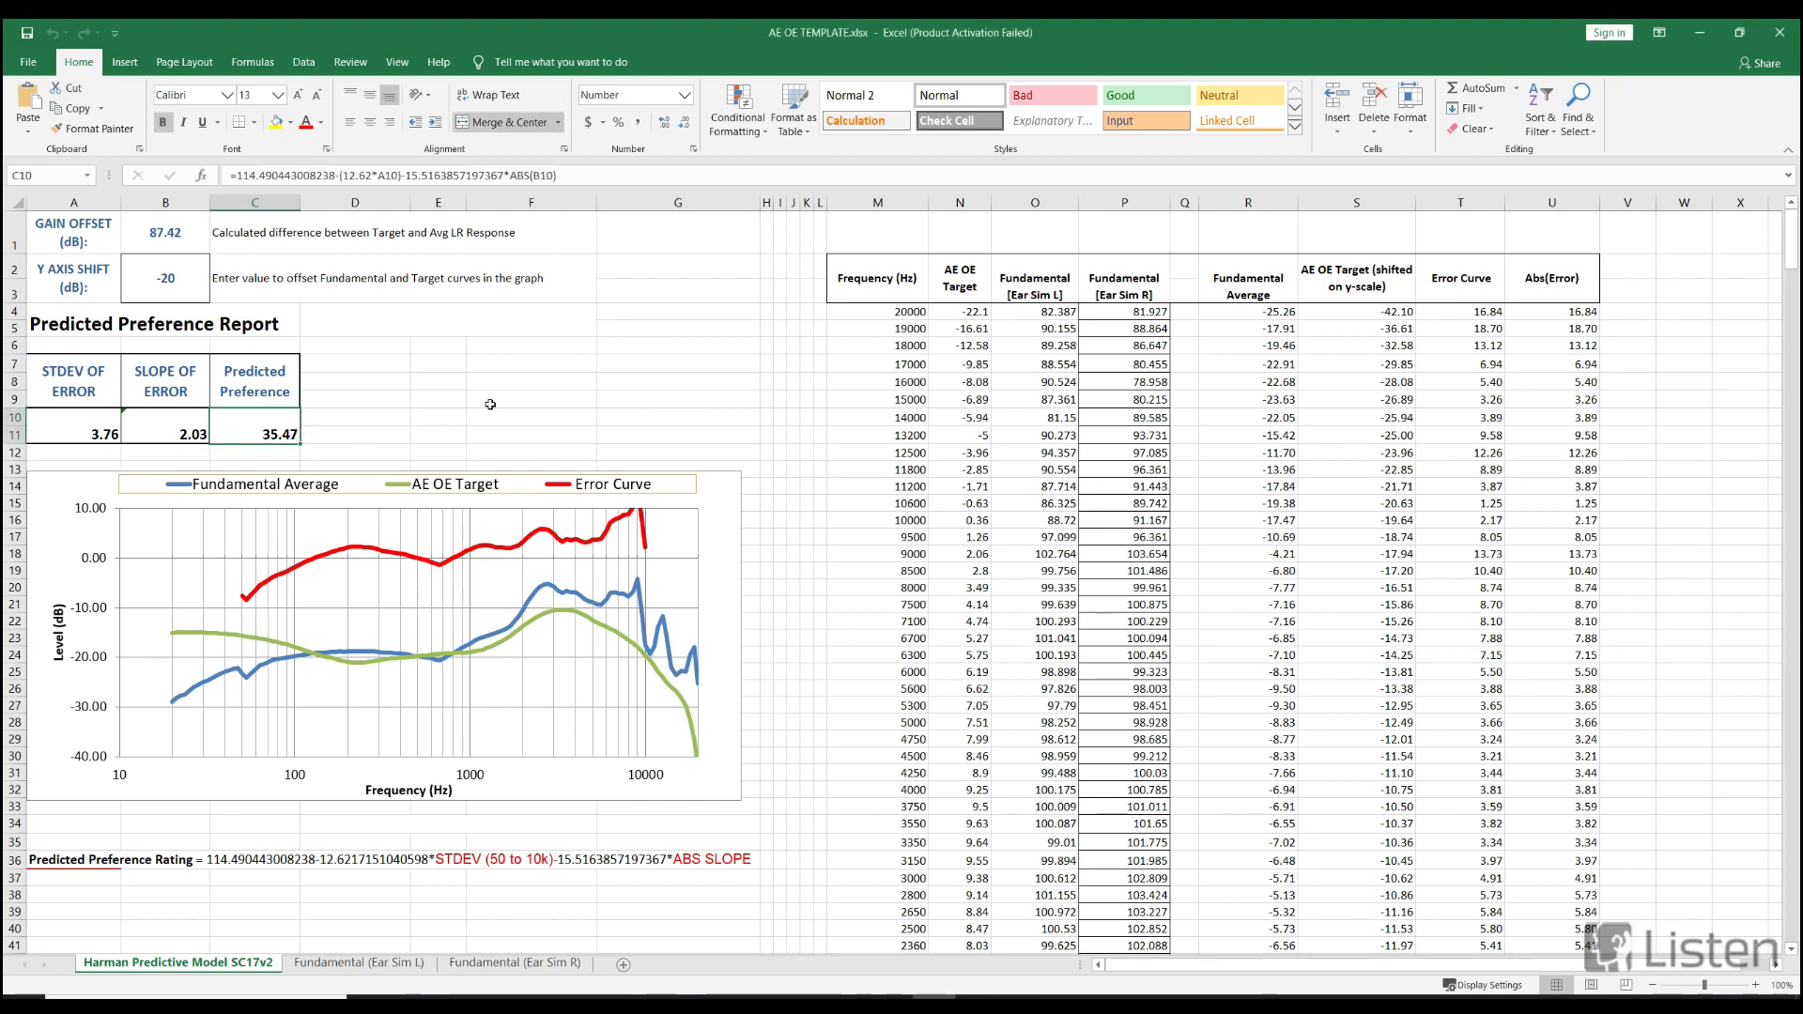
mouse_move(400, 833)
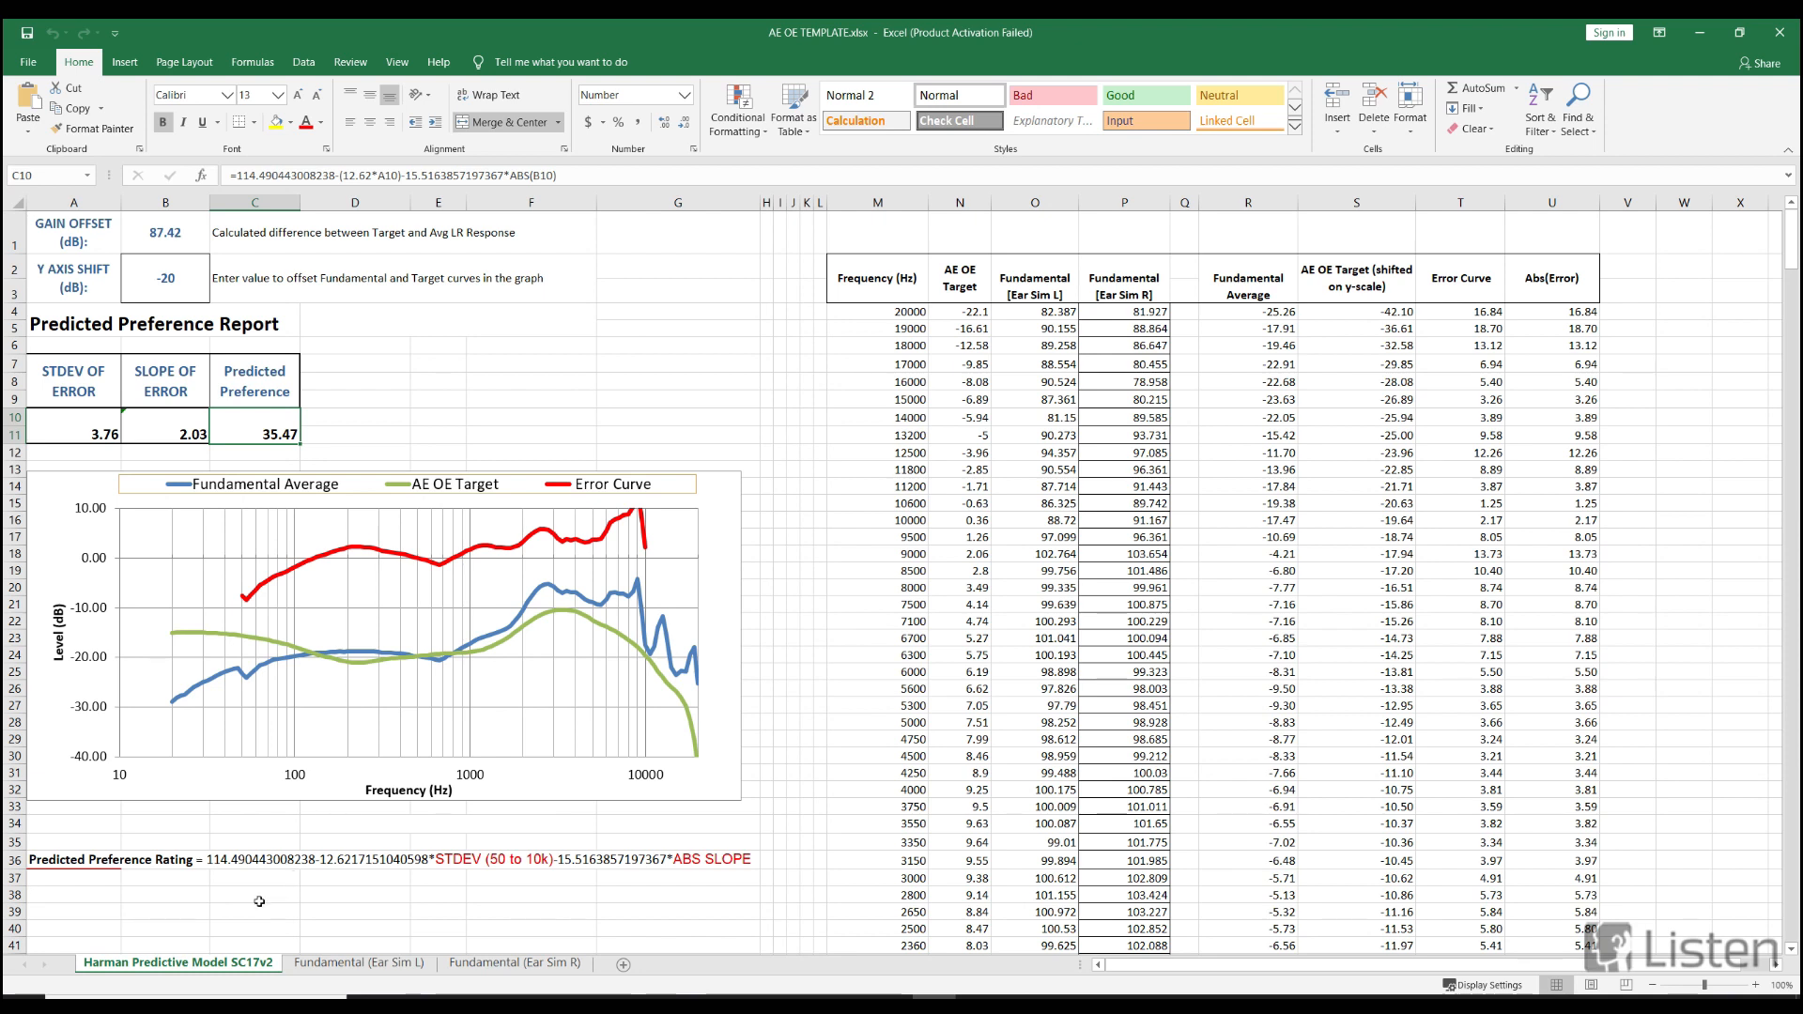
mouse_move(364, 757)
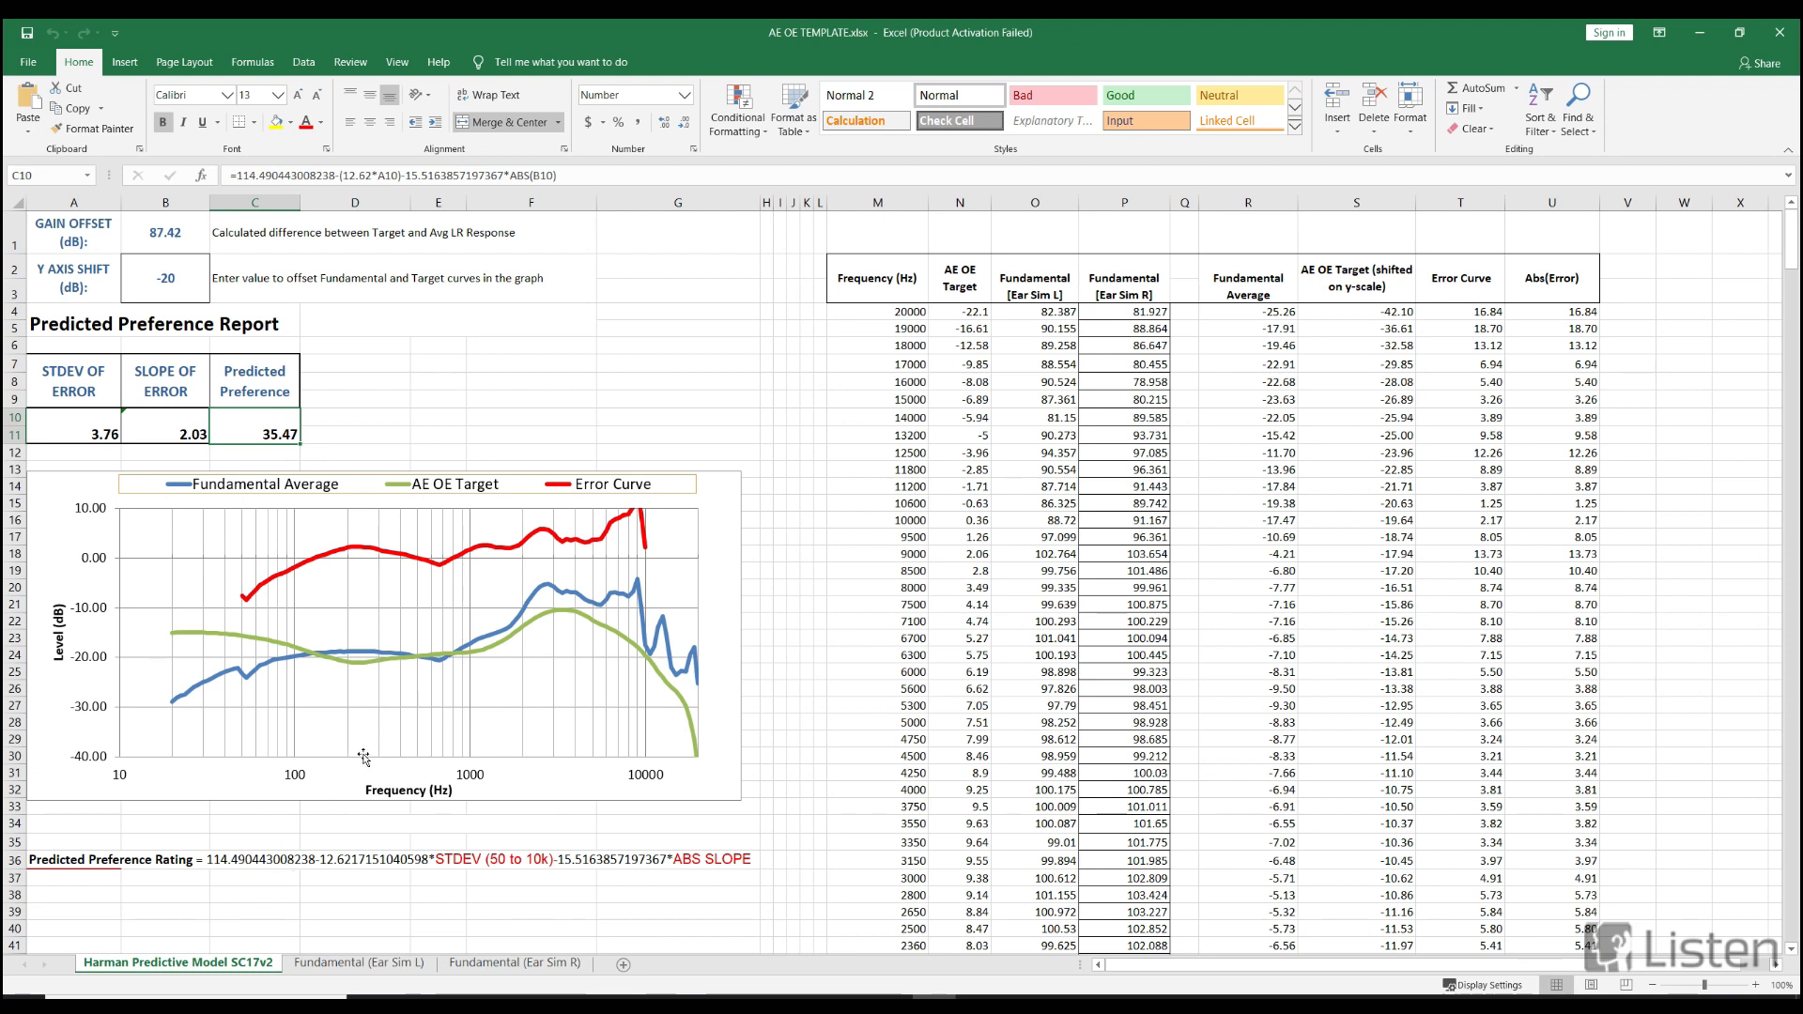
mouse_move(370, 722)
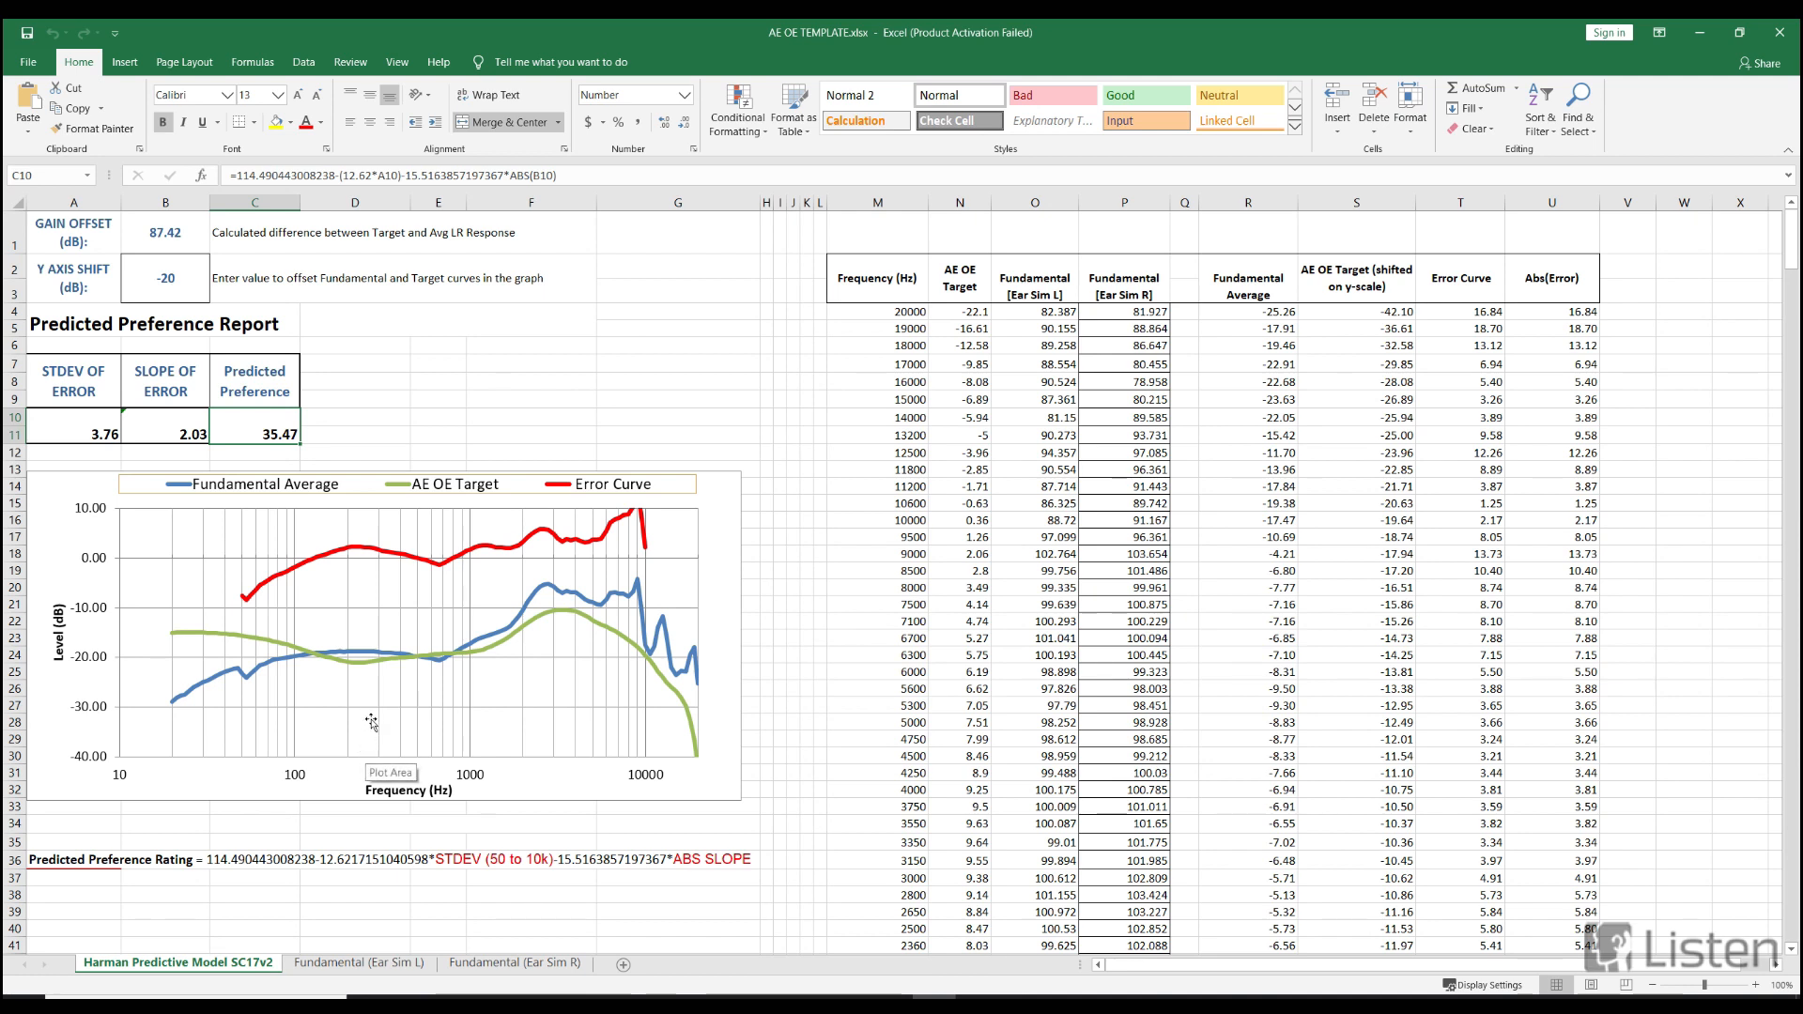
mouse_move(288, 653)
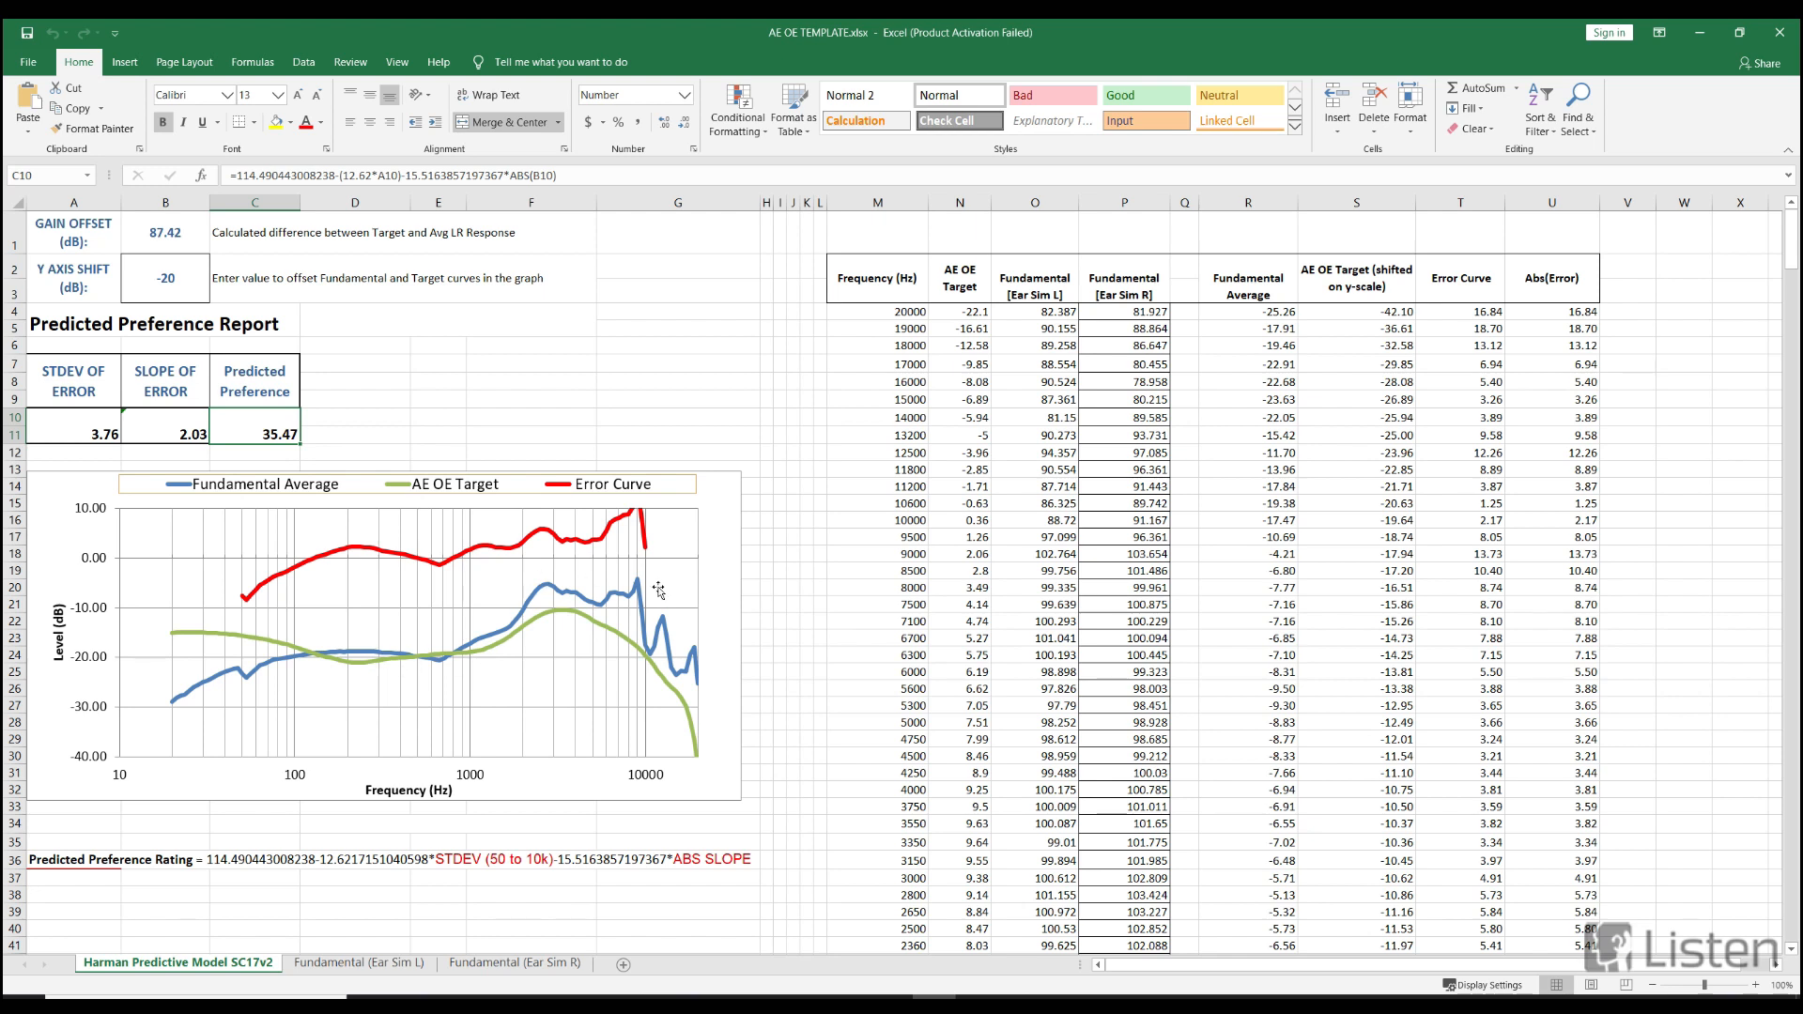
mouse_move(245, 732)
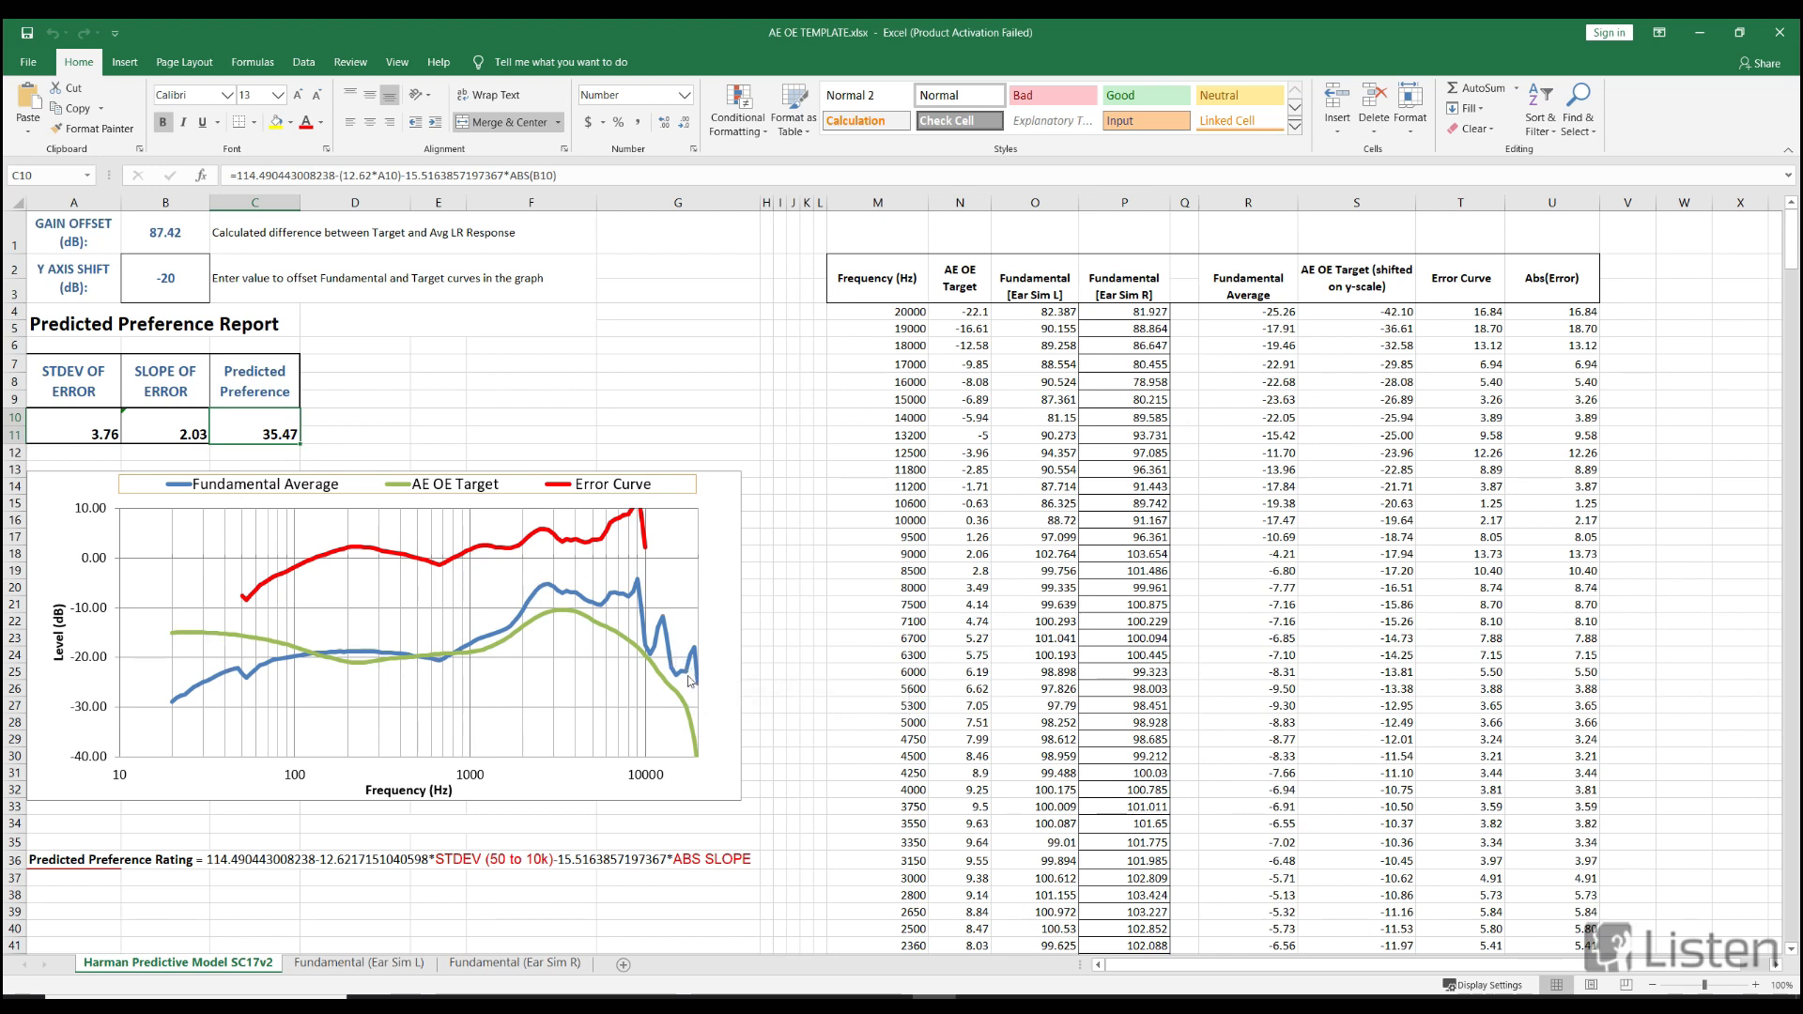
mouse_move(713, 667)
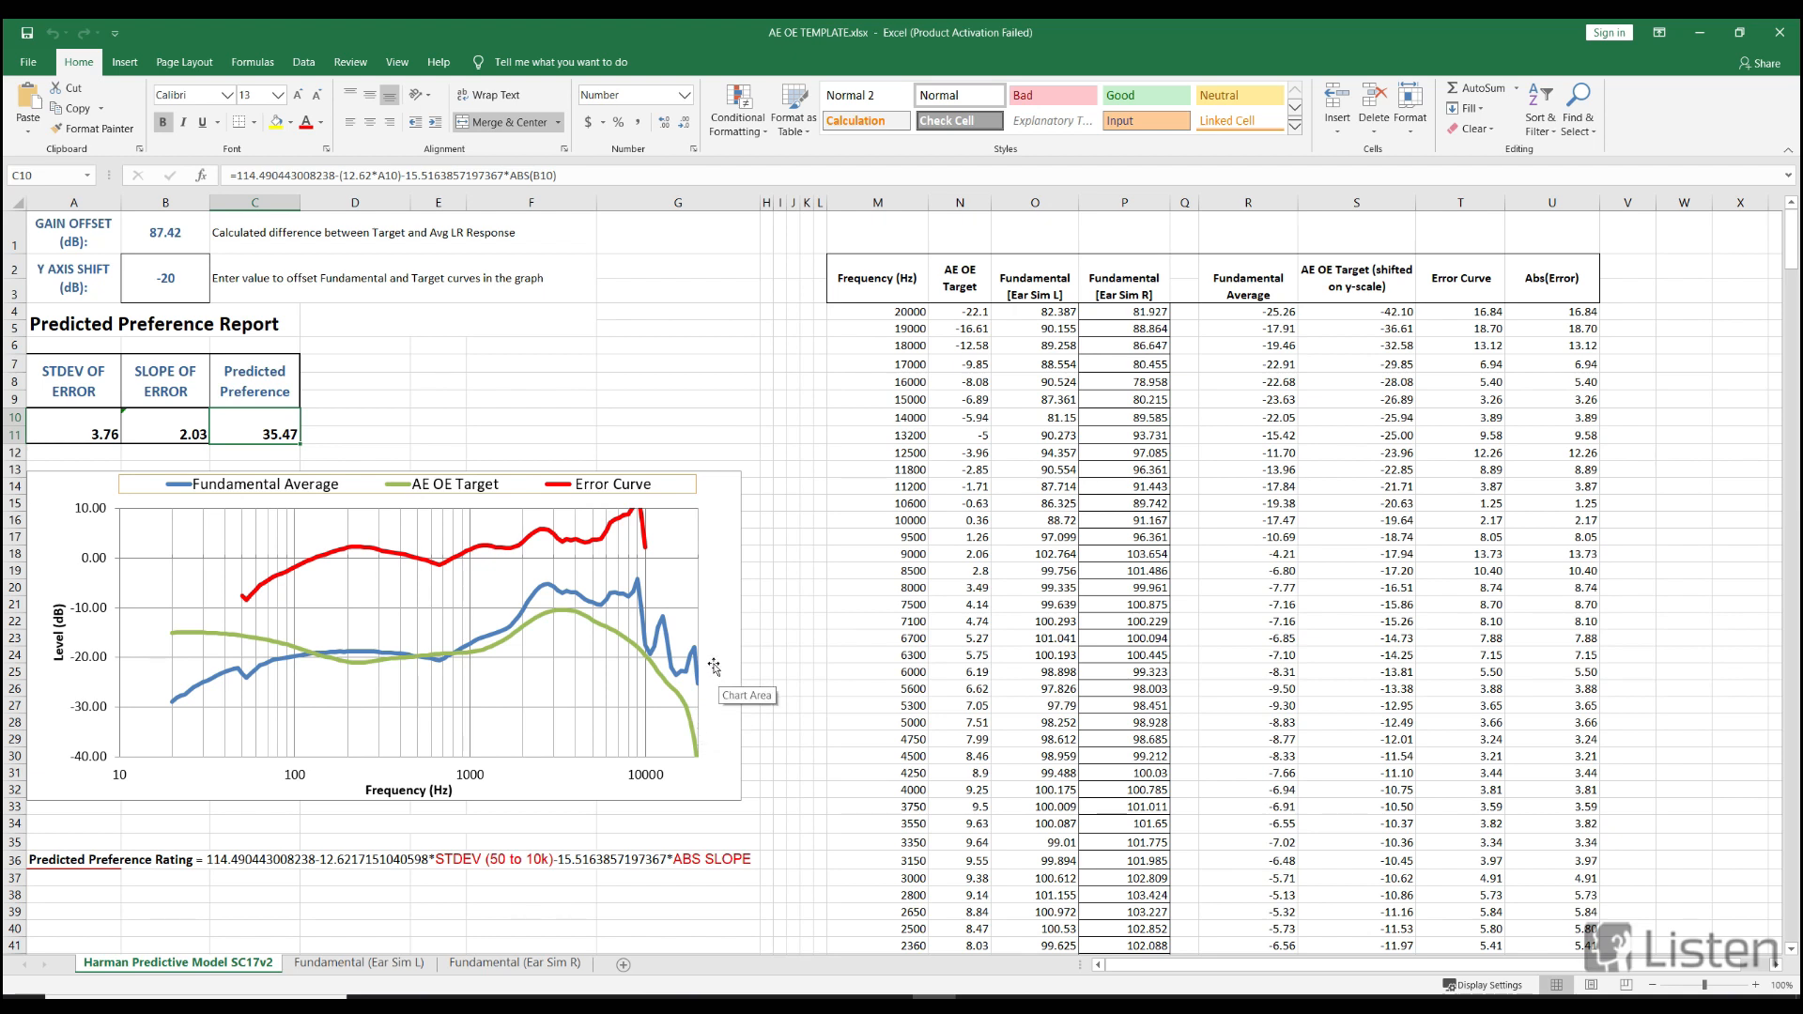
mouse_move(661, 449)
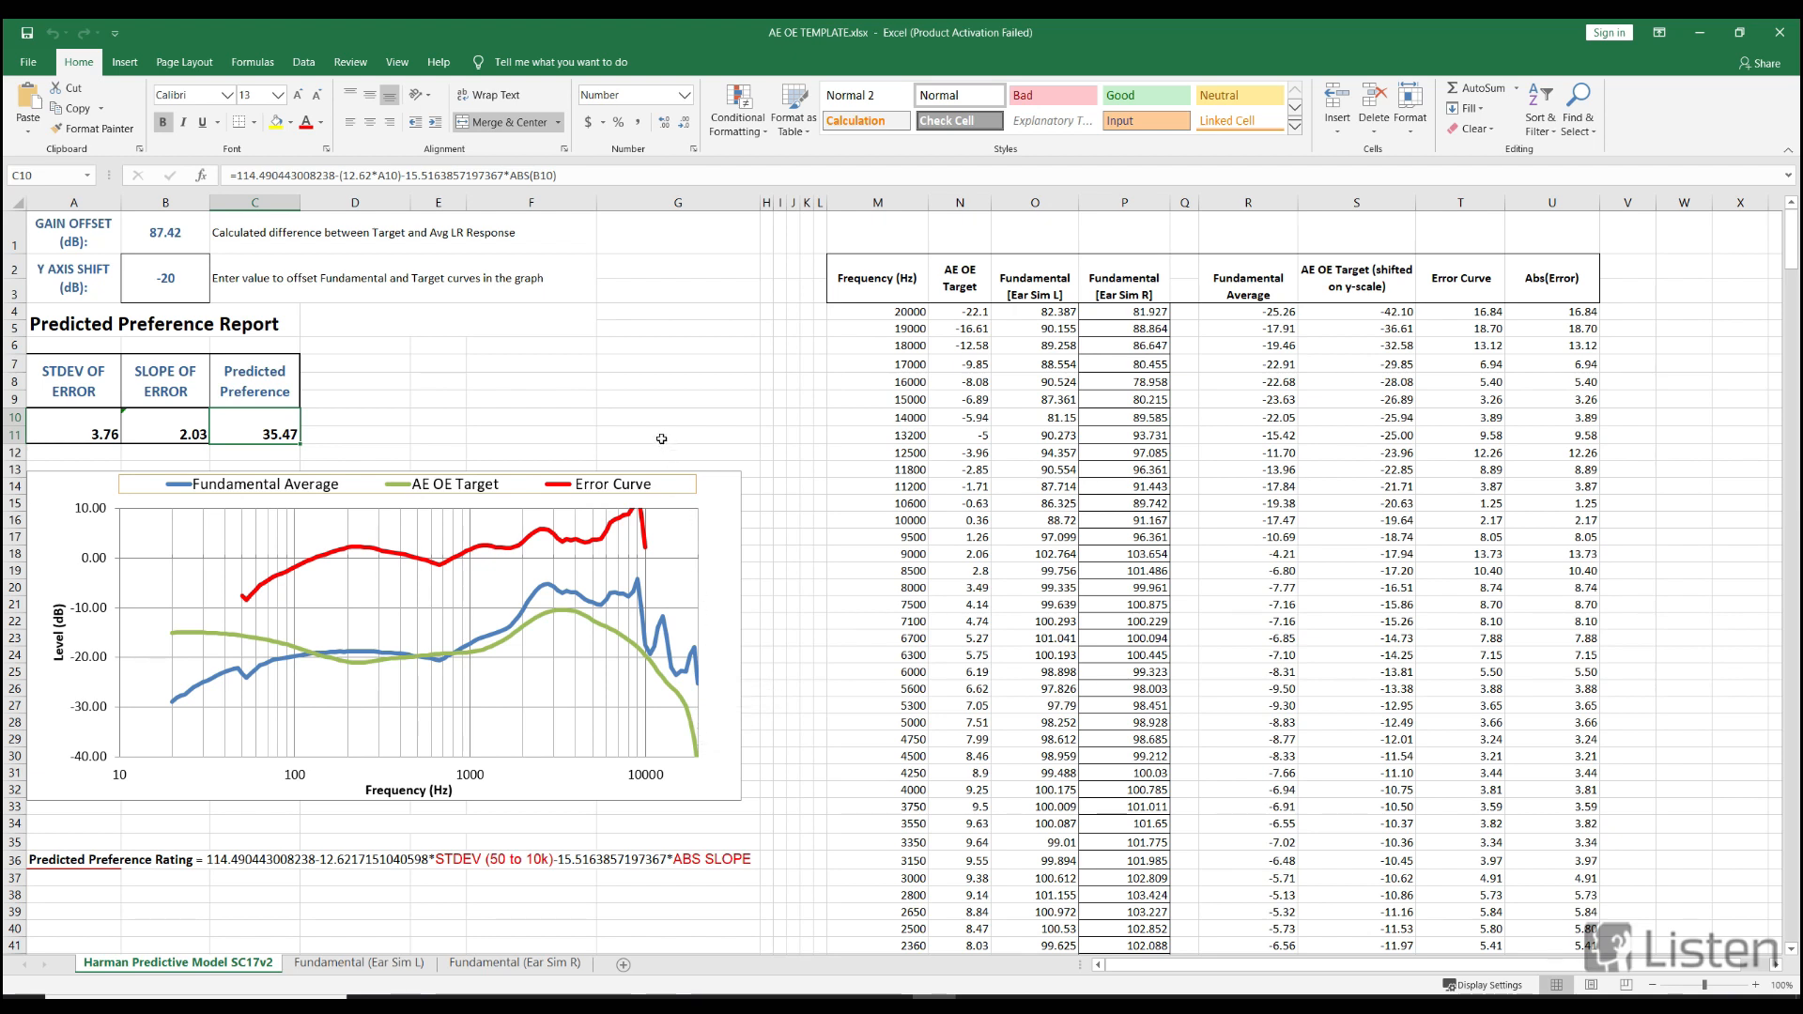
mouse_move(403, 421)
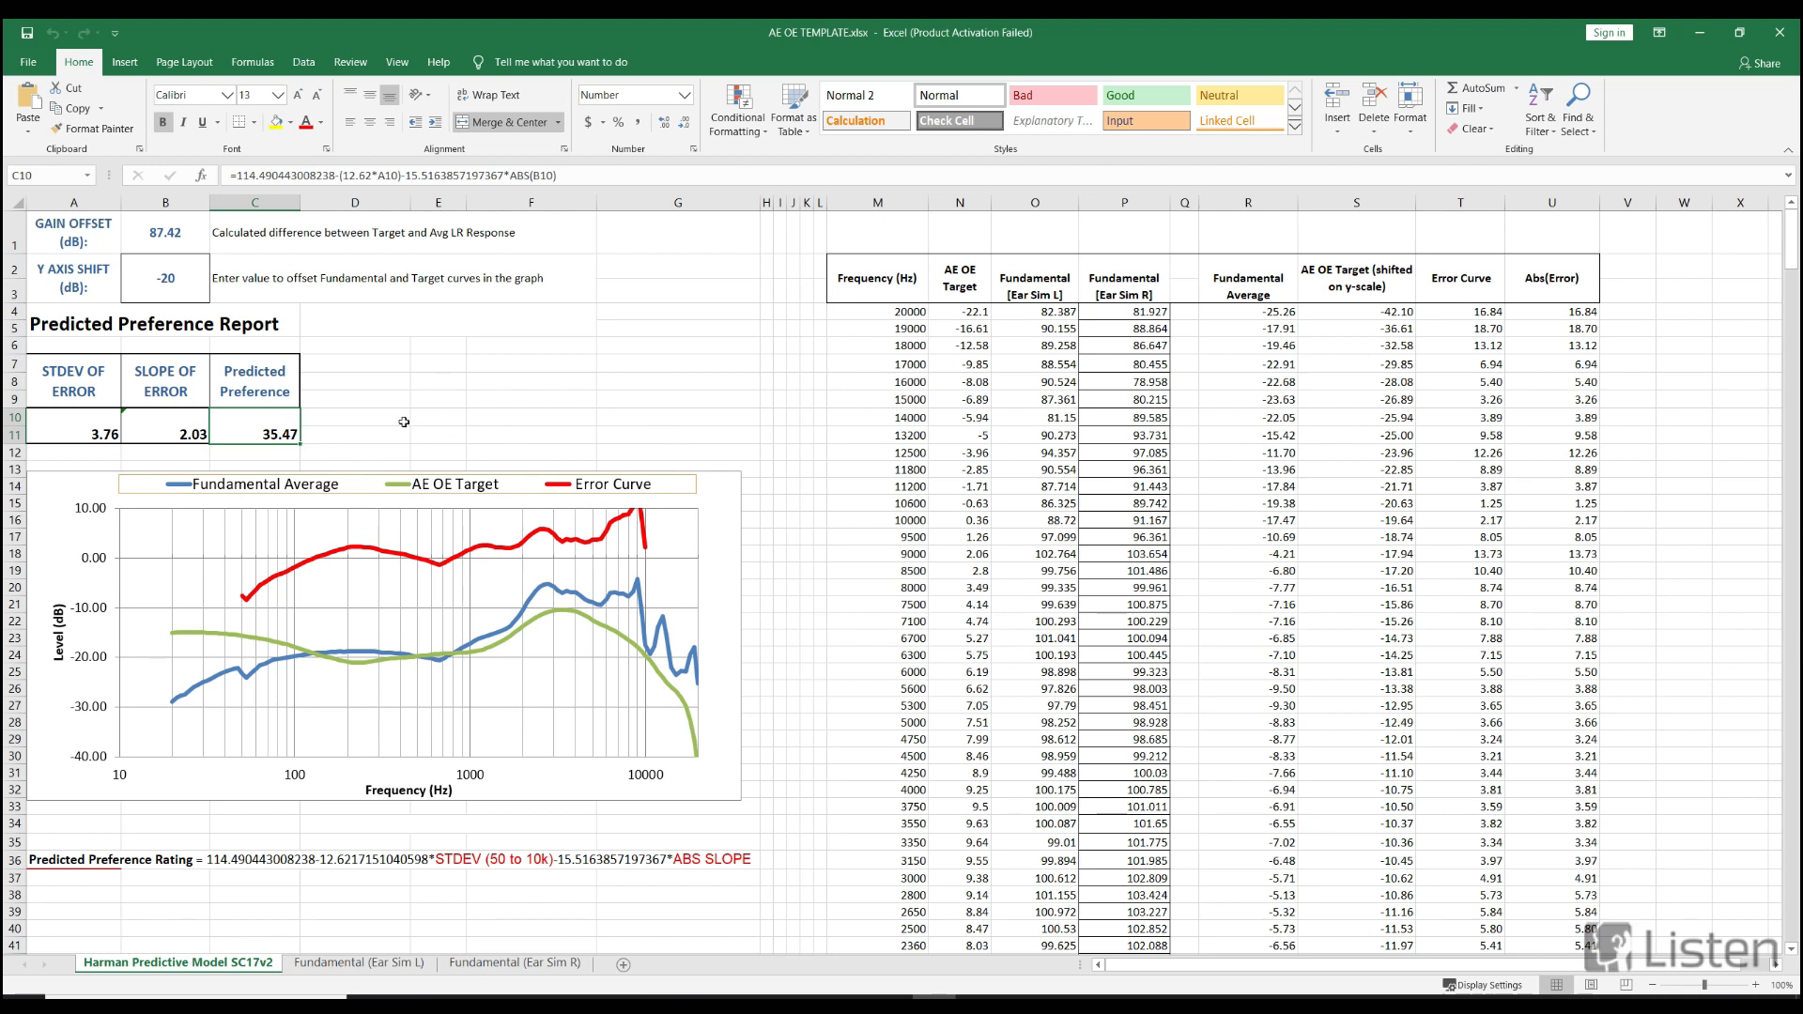
mouse_move(406, 424)
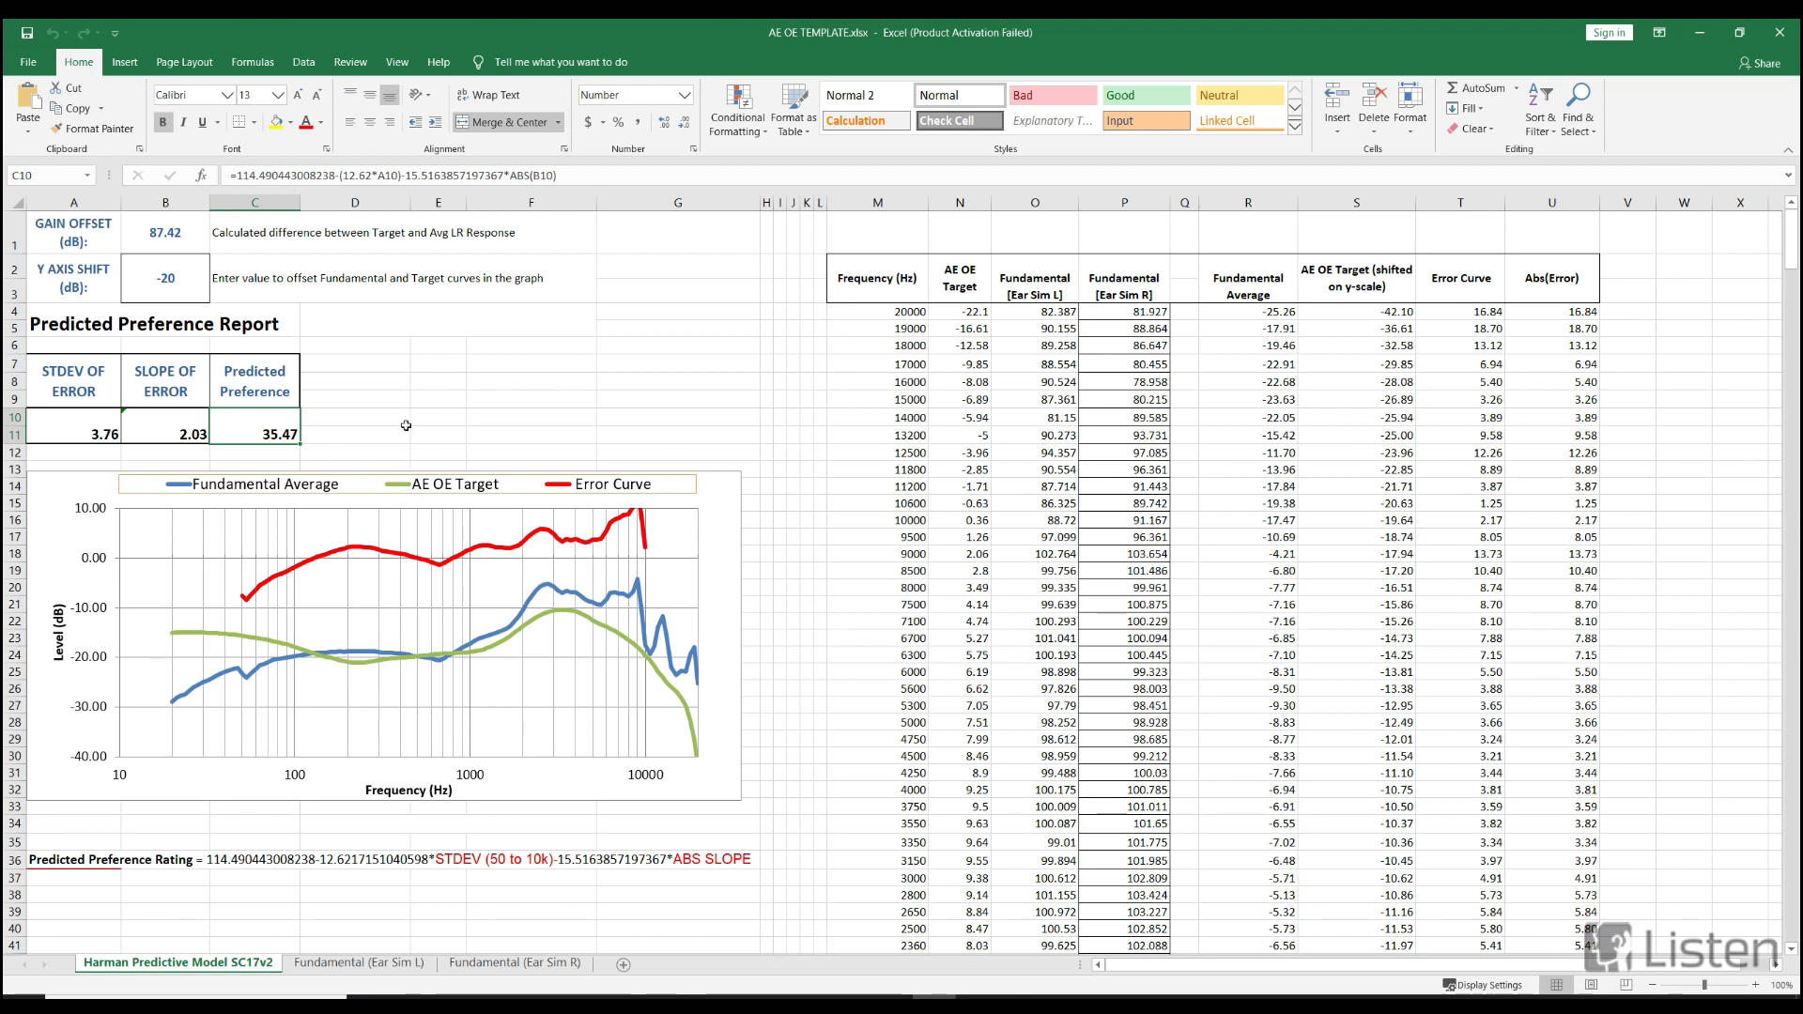
mouse_move(385, 414)
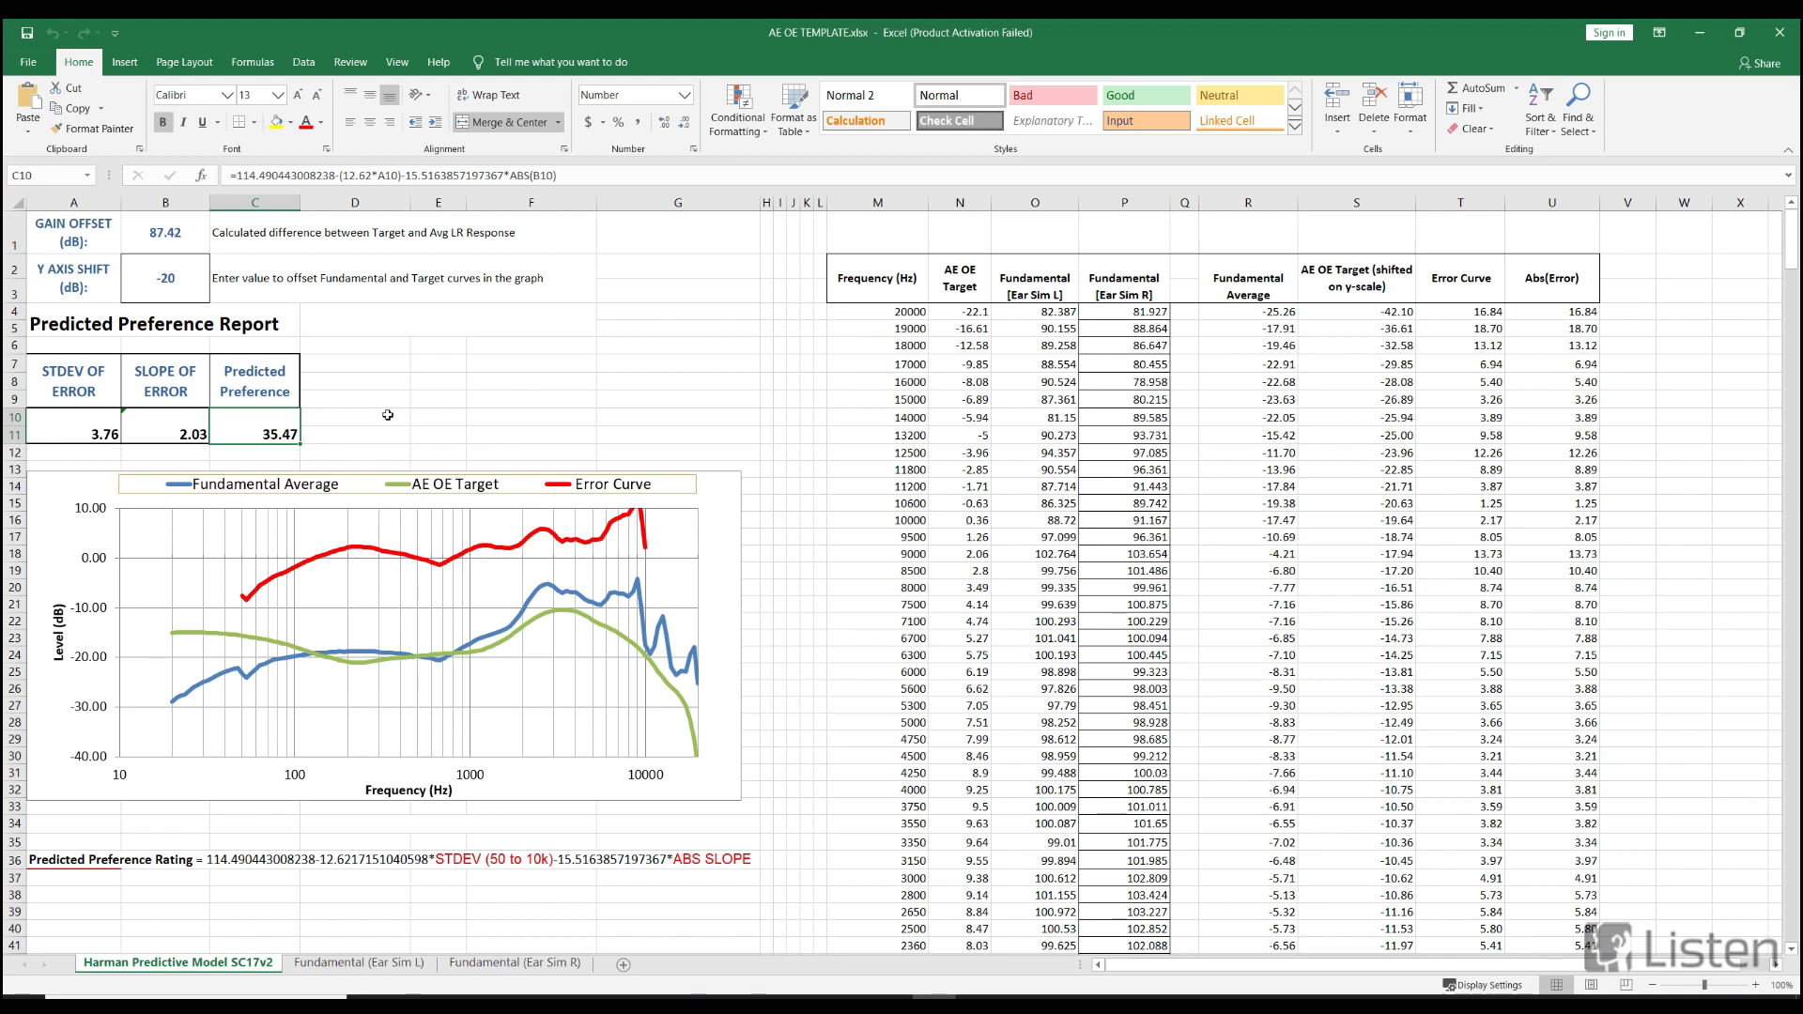
mouse_move(399, 439)
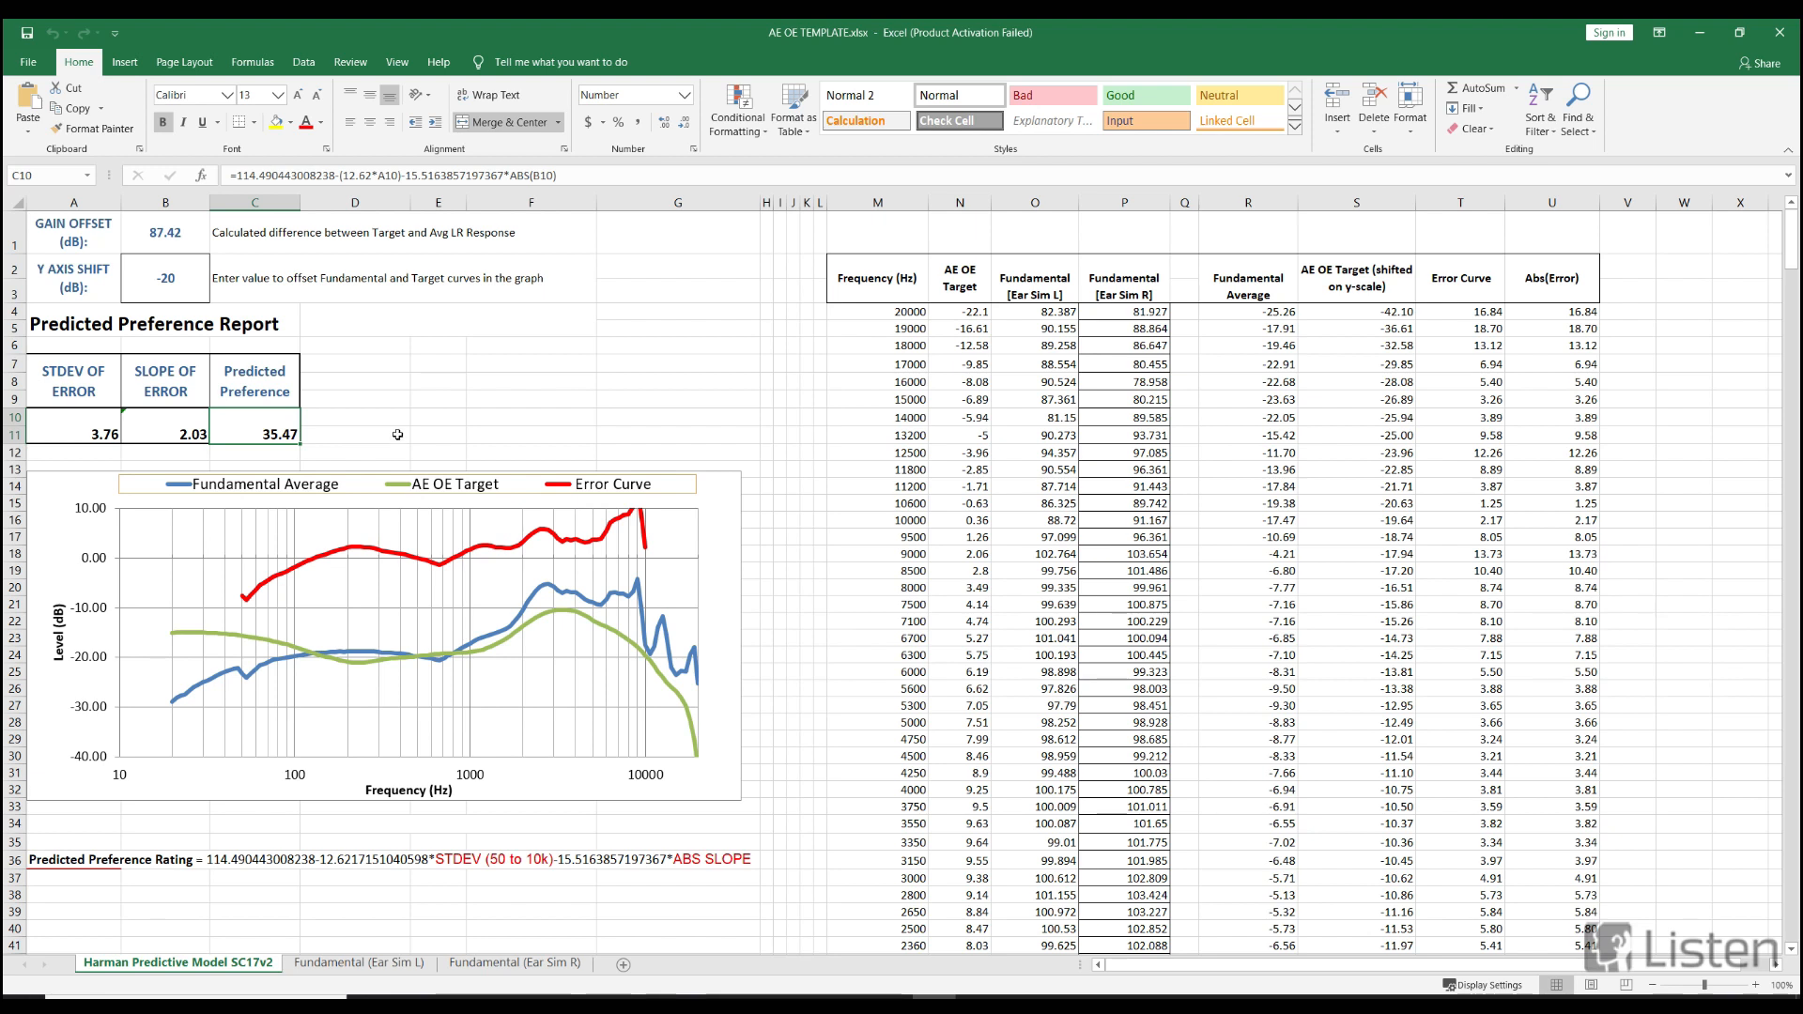
mouse_move(384, 428)
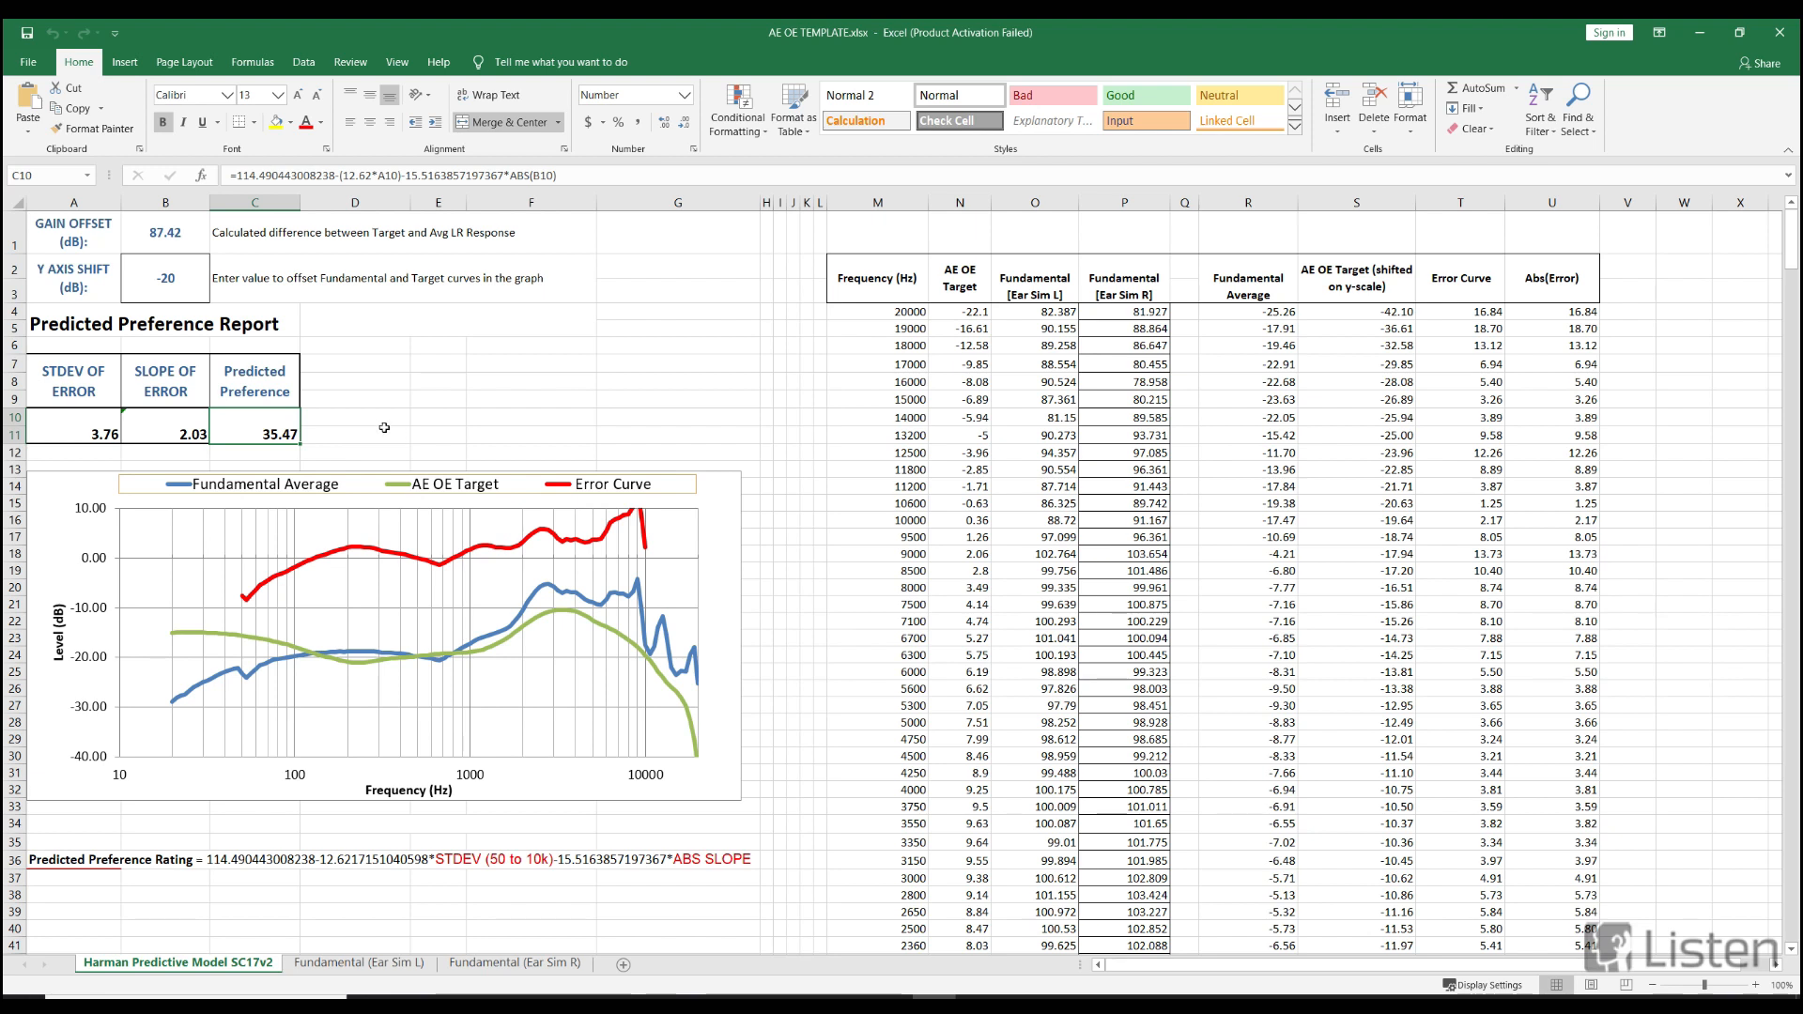